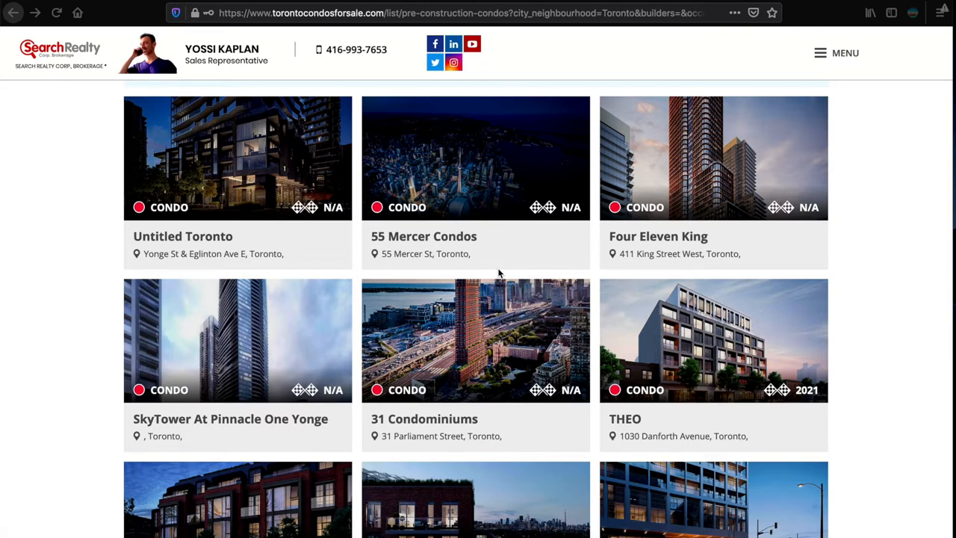
pyautogui.moveTo(389, 281)
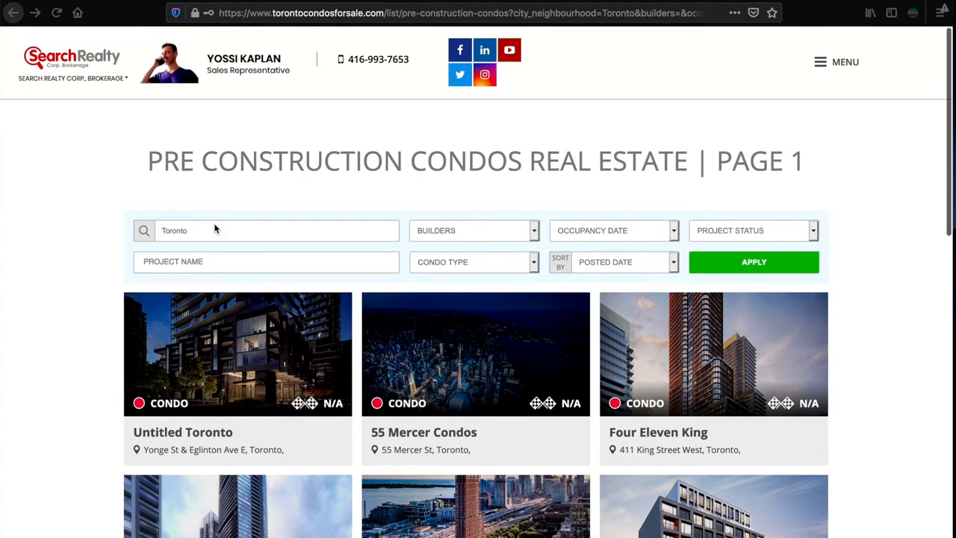
# Step: Browse the Projects in Toronto list from the home page, scrolling through page 1 results
pyautogui.scroll(-3)
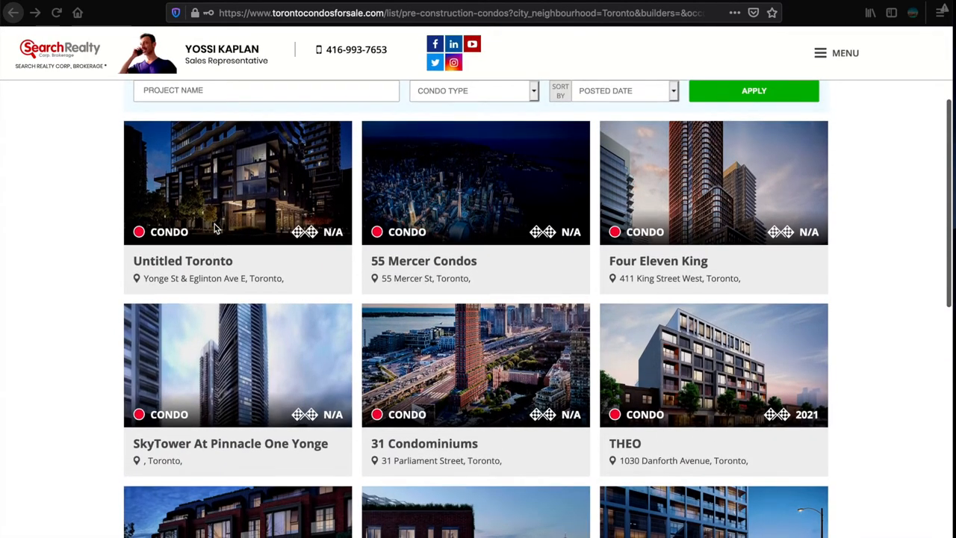
pyautogui.scroll(-3)
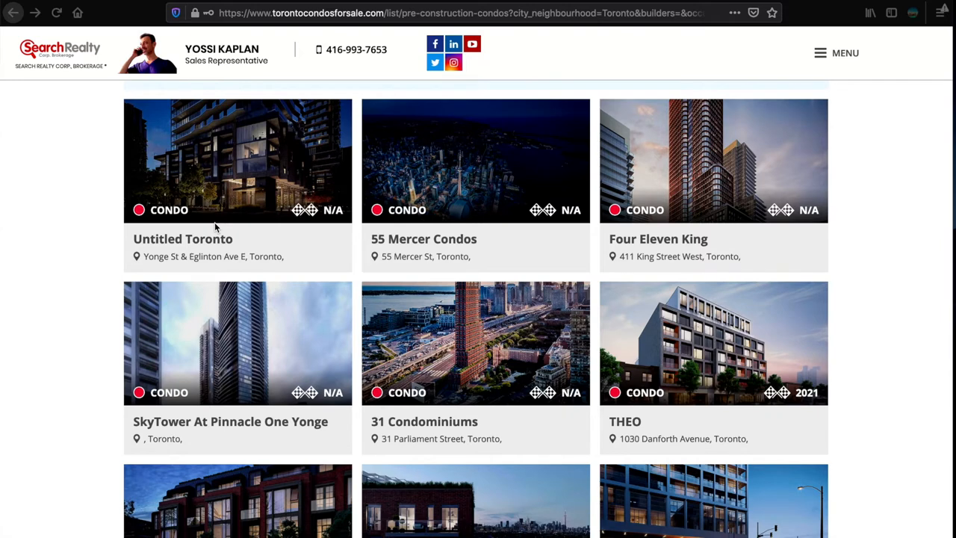
pyautogui.moveTo(319, 197)
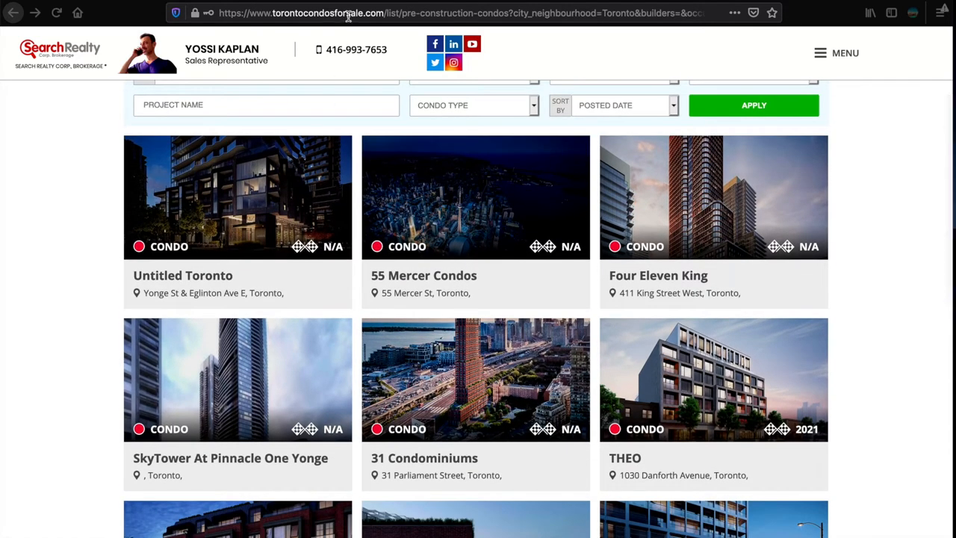
pyautogui.moveTo(254, 280)
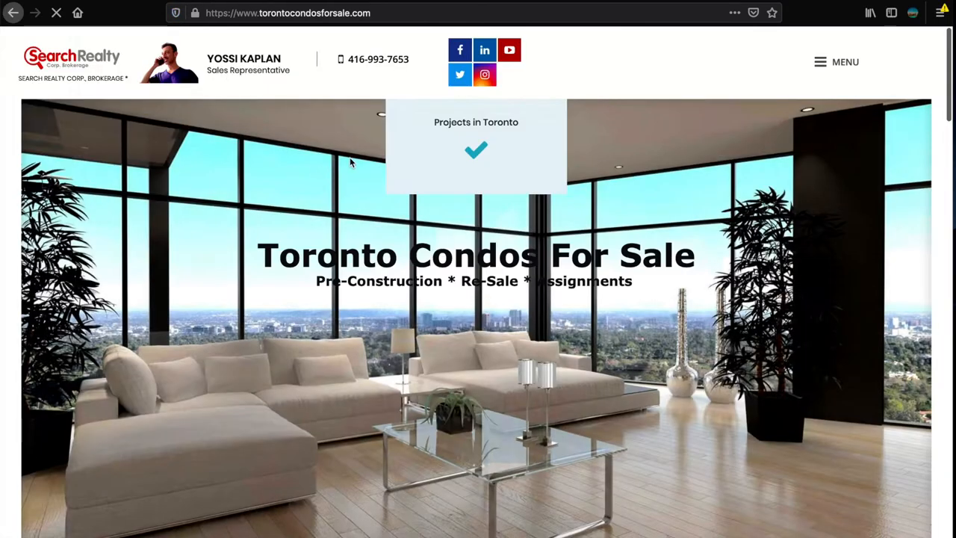
pyautogui.moveTo(475, 122)
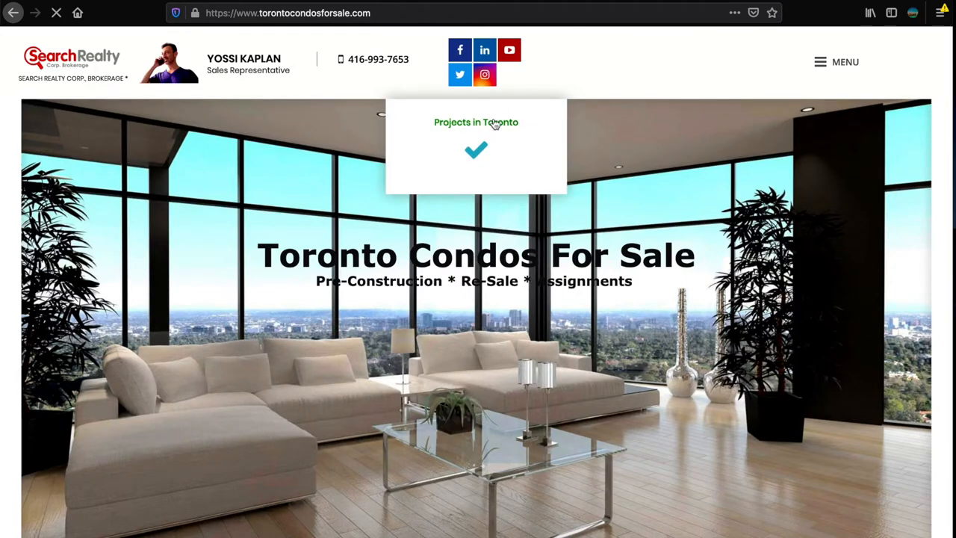
pyautogui.click(475, 122)
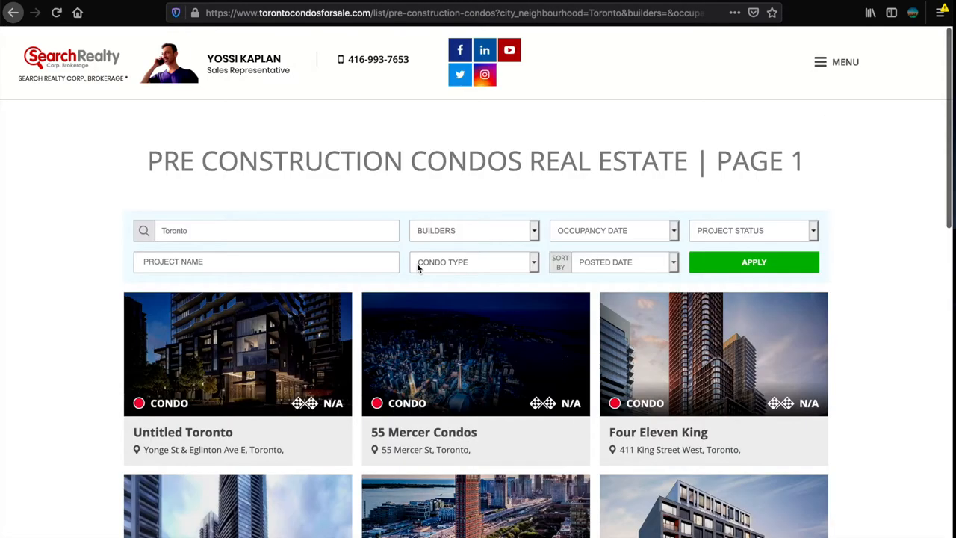
pyautogui.scroll(-3)
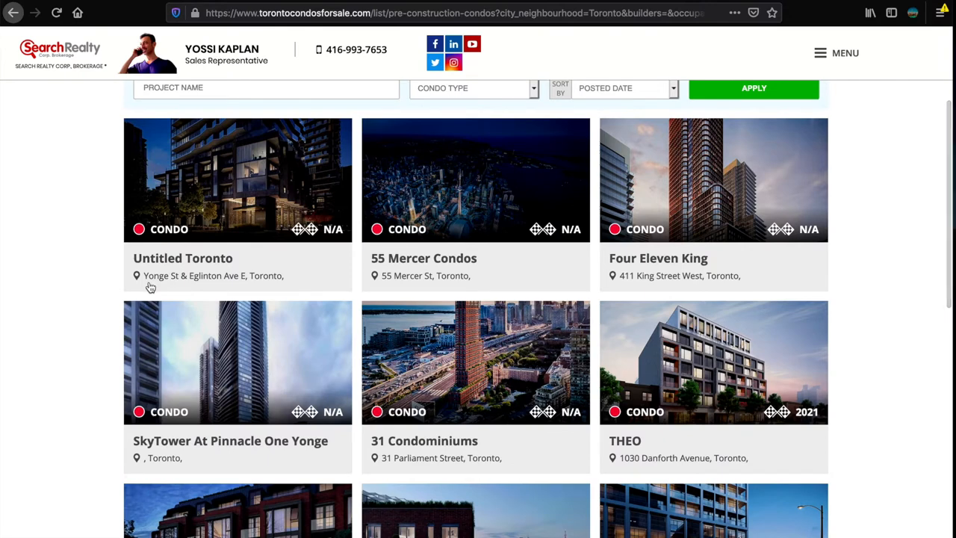
pyautogui.scroll(-3)
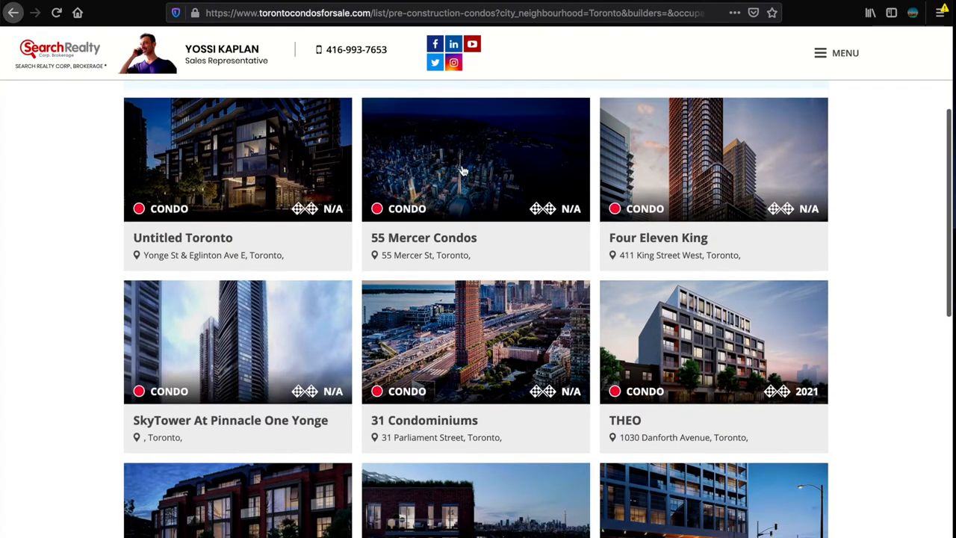
pyautogui.moveTo(314, 341)
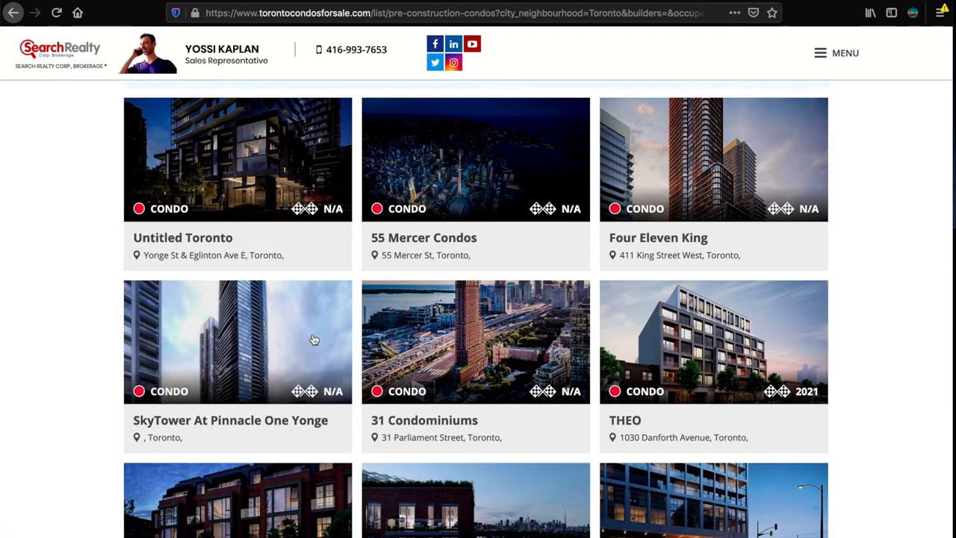
pyautogui.scroll(-3)
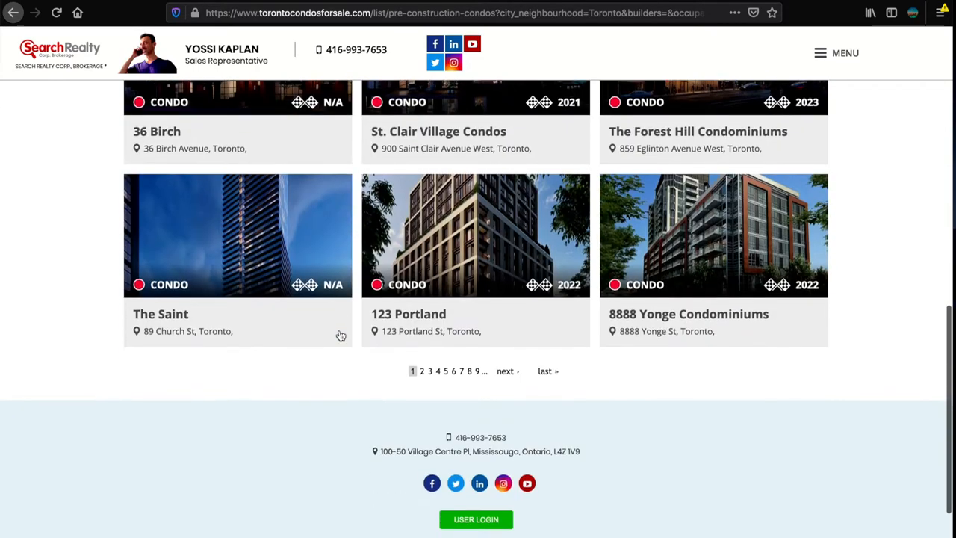
pyautogui.scroll(-3)
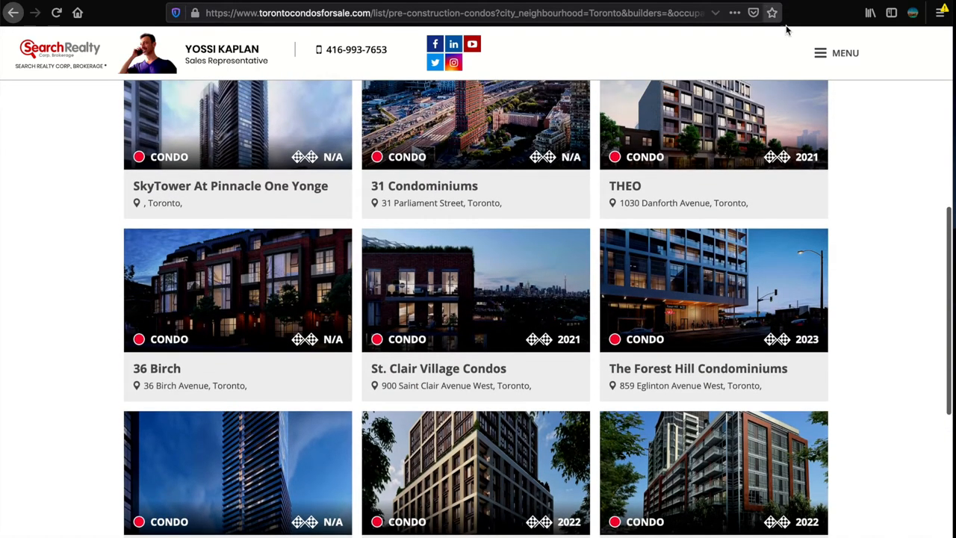
# Step: Check the site's navigation menu, then go to the 55 Mercer Condos project page
pyautogui.click(846, 52)
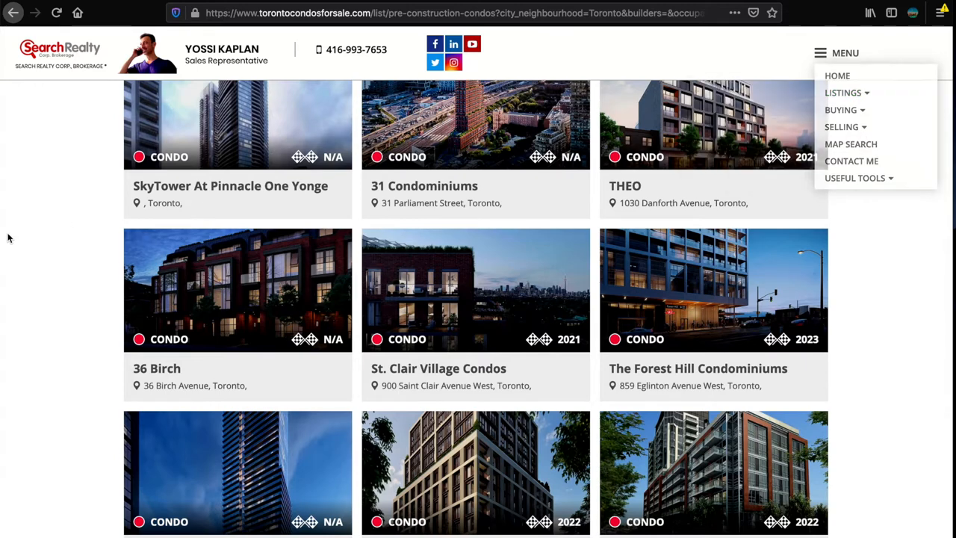
pyautogui.scroll(3)
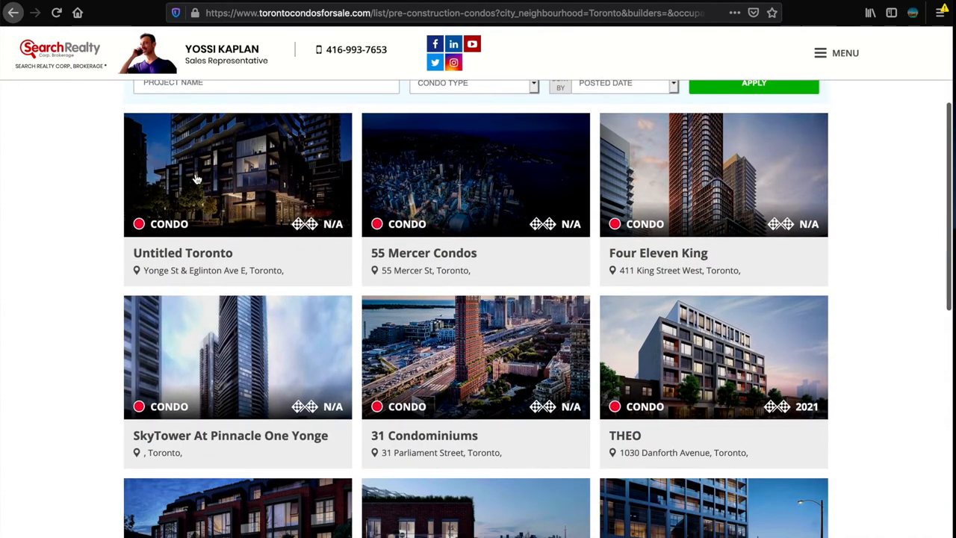
pyautogui.click(475, 175)
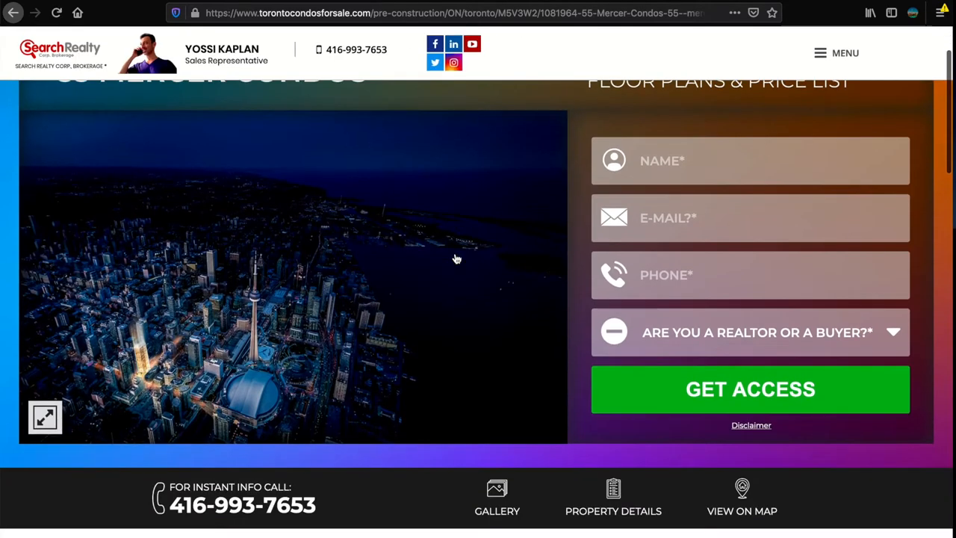
# Step: Scroll the 55 Mercer Condos page past the contact form to its Property Details
pyautogui.scroll(-3)
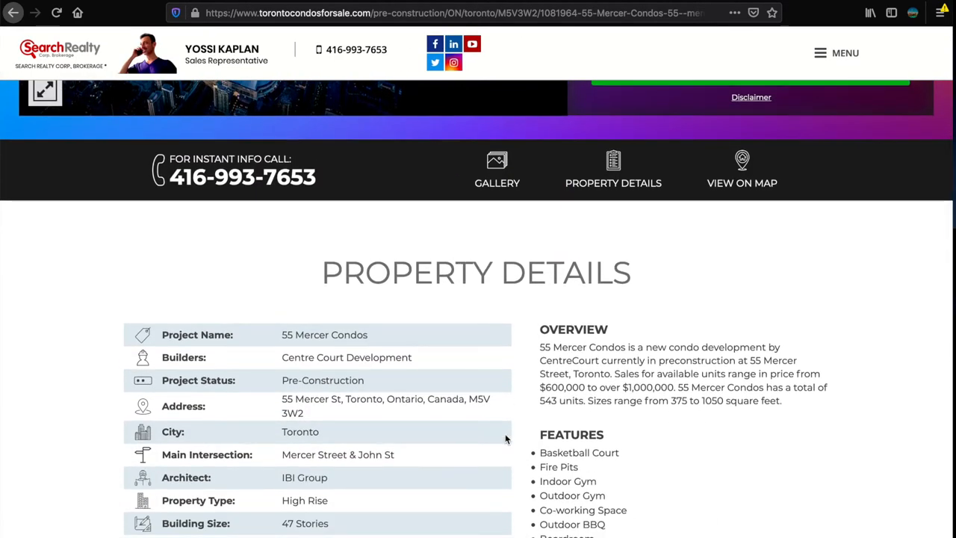
pyautogui.scroll(-3)
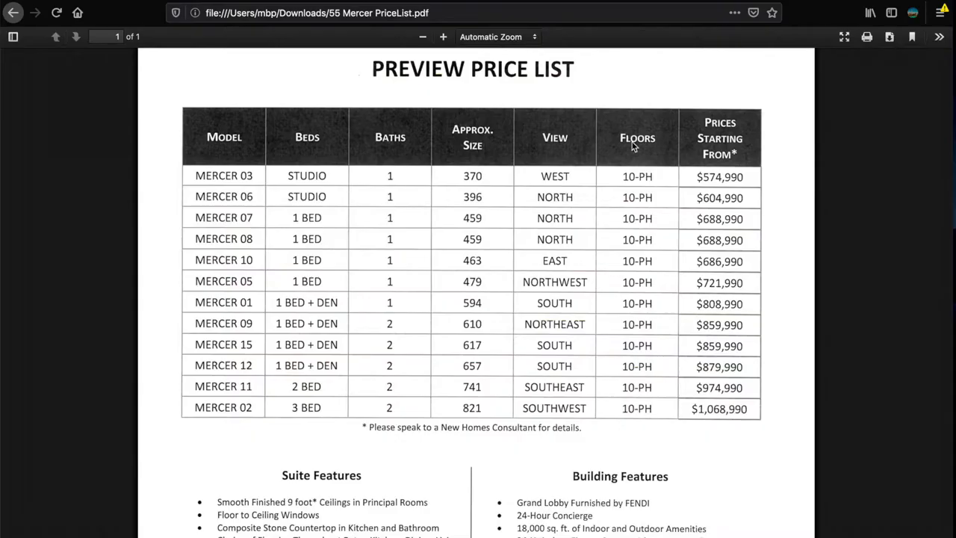
pyautogui.scroll(-3)
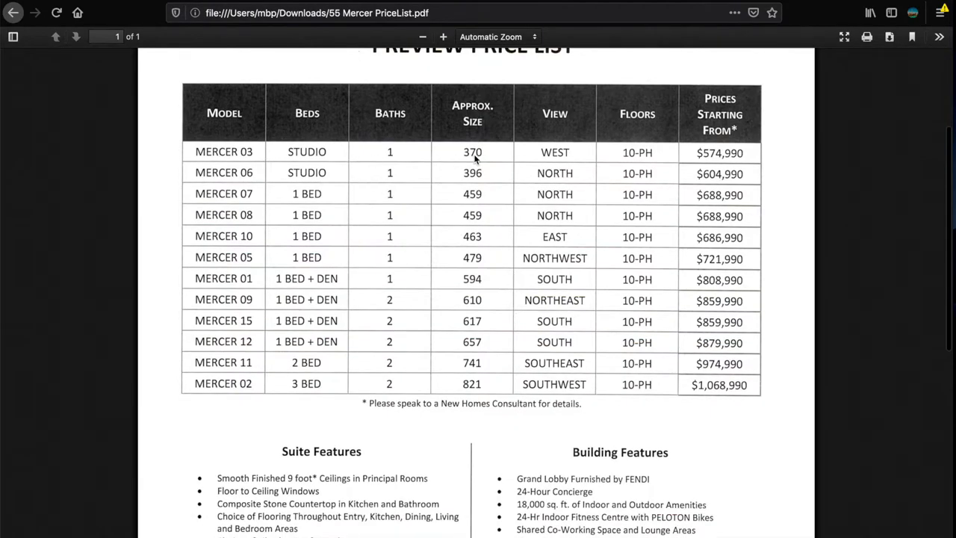
pyautogui.moveTo(733, 158)
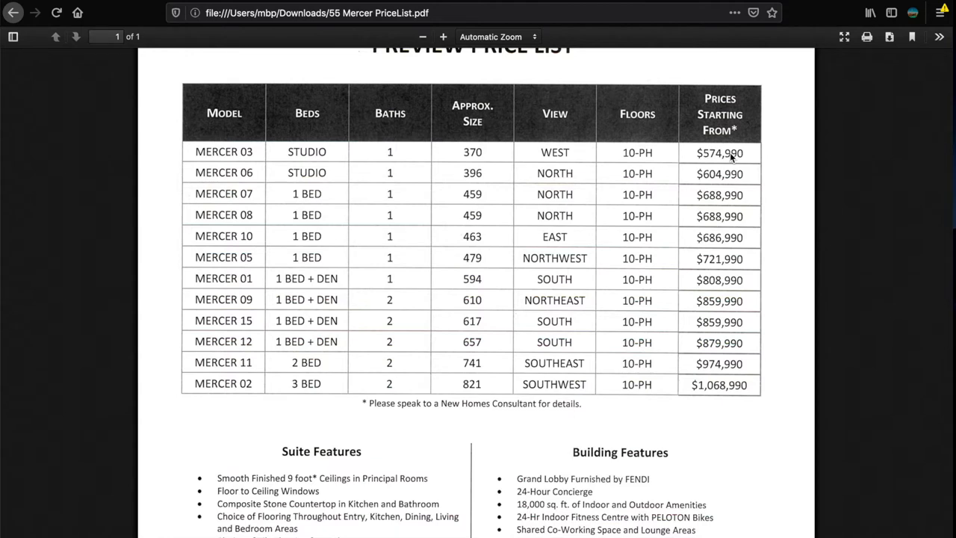
pyautogui.moveTo(640, 154)
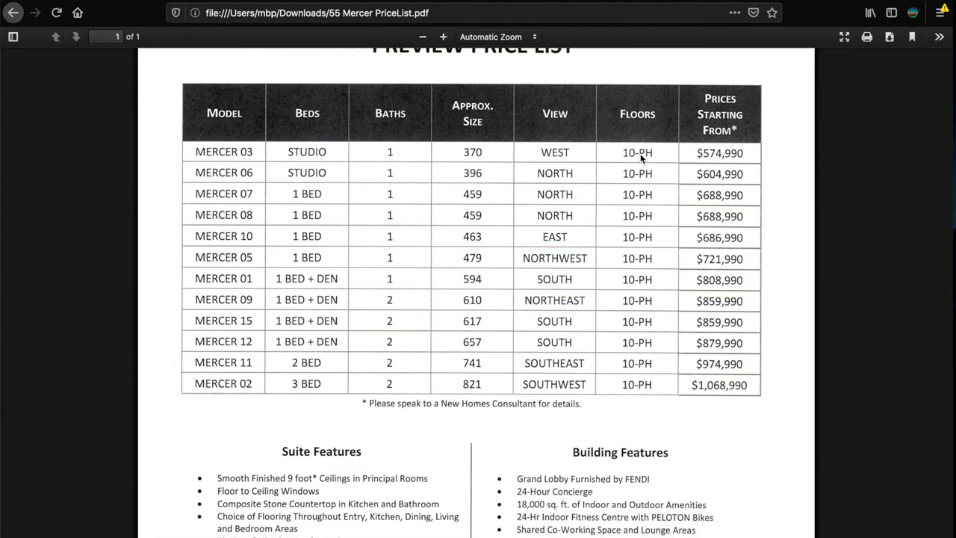
pyautogui.moveTo(642, 192)
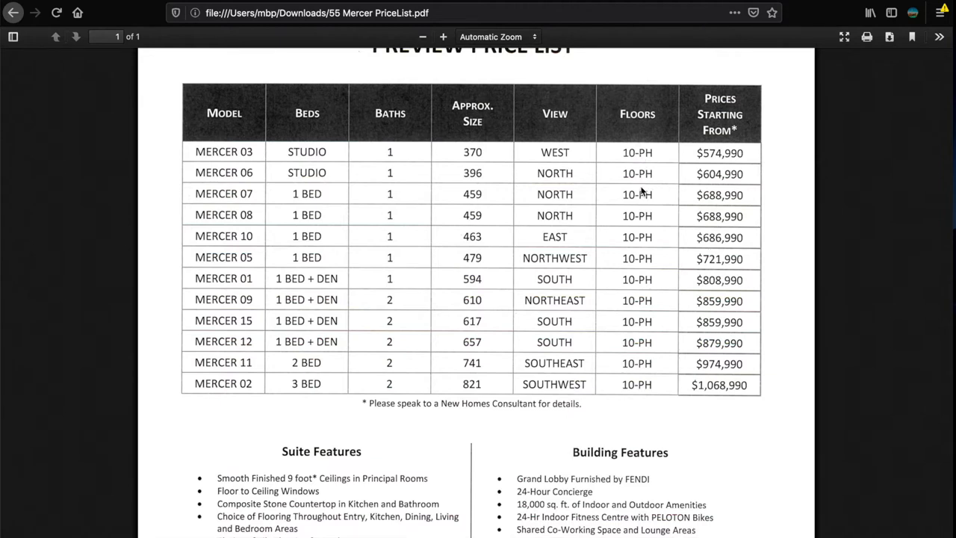
pyautogui.moveTo(639, 163)
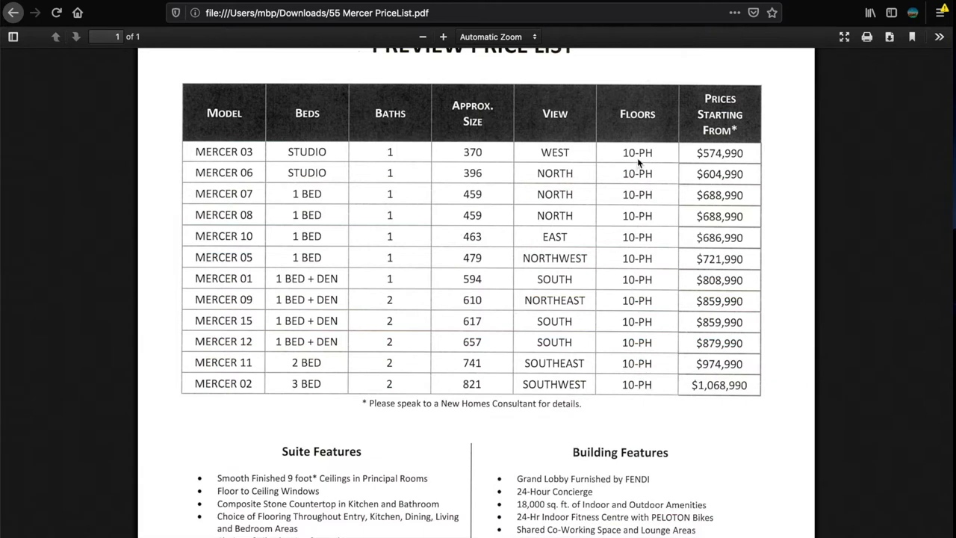
pyautogui.moveTo(639, 353)
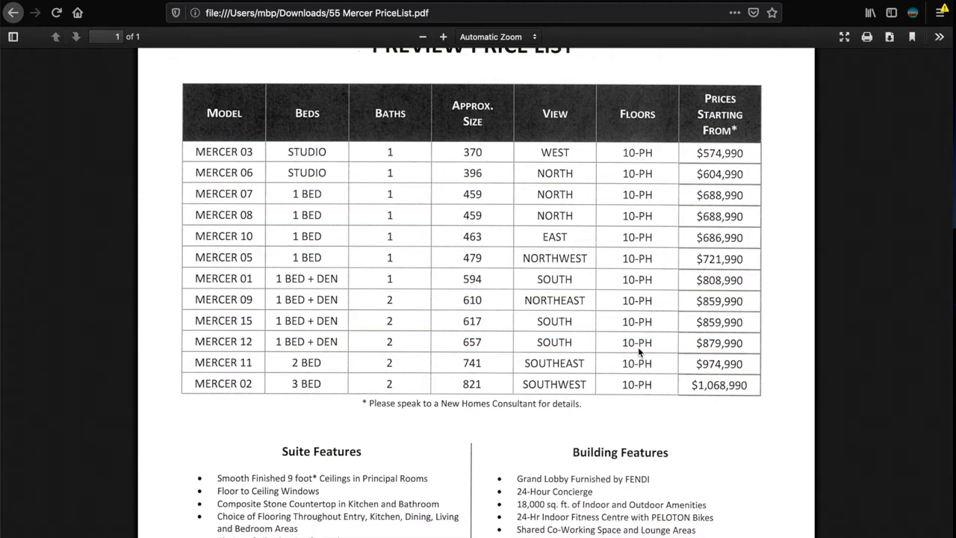
pyautogui.moveTo(658, 365)
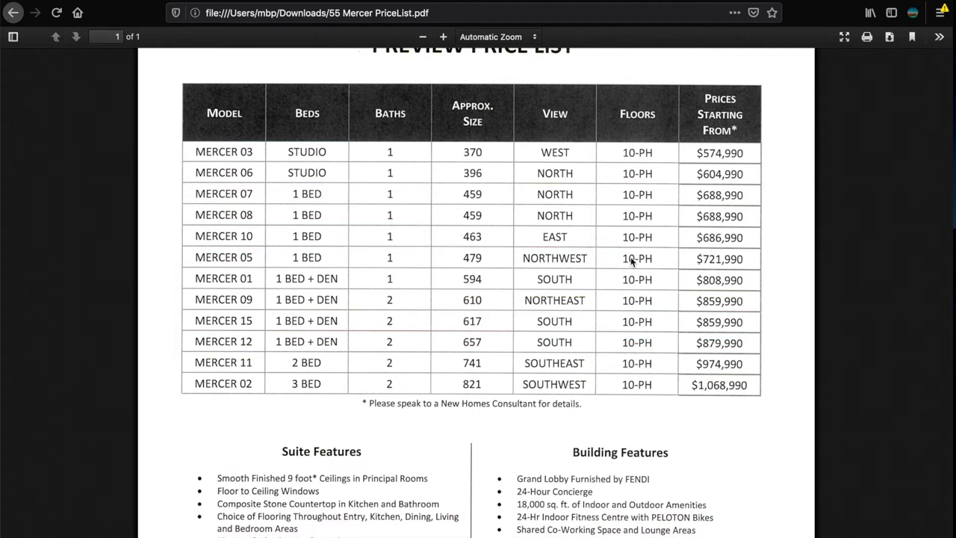
pyautogui.moveTo(484, 149)
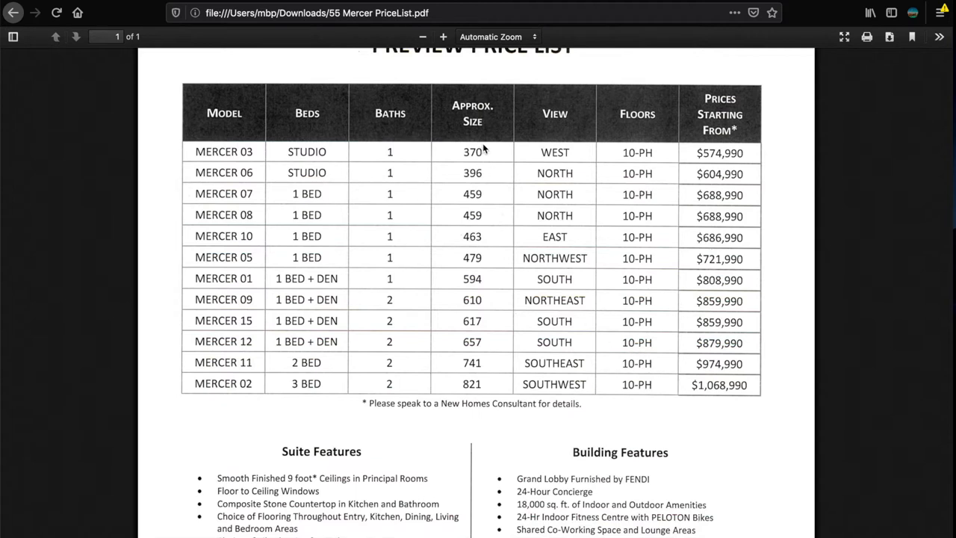
pyautogui.moveTo(735, 173)
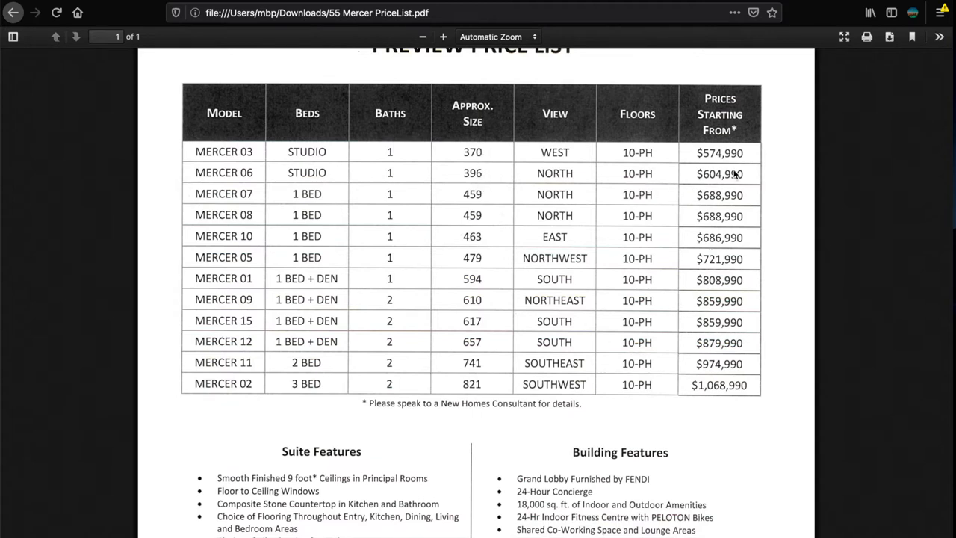
pyautogui.moveTo(448, 209)
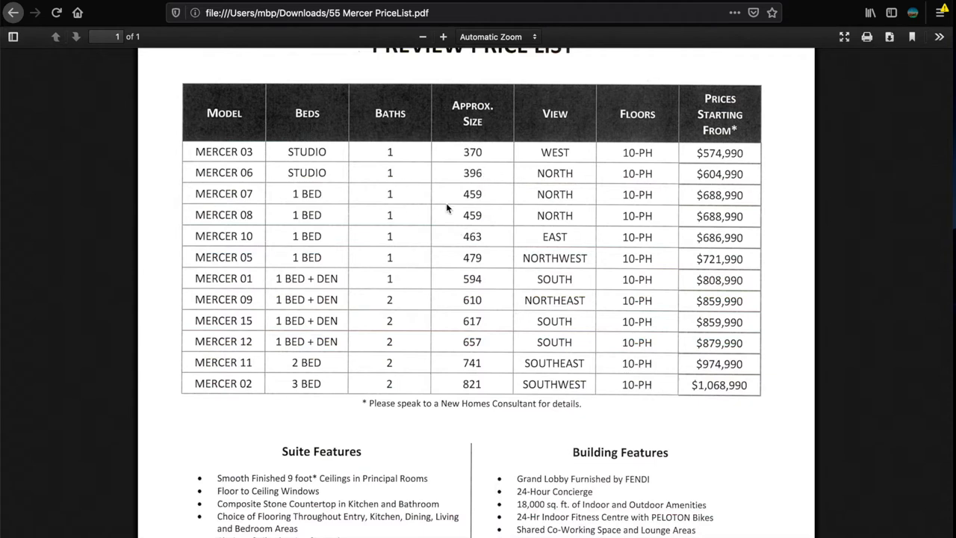
pyautogui.moveTo(481, 200)
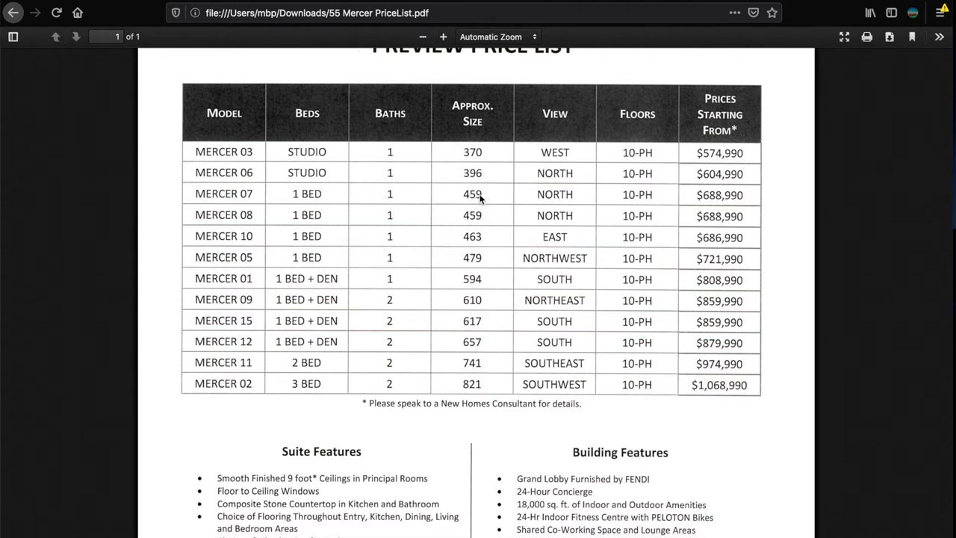
pyautogui.moveTo(478, 227)
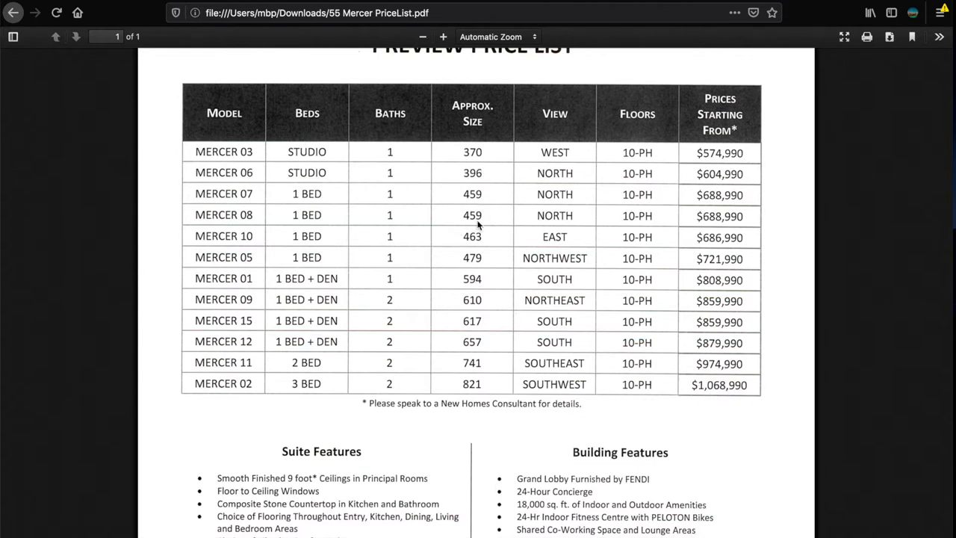
pyautogui.moveTo(609, 268)
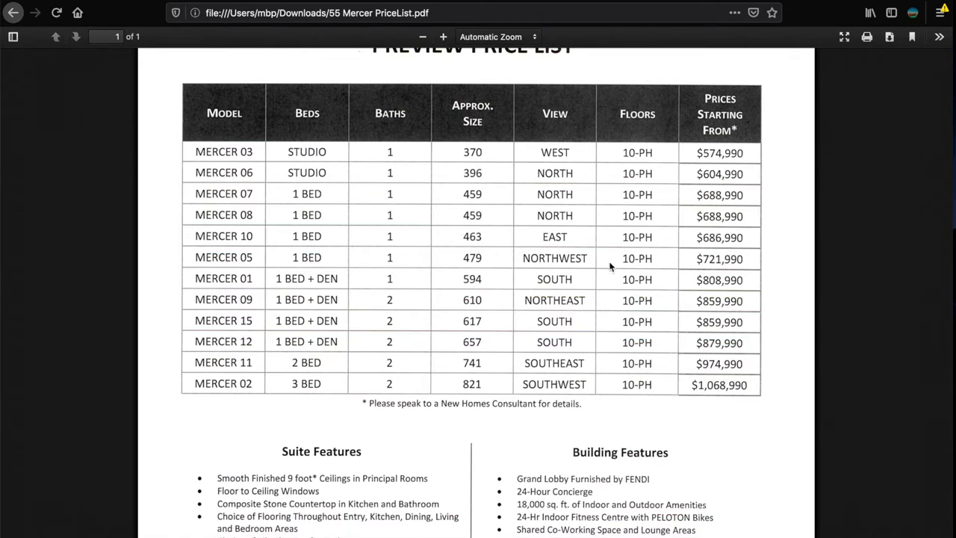
pyautogui.scroll(-3)
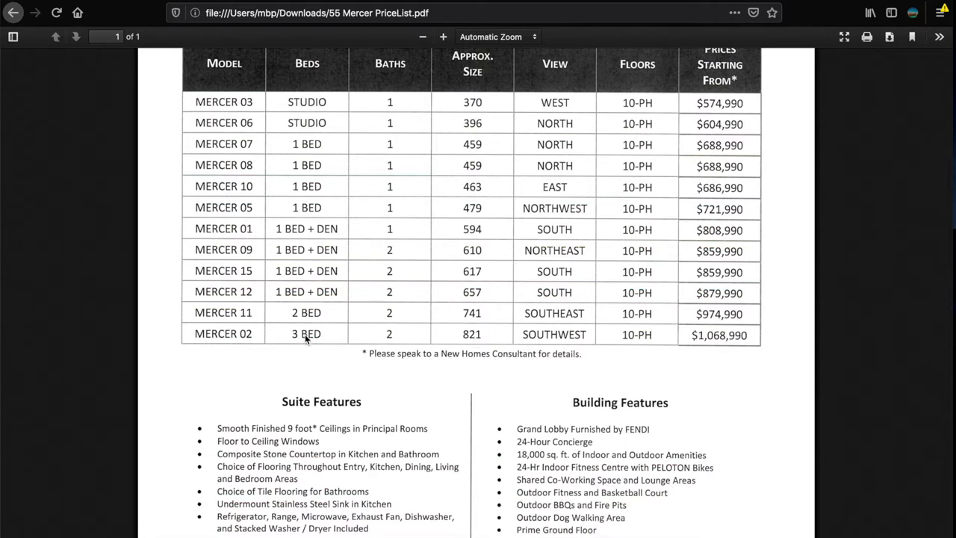
pyautogui.moveTo(550, 345)
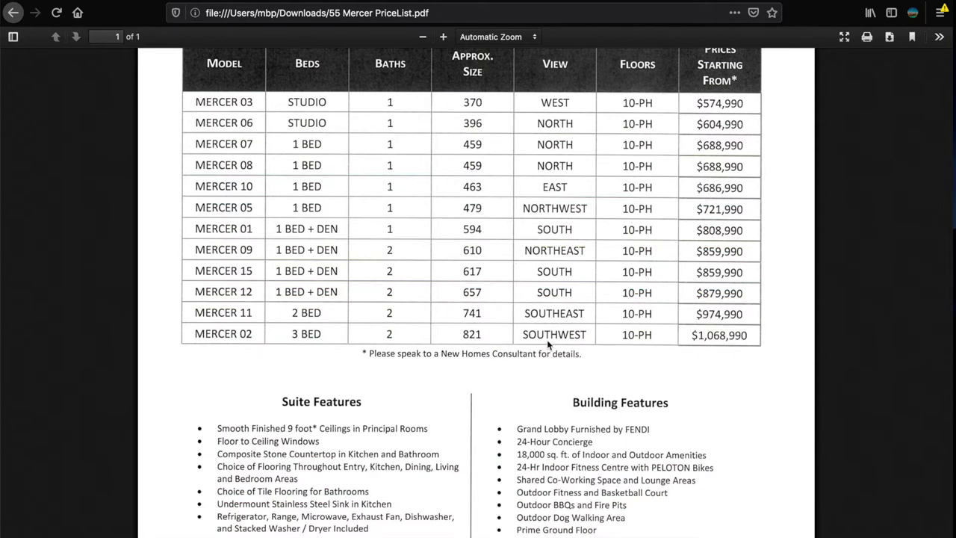
pyautogui.moveTo(635, 350)
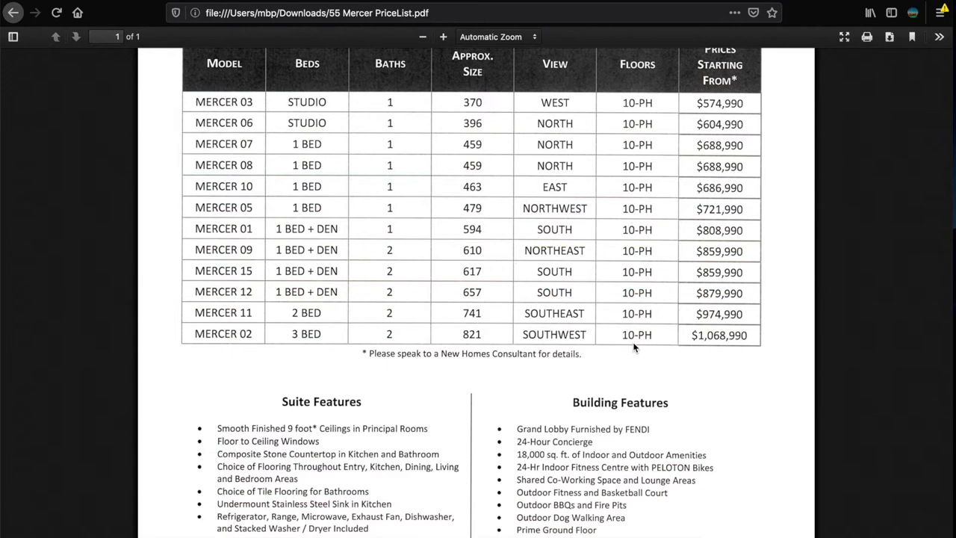
pyautogui.moveTo(523, 400)
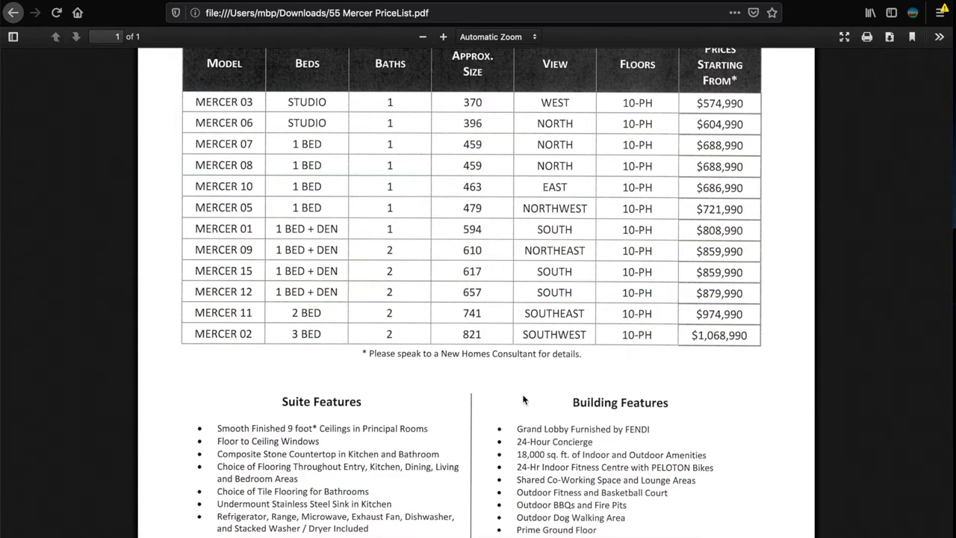
pyautogui.moveTo(634, 353)
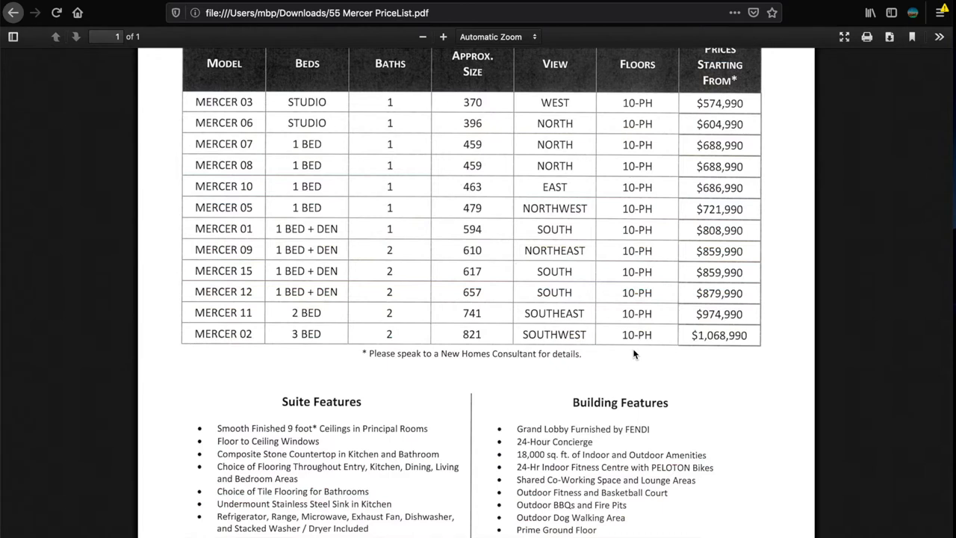
pyautogui.moveTo(716, 342)
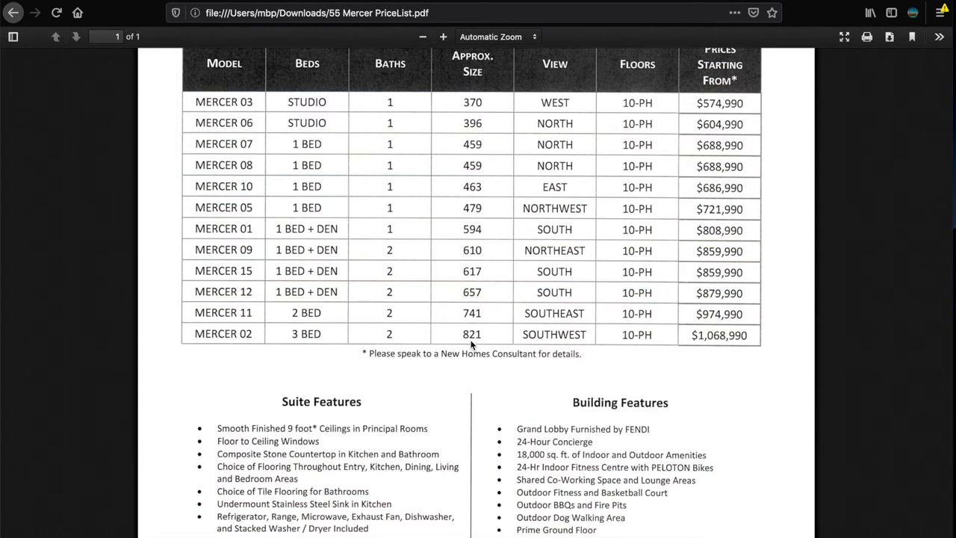
pyautogui.moveTo(712, 344)
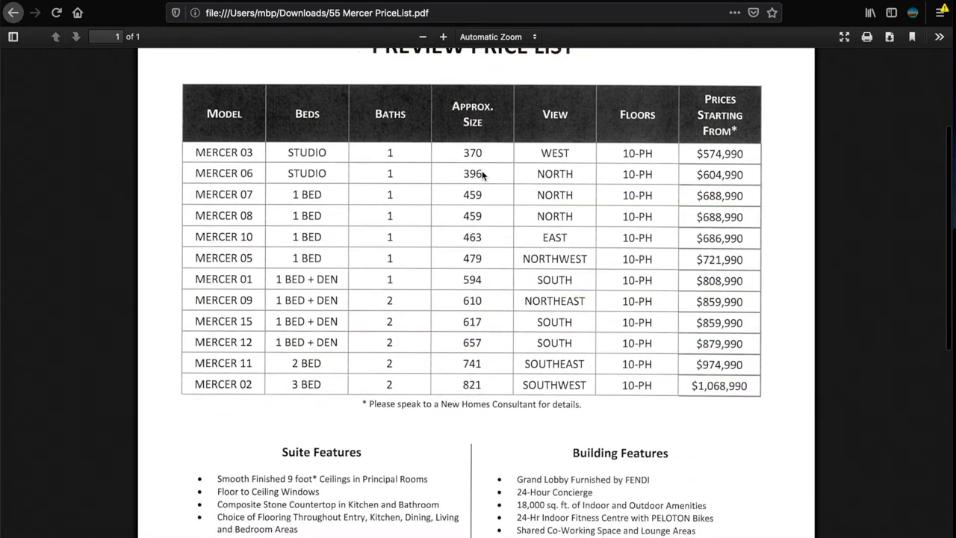
pyautogui.moveTo(715, 189)
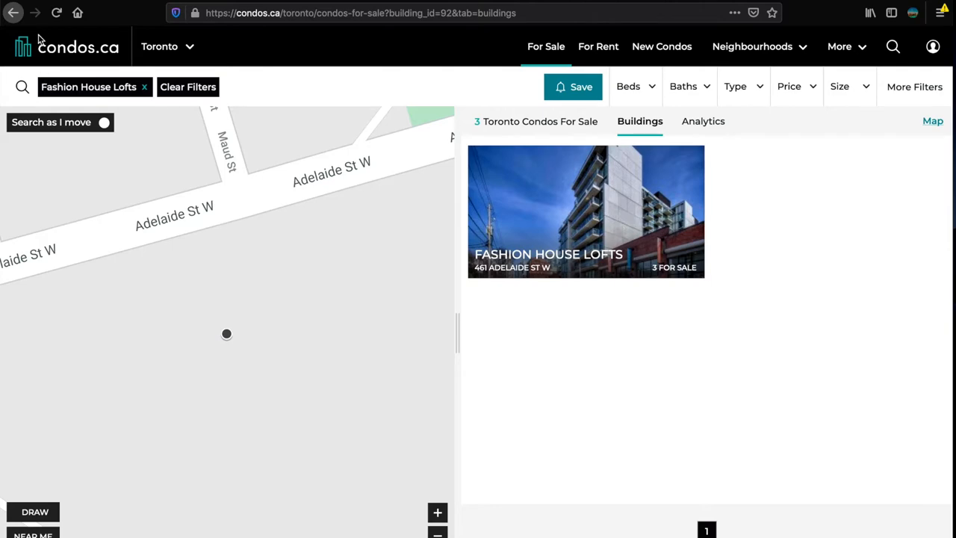
# Step: Return to the condos.ca Toronto index, highlight the 599 Sold count and expand the full market reports
pyautogui.click(77, 12)
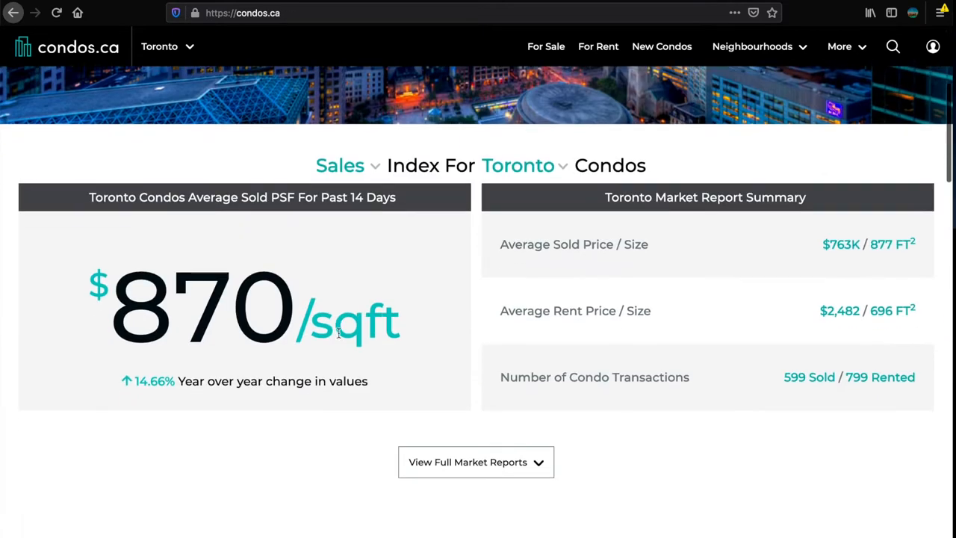
pyautogui.scroll(-3)
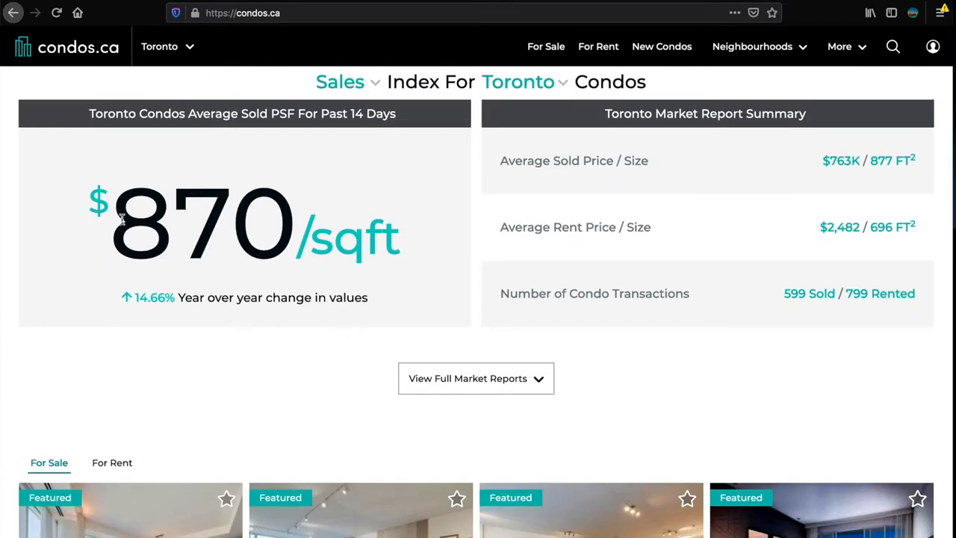
pyautogui.moveTo(371, 126)
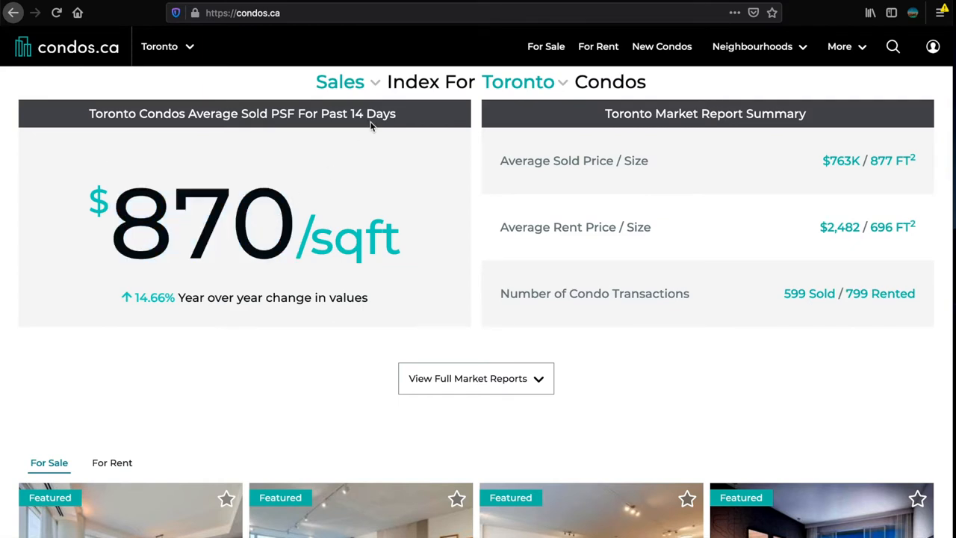
pyautogui.moveTo(400, 119)
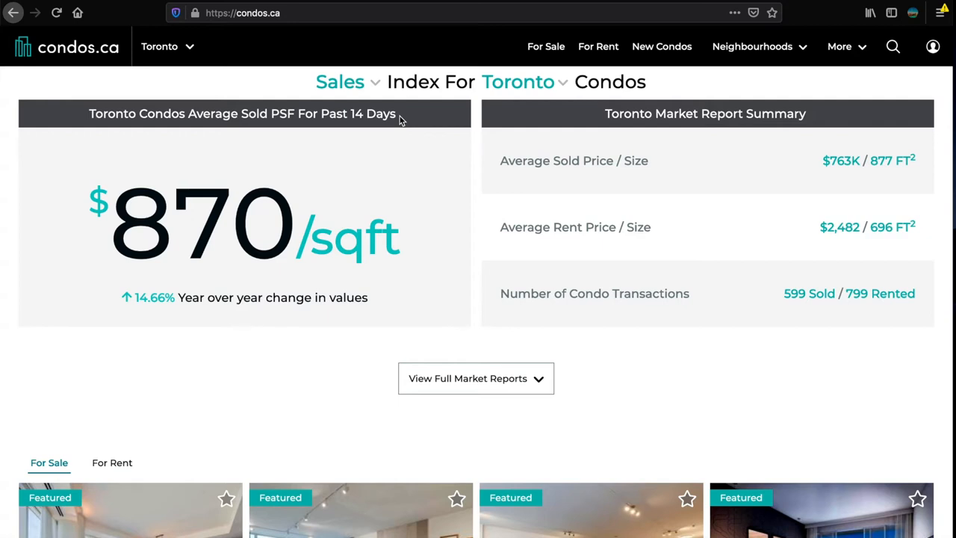
pyautogui.moveTo(395, 167)
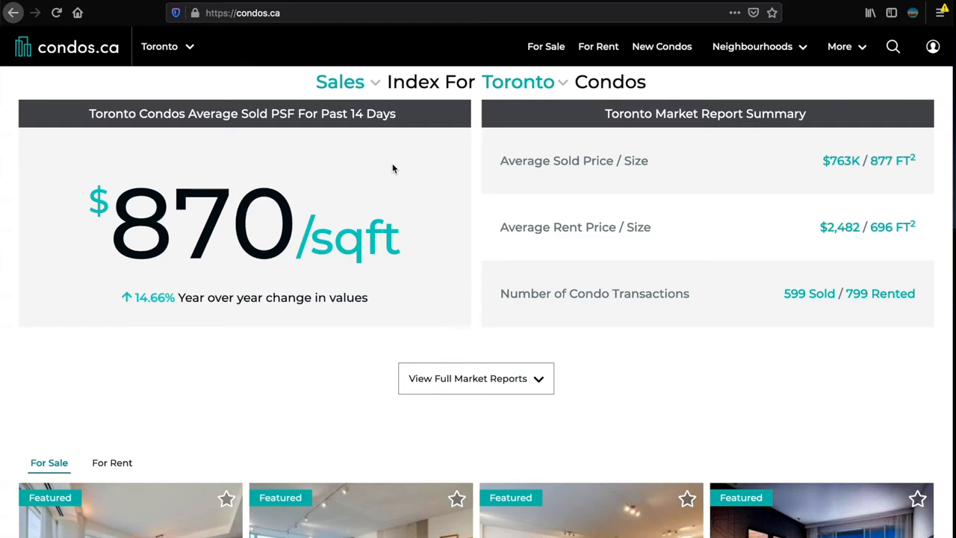
pyautogui.doubleClick(201, 223)
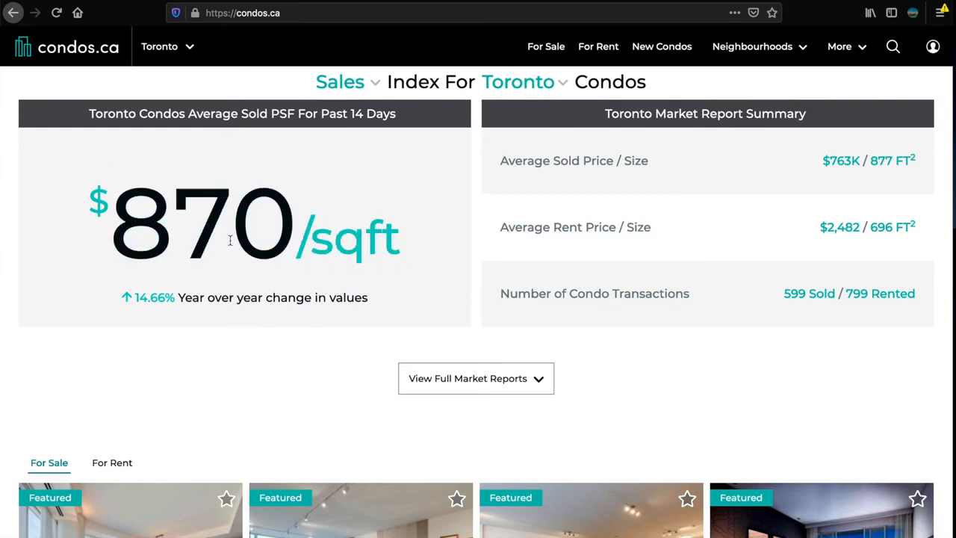
pyautogui.moveTo(149, 218)
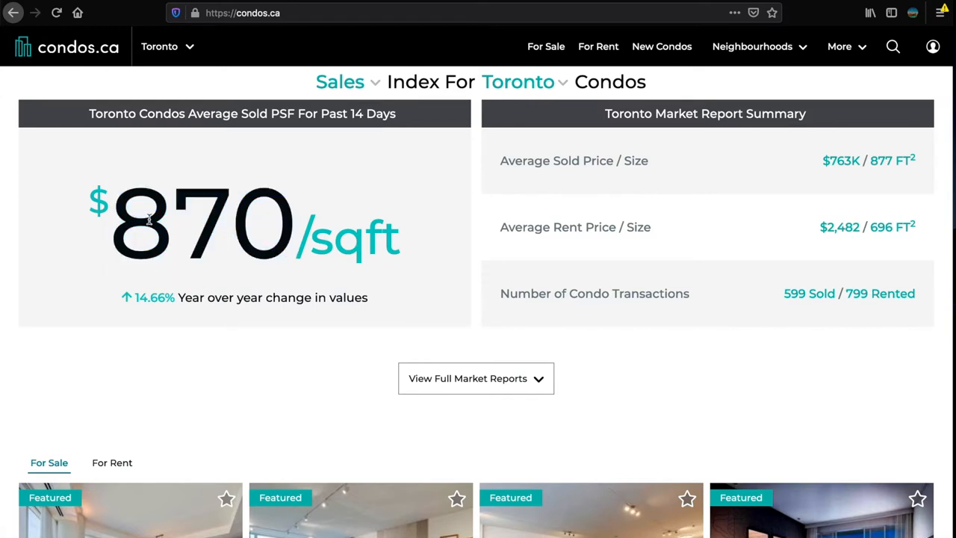
pyautogui.moveTo(142, 301)
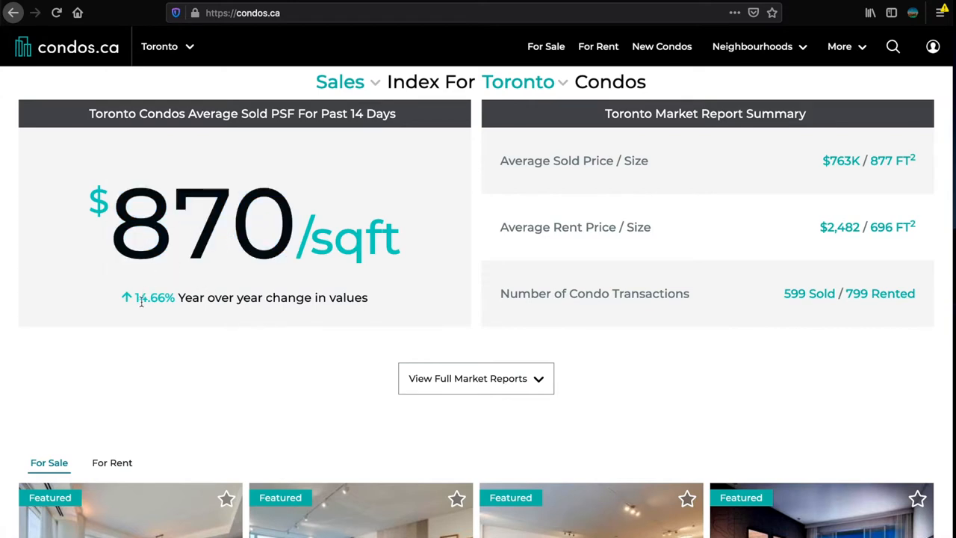
pyautogui.moveTo(556, 301)
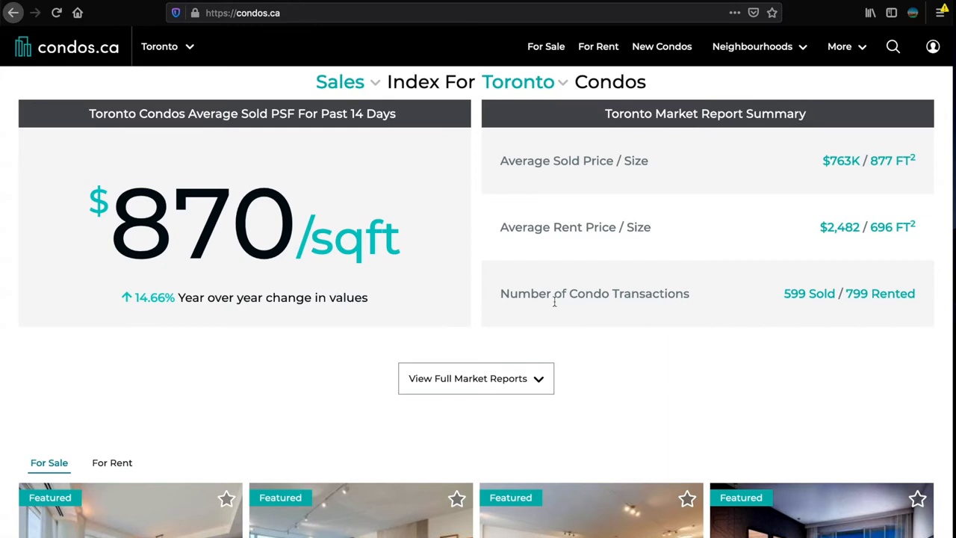
pyautogui.doubleClick(810, 292)
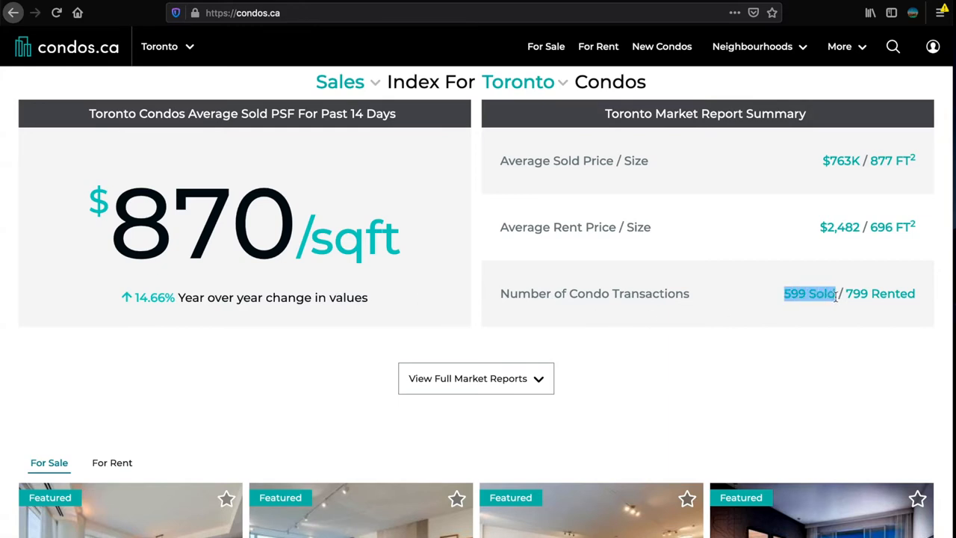
pyautogui.moveTo(709, 299)
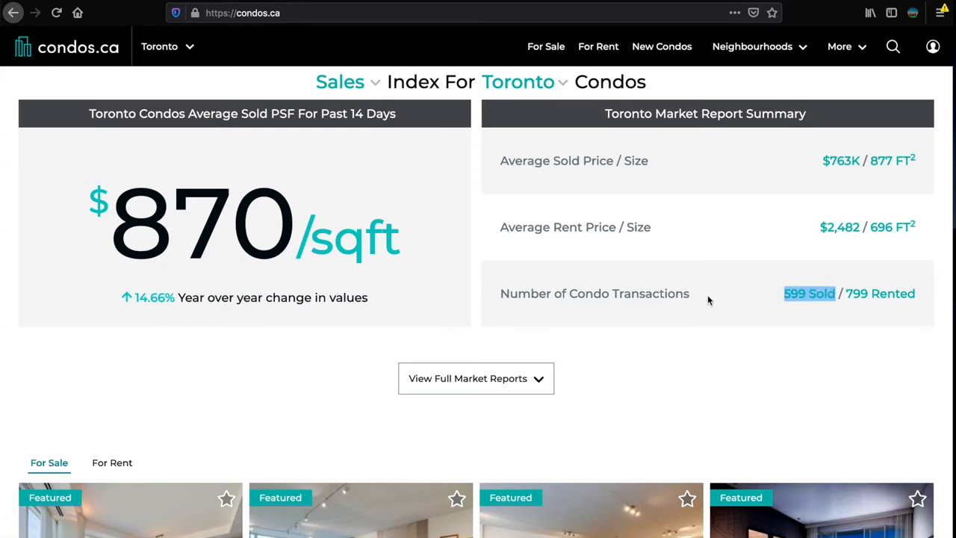
pyautogui.click(475, 378)
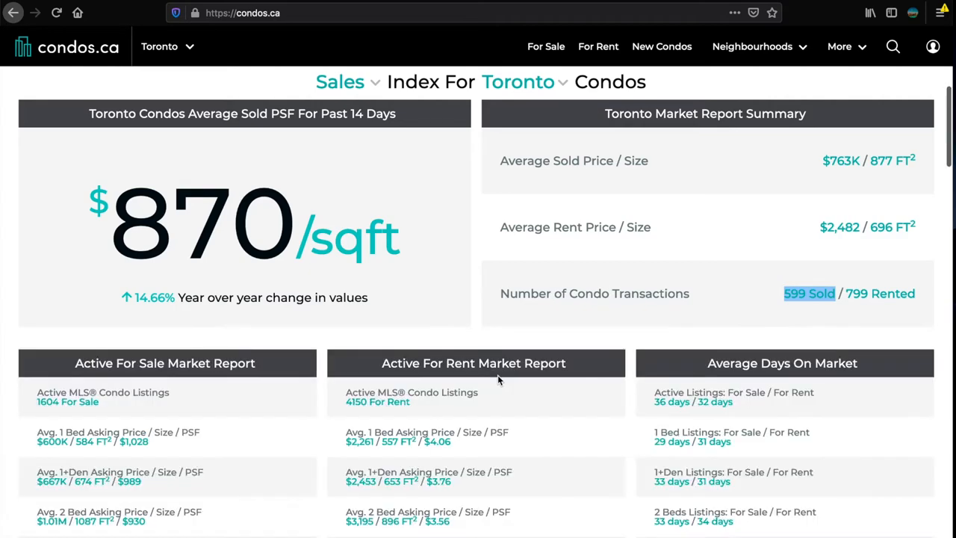
pyautogui.scroll(-3)
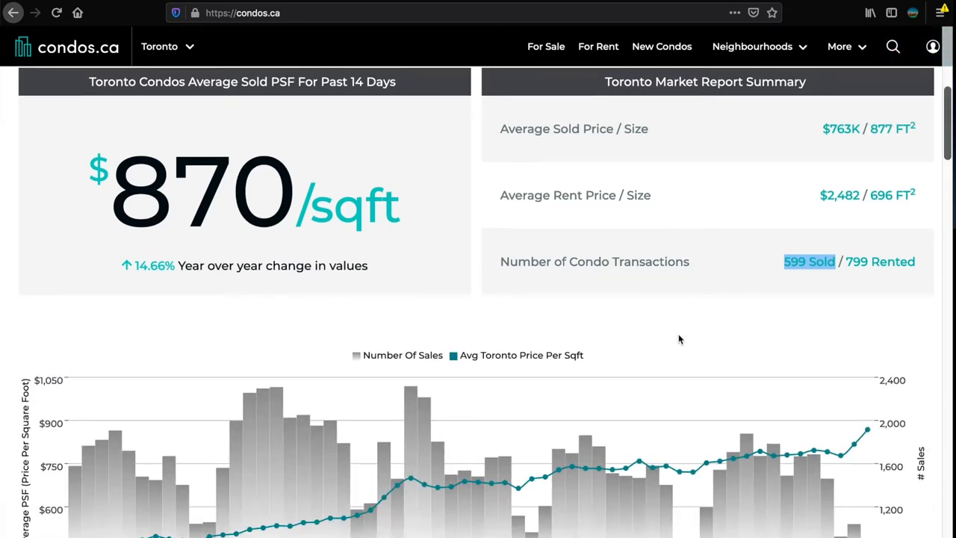
pyautogui.scroll(-3)
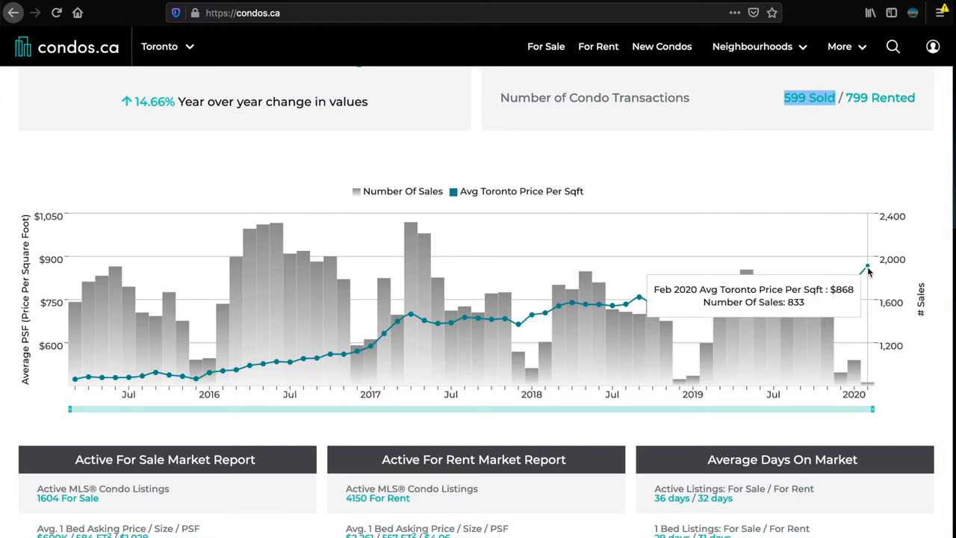
pyautogui.moveTo(866, 387)
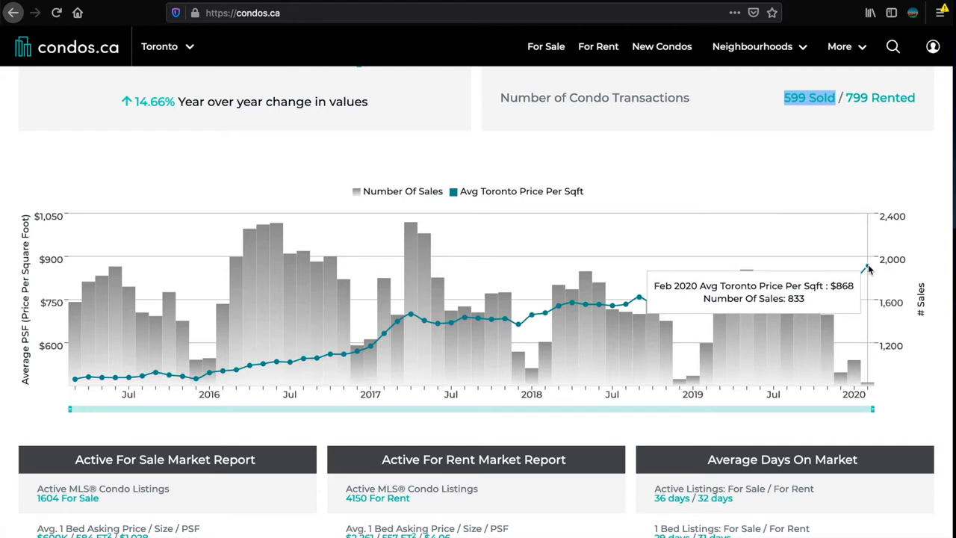
pyautogui.moveTo(756, 129)
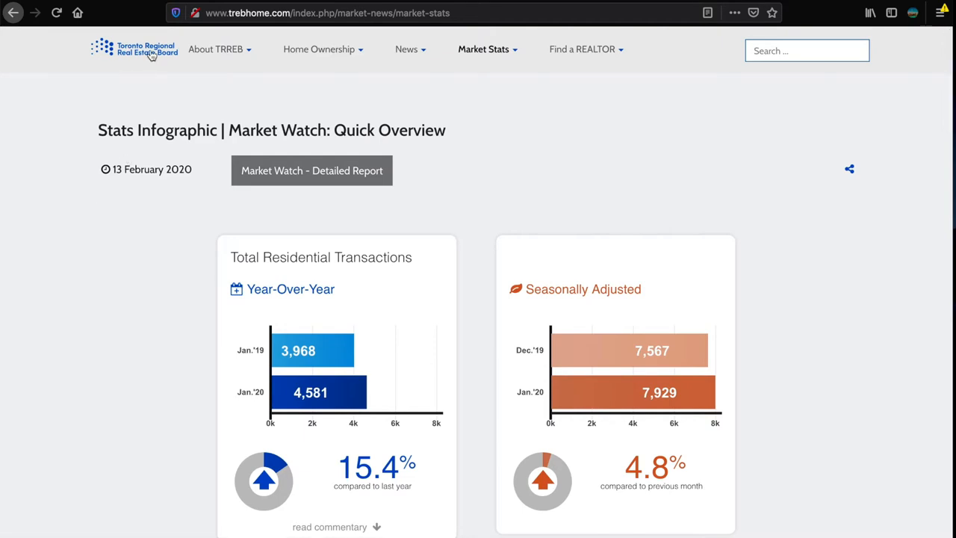
pyautogui.moveTo(88, 258)
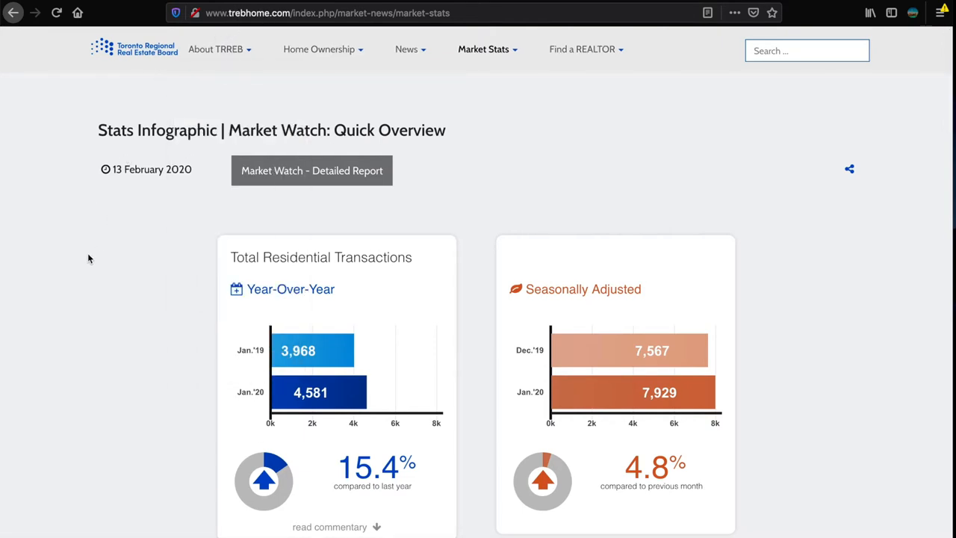
# Step: Scroll down TREB's Market Watch infographic showing 4,581 January sales, up 15.4%
pyautogui.scroll(-3)
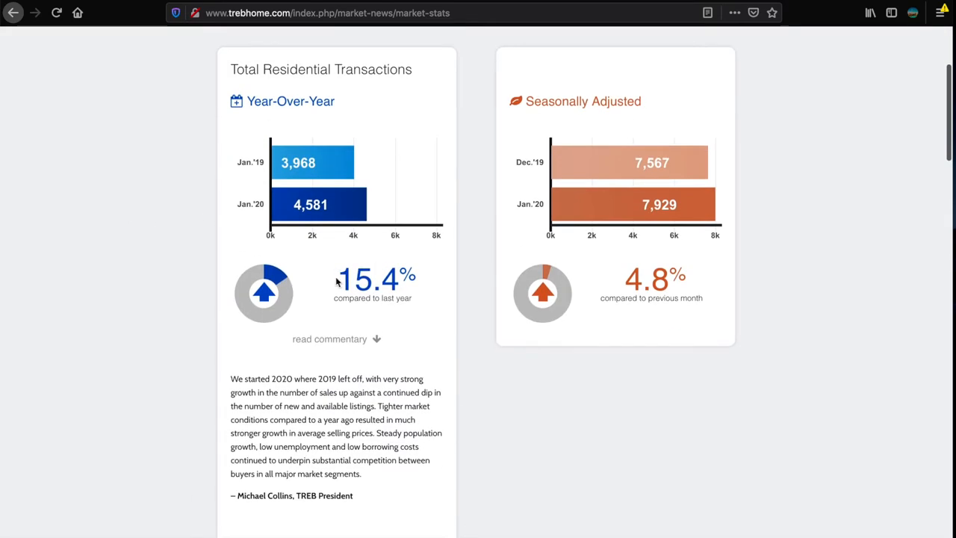
pyautogui.scroll(-3)
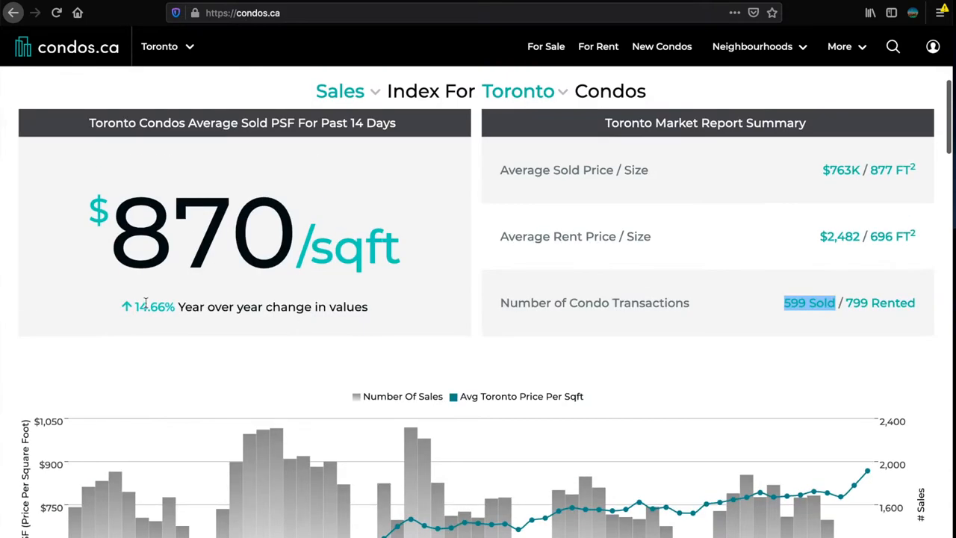
pyautogui.moveTo(793, 6)
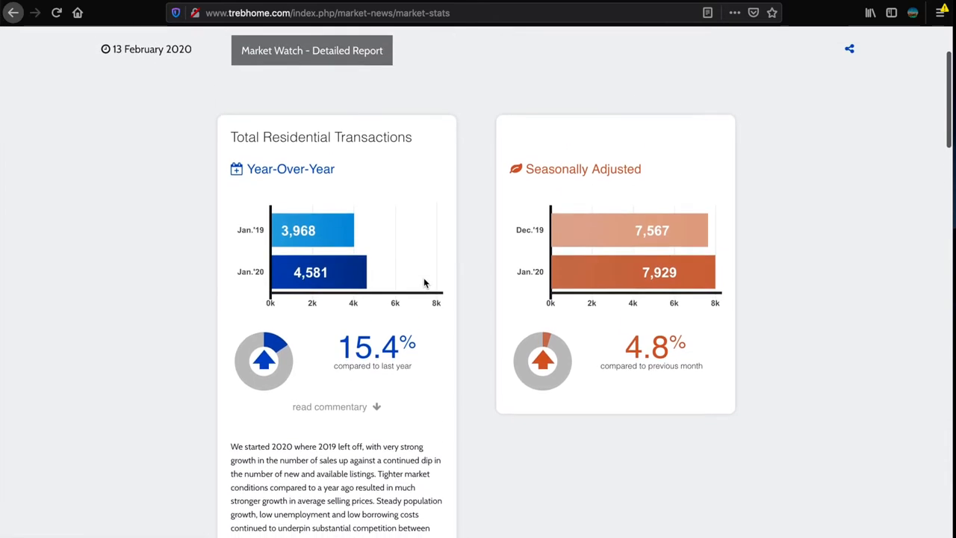
# Step: Scroll to the Total New Listings chart (7,836, down 17.1%) and reveal its commentary
pyautogui.scroll(-3)
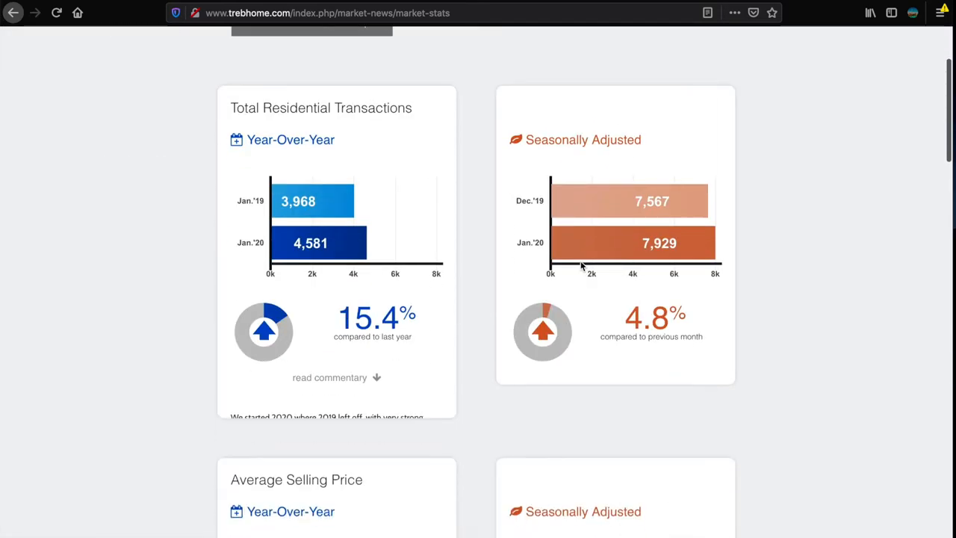
pyautogui.scroll(-3)
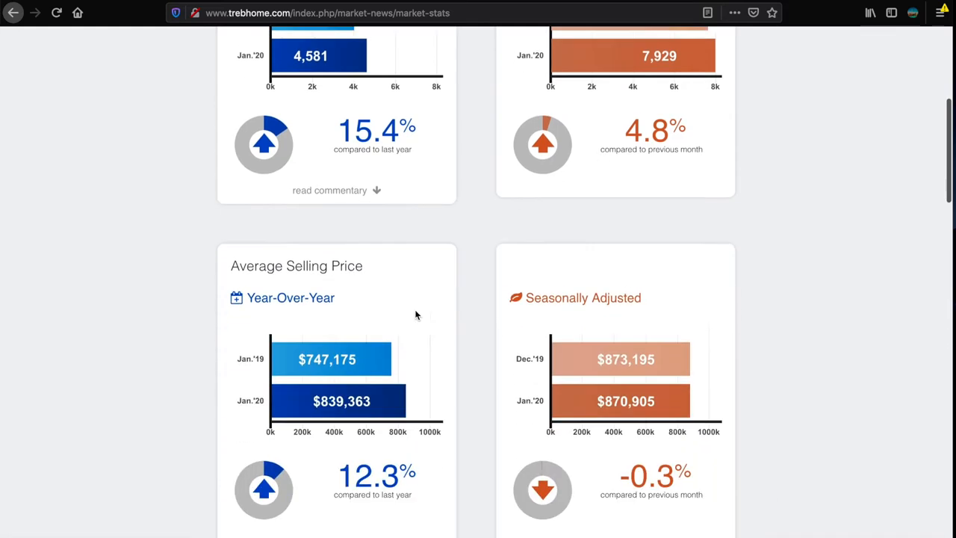
pyautogui.scroll(-3)
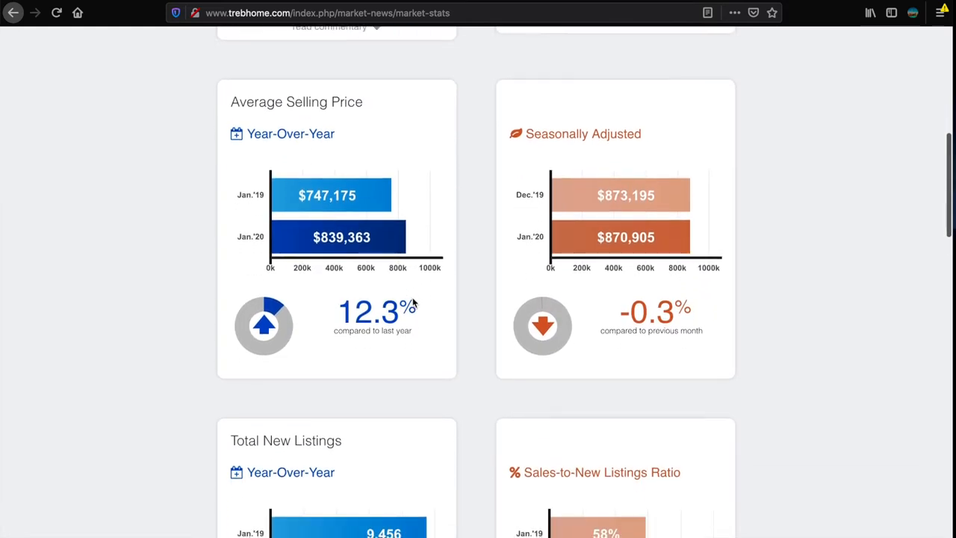
pyautogui.scroll(-3)
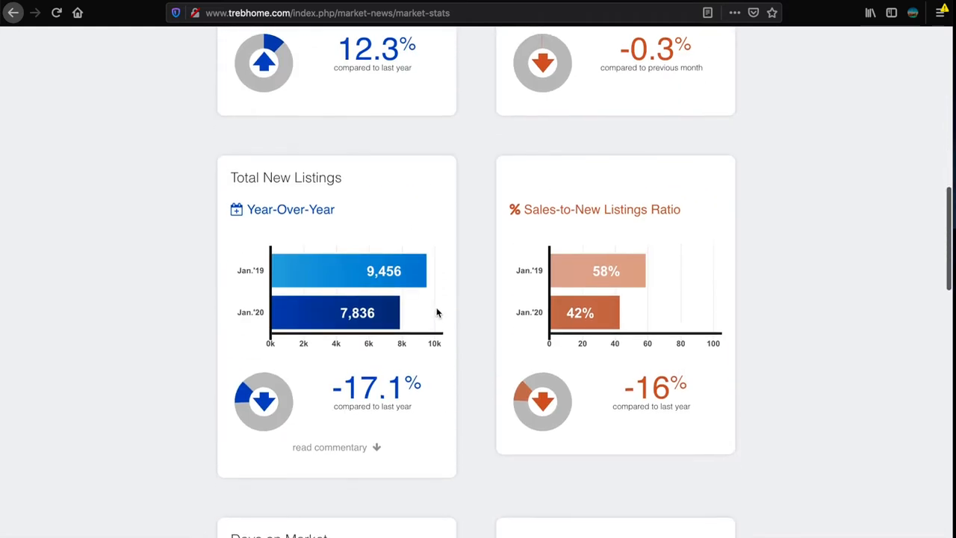
pyautogui.click(329, 447)
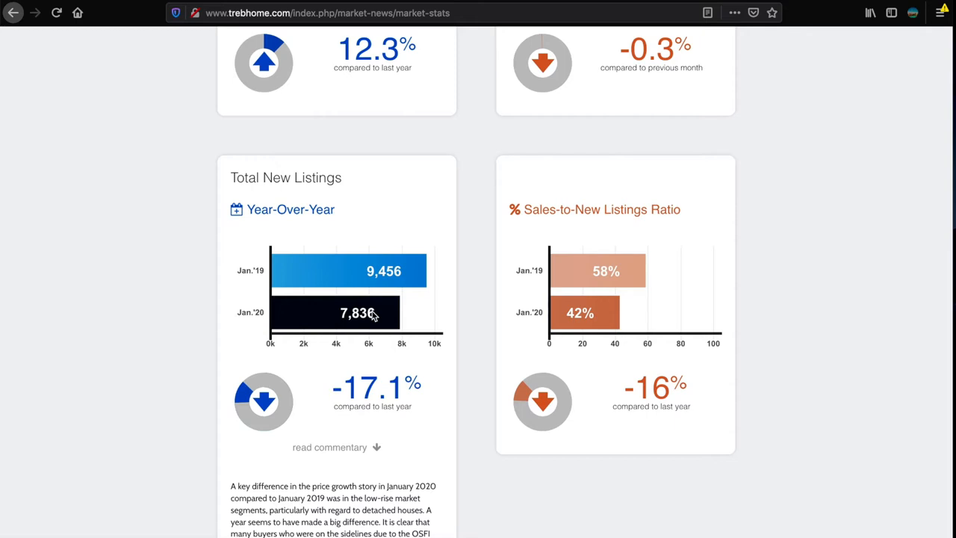
# Step: Continue down to the Sales-to-New Listings Ratio chart and toward Days on Market
pyautogui.scroll(-3)
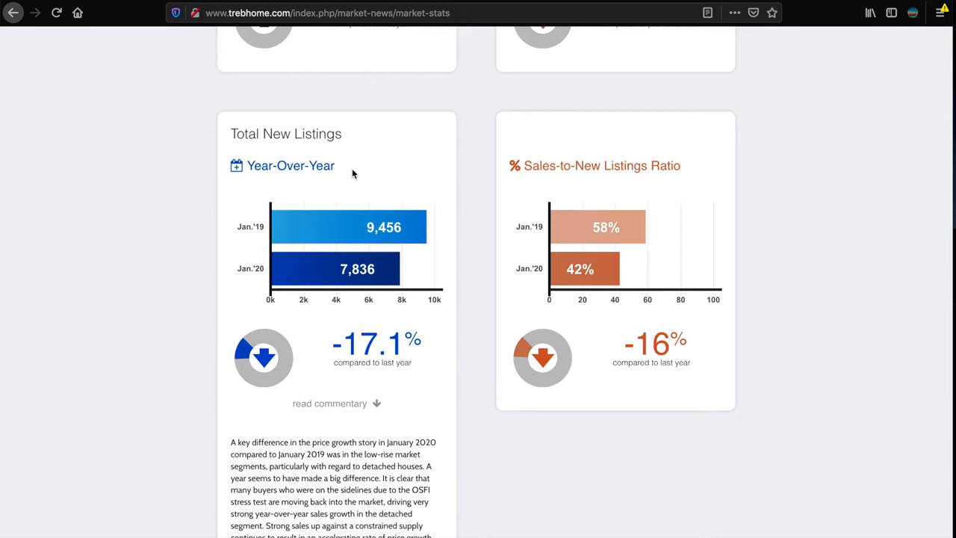
pyautogui.scroll(-3)
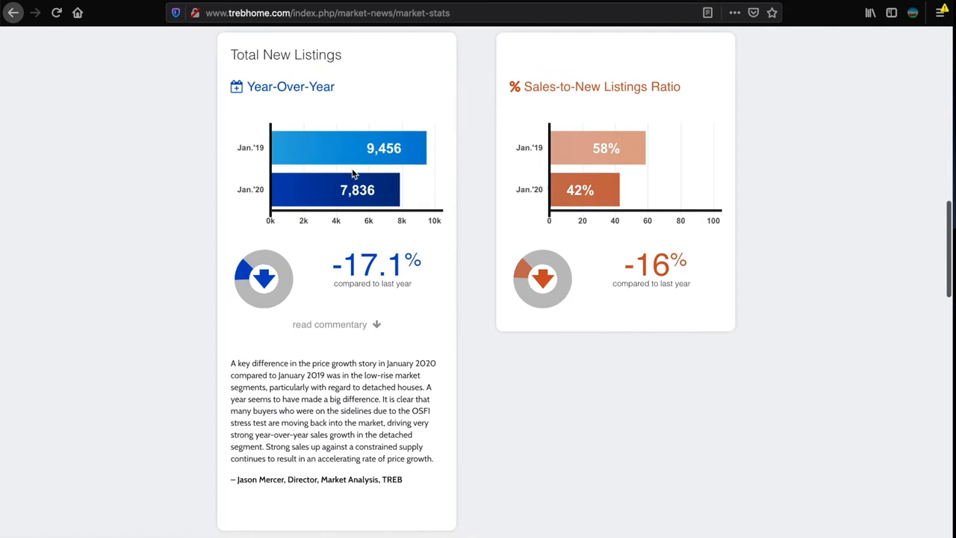
pyautogui.scroll(-3)
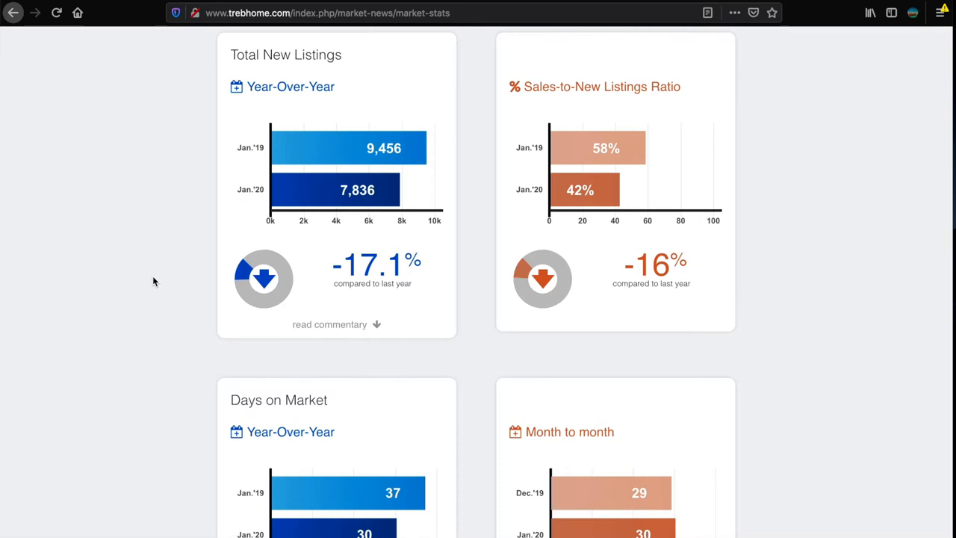
pyautogui.moveTo(81, 342)
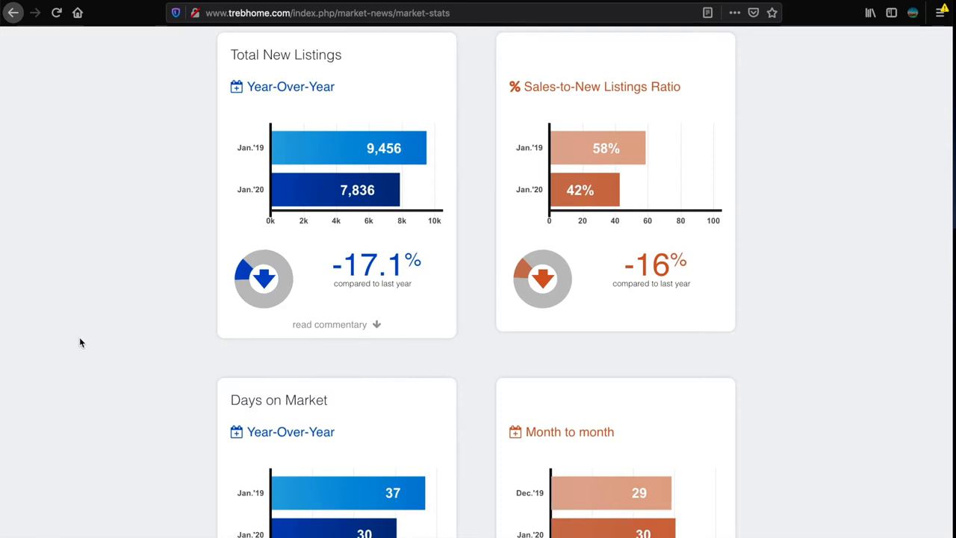
# Step: Scroll through the Days on Market charts showing 30 days in January 2020, down 18.9%
pyautogui.scroll(-3)
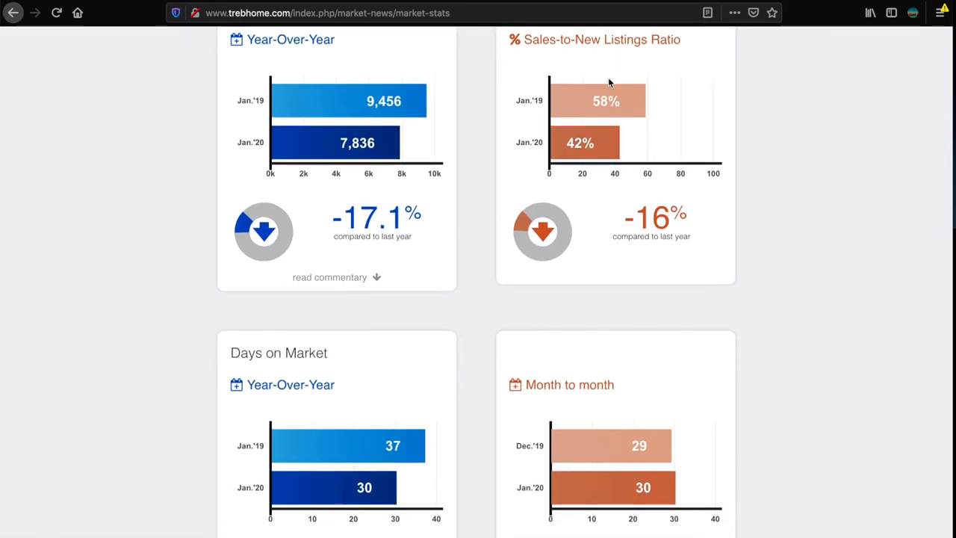
pyautogui.scroll(-3)
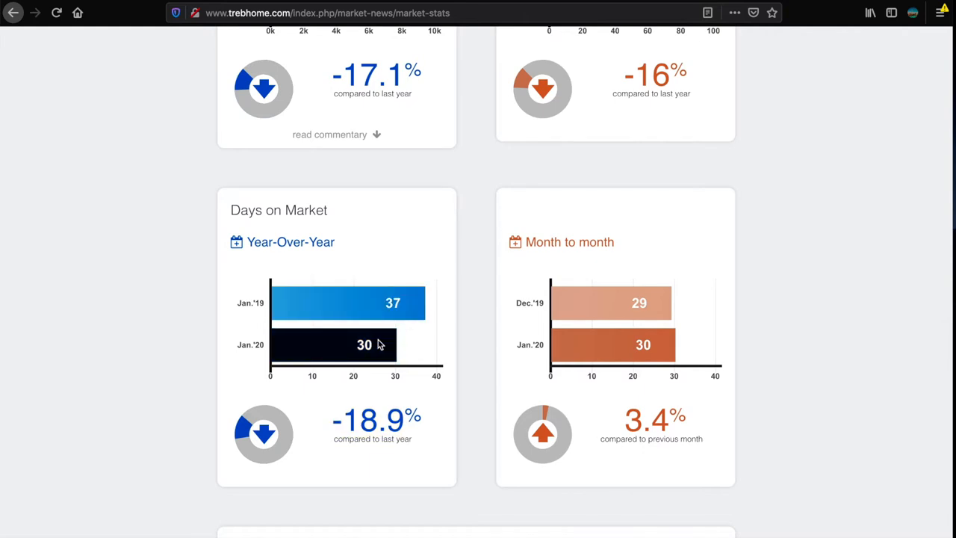
pyautogui.scroll(-3)
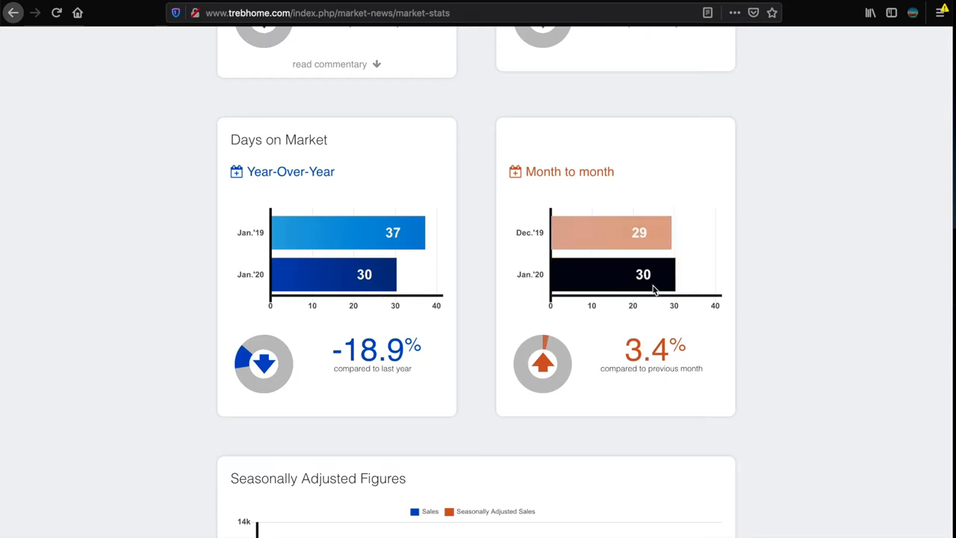
pyautogui.scroll(-3)
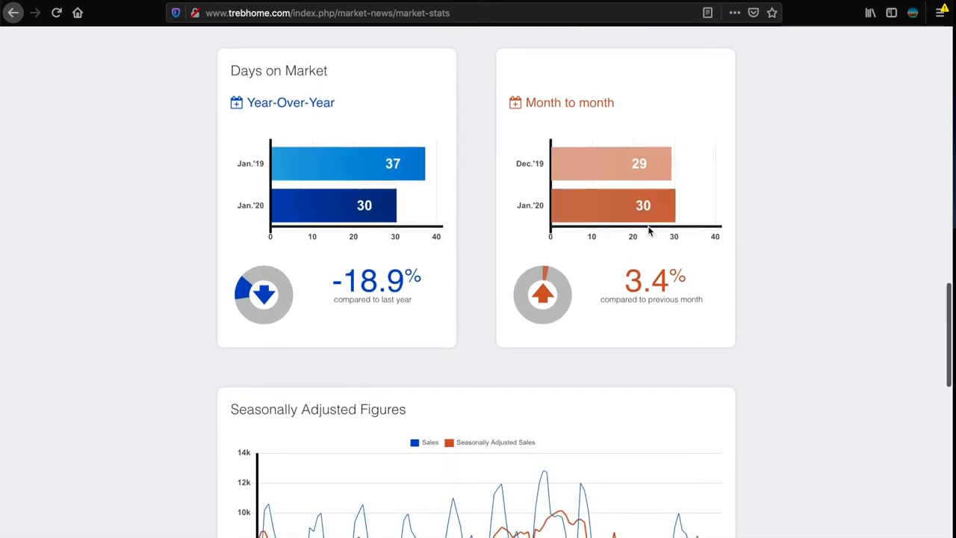
pyautogui.scroll(-3)
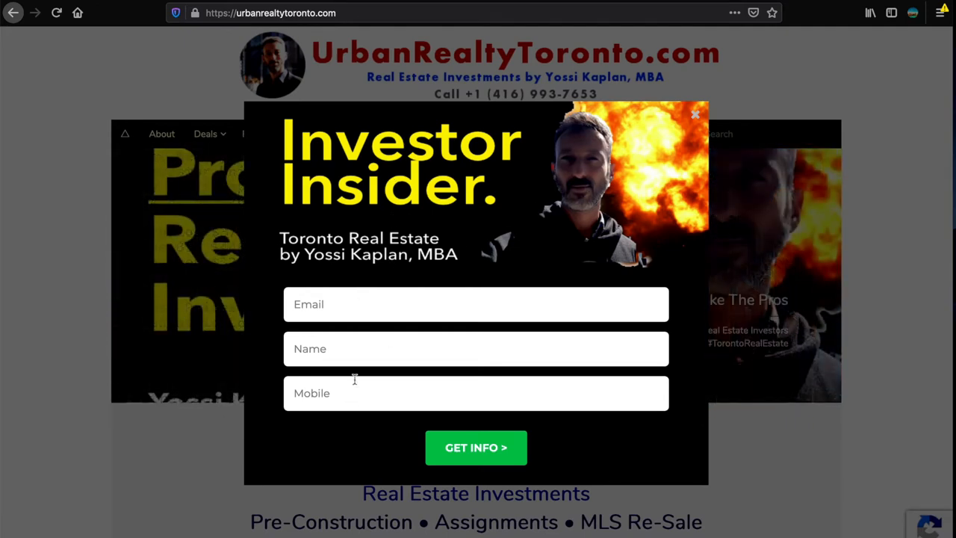
pyautogui.moveTo(318, 105)
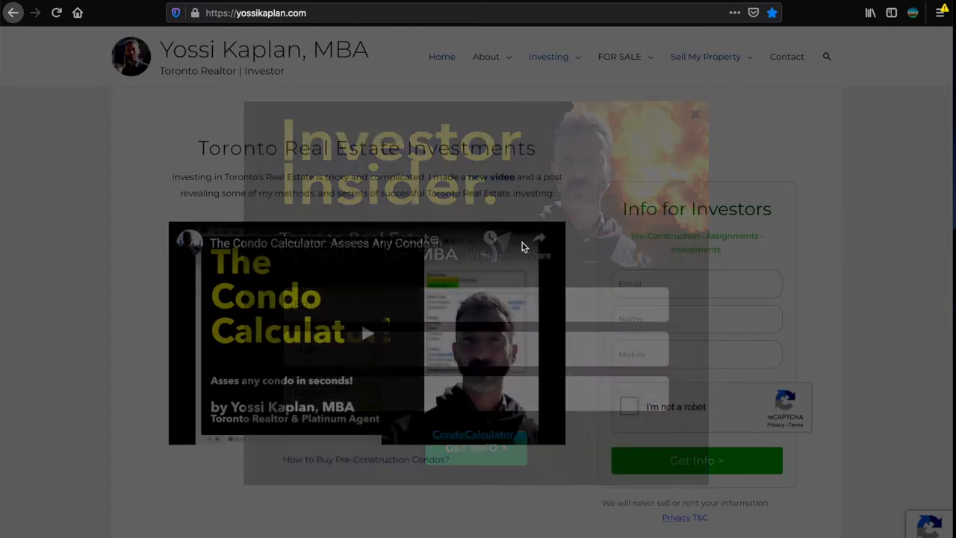
# Step: Dismiss the Investor Insider popup and scroll the condo articles down to 8 Secrets of Selling Assignments
pyautogui.click(693, 113)
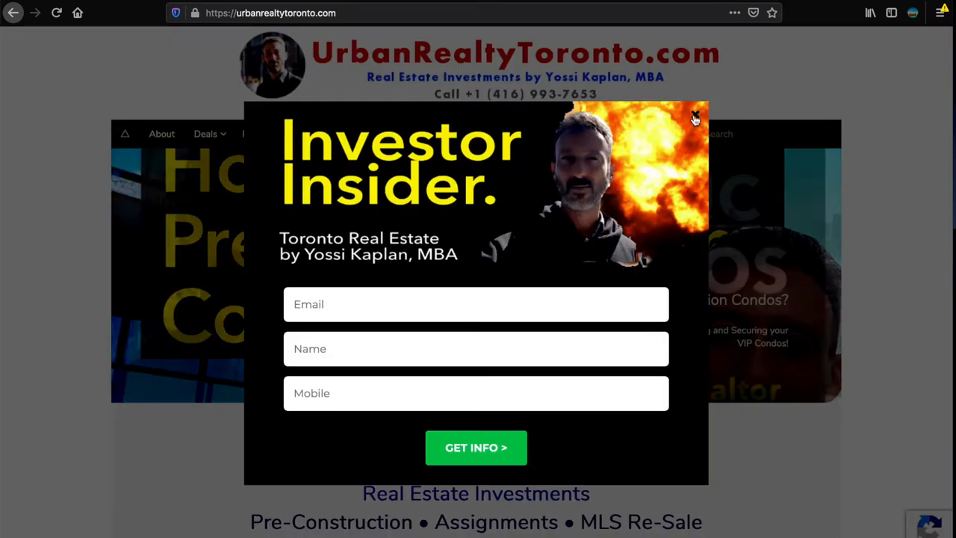
pyautogui.click(693, 120)
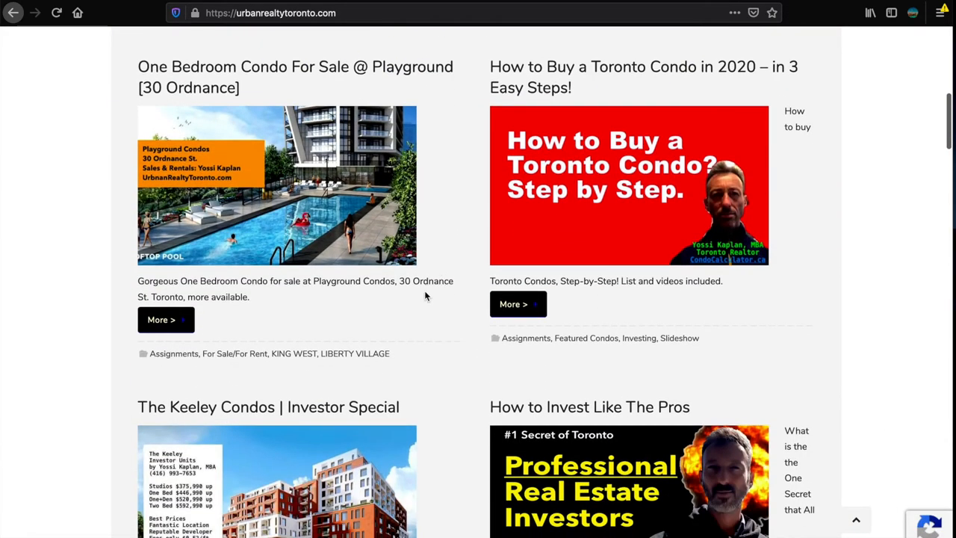
pyautogui.scroll(-3)
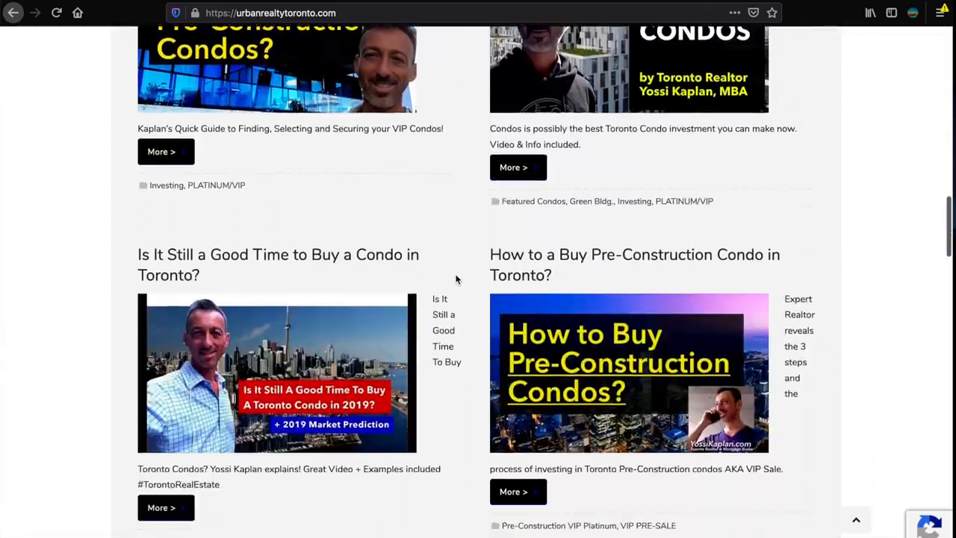
pyautogui.scroll(3)
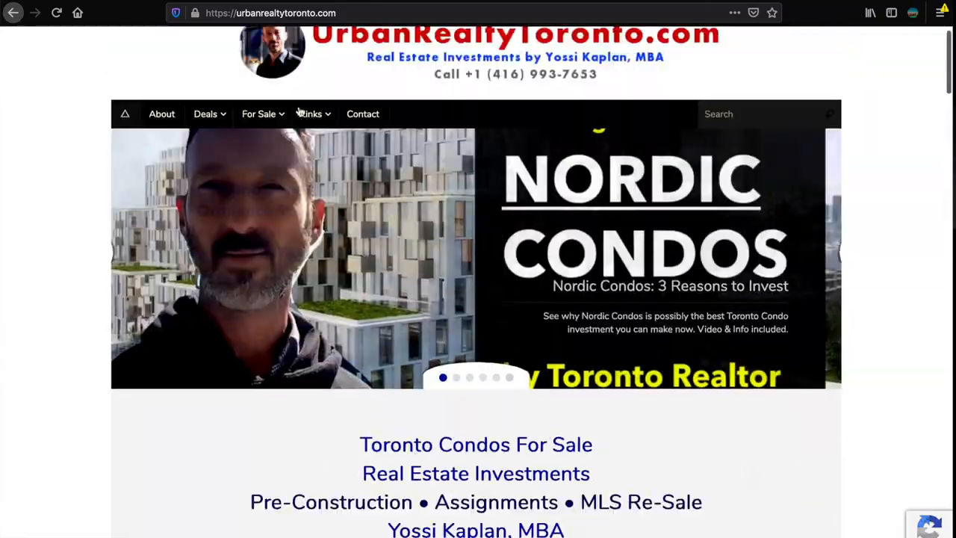
pyautogui.scroll(-3)
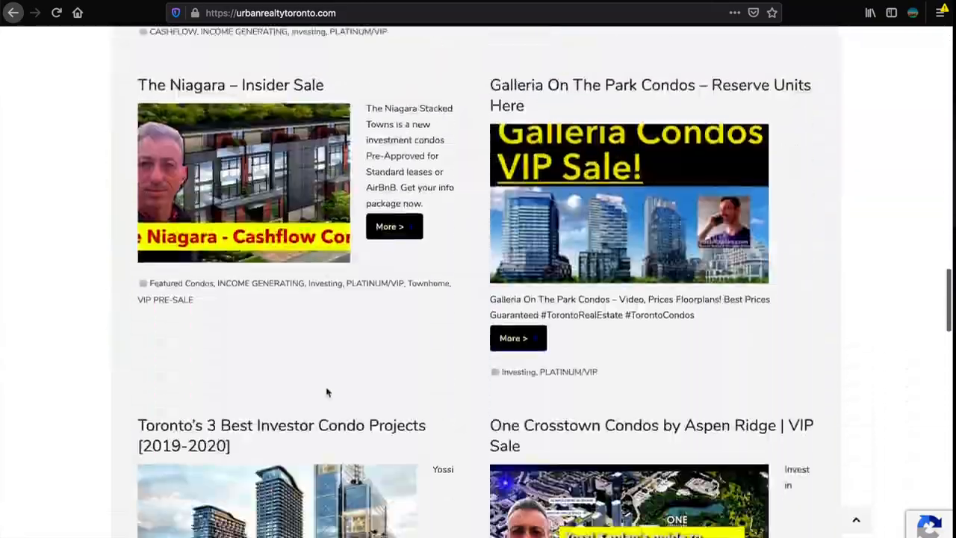
pyautogui.scroll(-3)
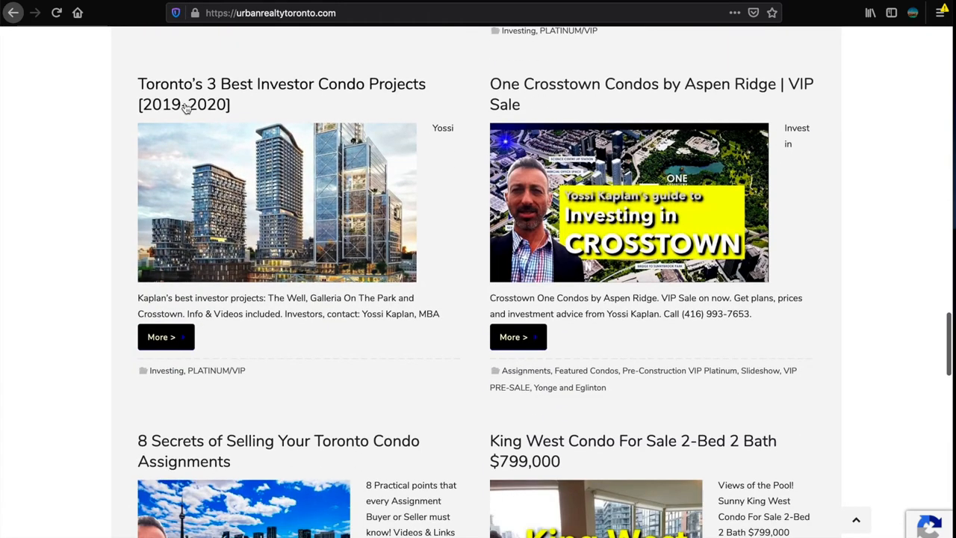
pyautogui.moveTo(317, 97)
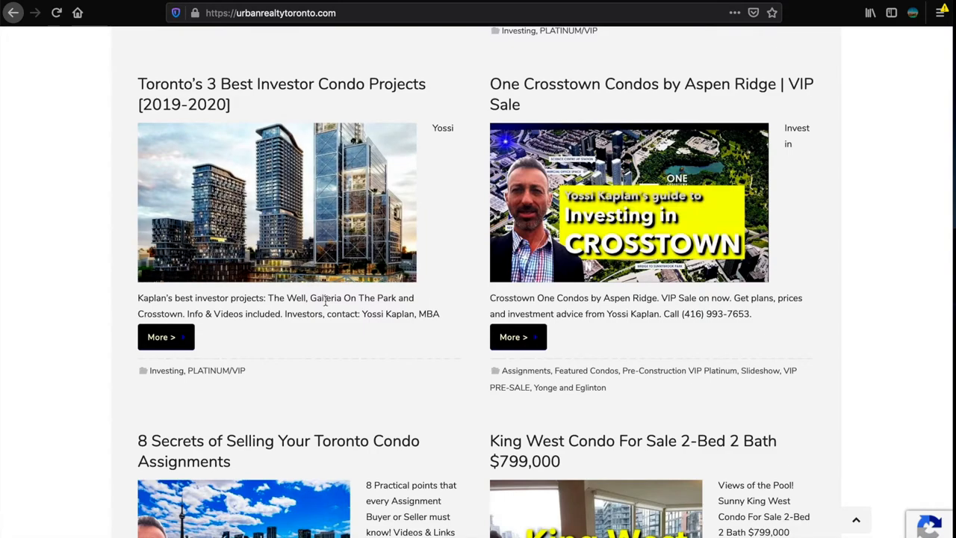
pyautogui.scroll(-3)
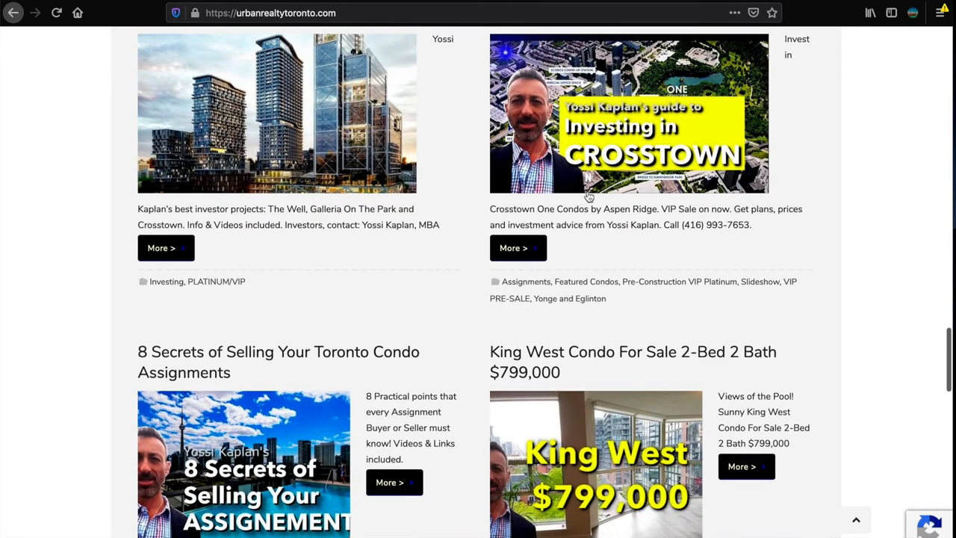
pyautogui.moveTo(373, 180)
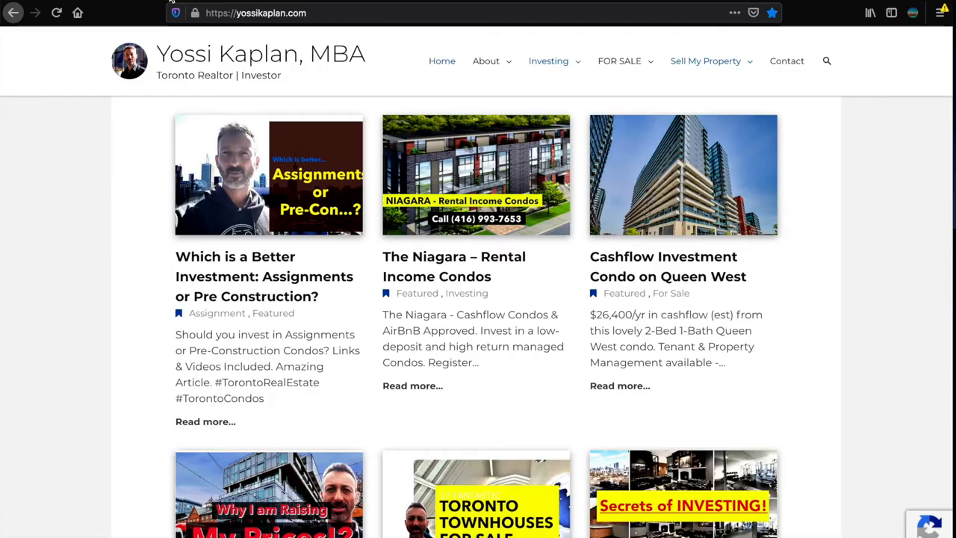
# Step: Scroll the yossikaplan.com homepage past featured posts to the Toronto Real Estate Videos section
pyautogui.scroll(-3)
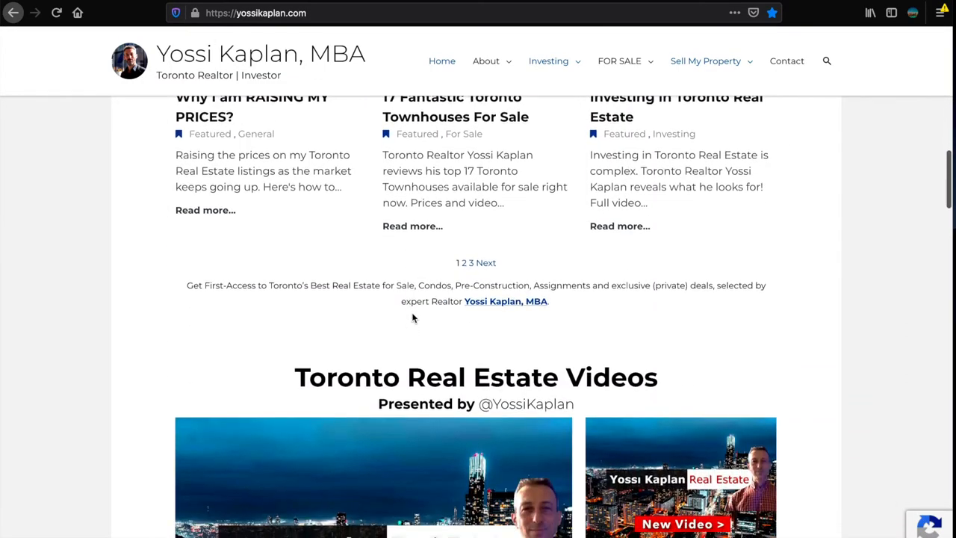
pyautogui.scroll(-3)
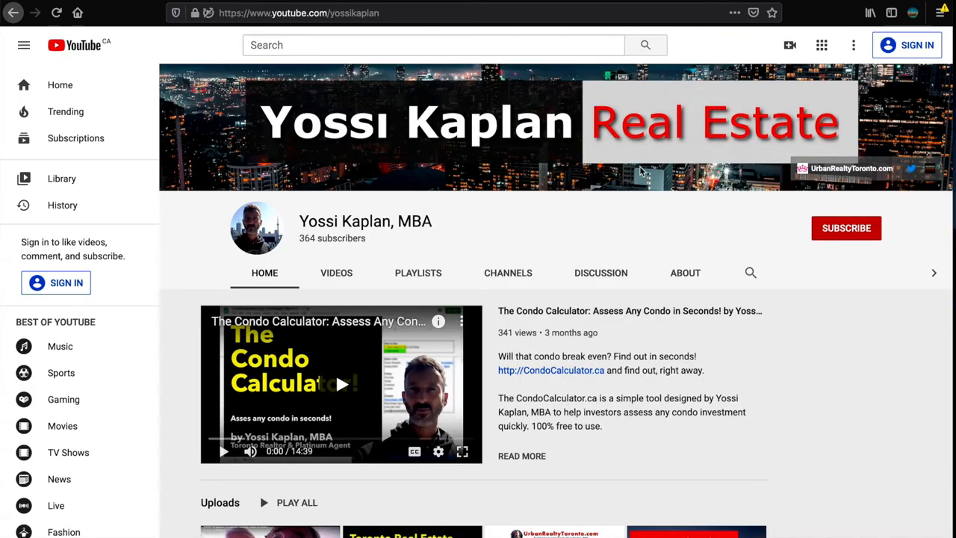
# Step: Scroll the Yossi Kaplan, MBA channel to its Uploads and Secrets of Real Estate Investing rows
pyautogui.scroll(-3)
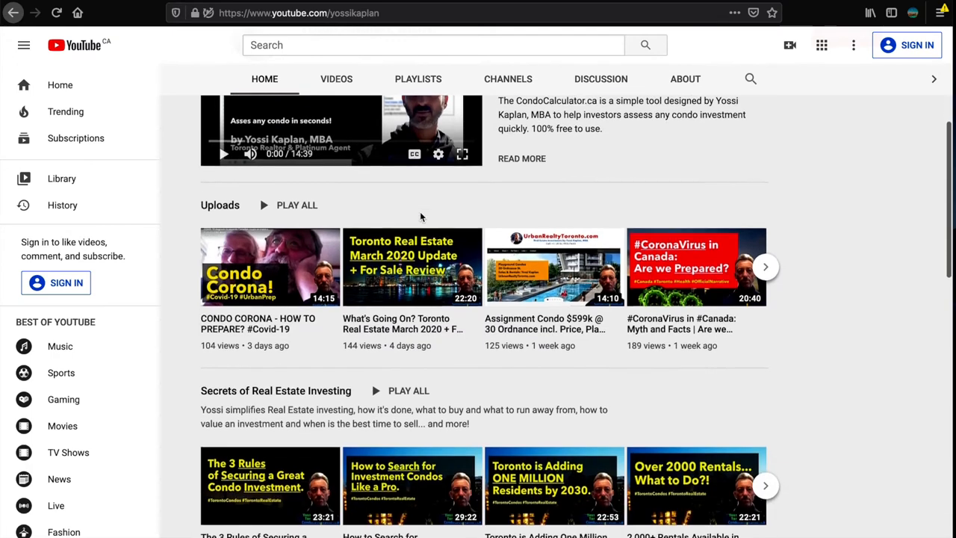
pyautogui.scroll(-3)
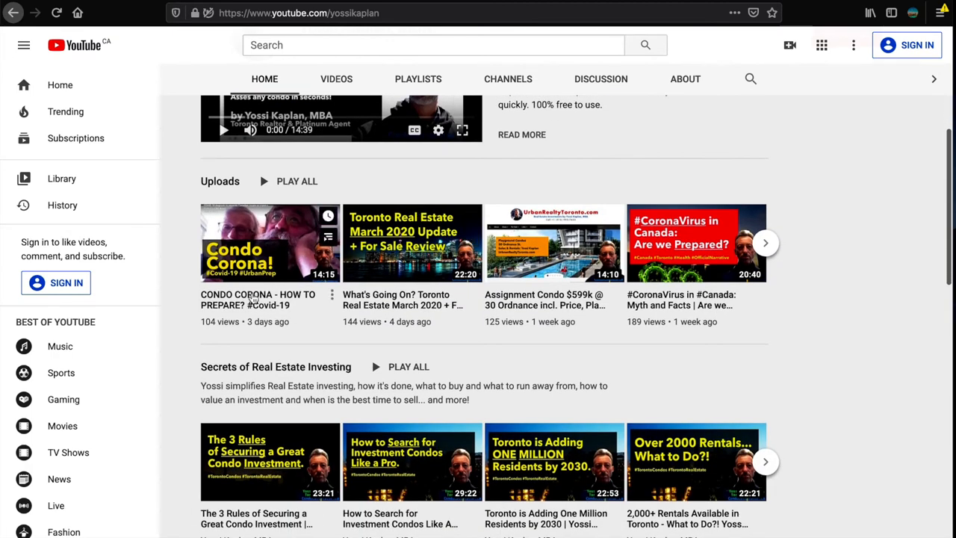
pyautogui.moveTo(257, 299)
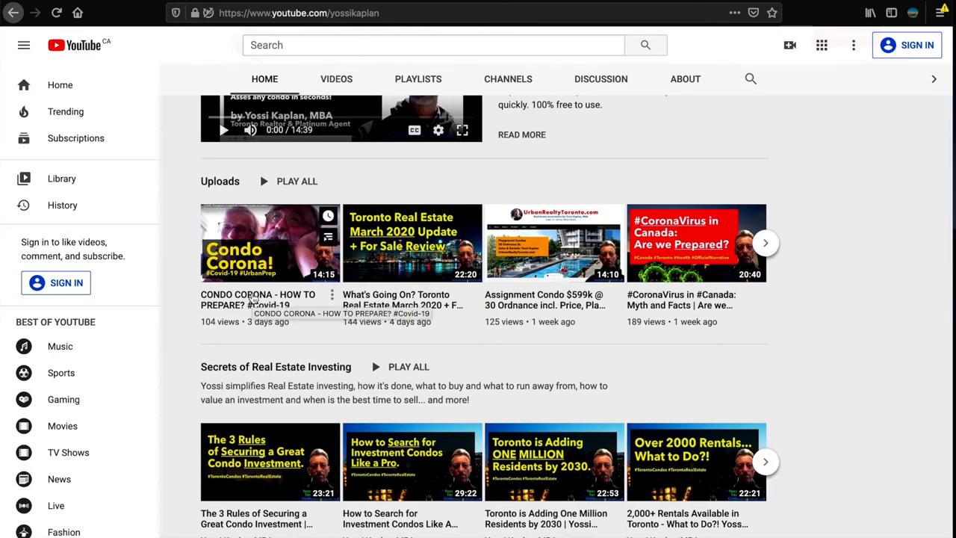
pyautogui.moveTo(174, 272)
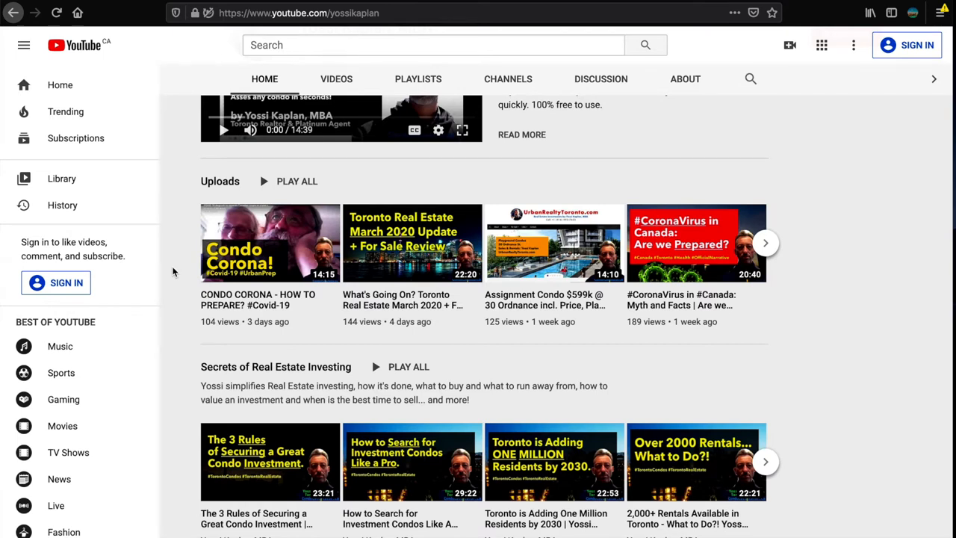
pyautogui.moveTo(257, 278)
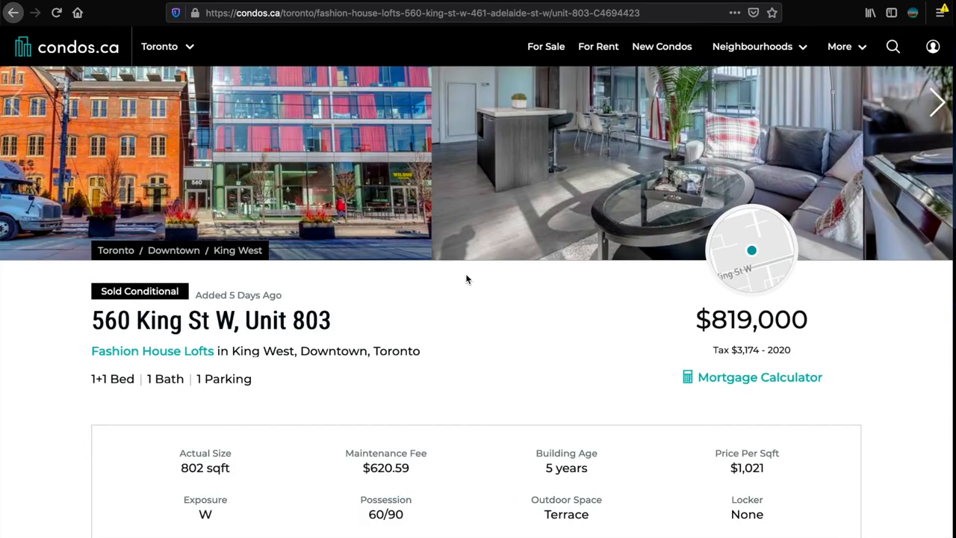
pyautogui.scroll(-3)
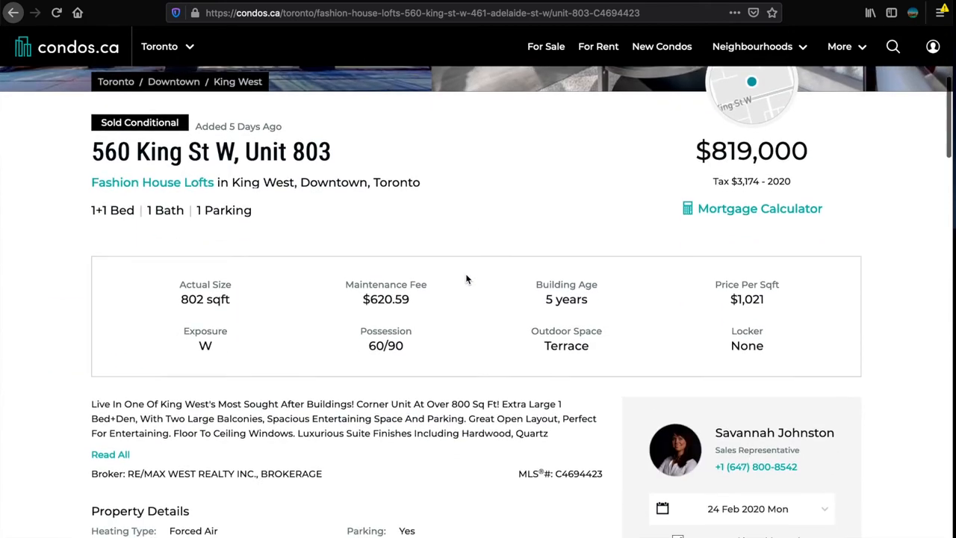
pyautogui.scroll(-3)
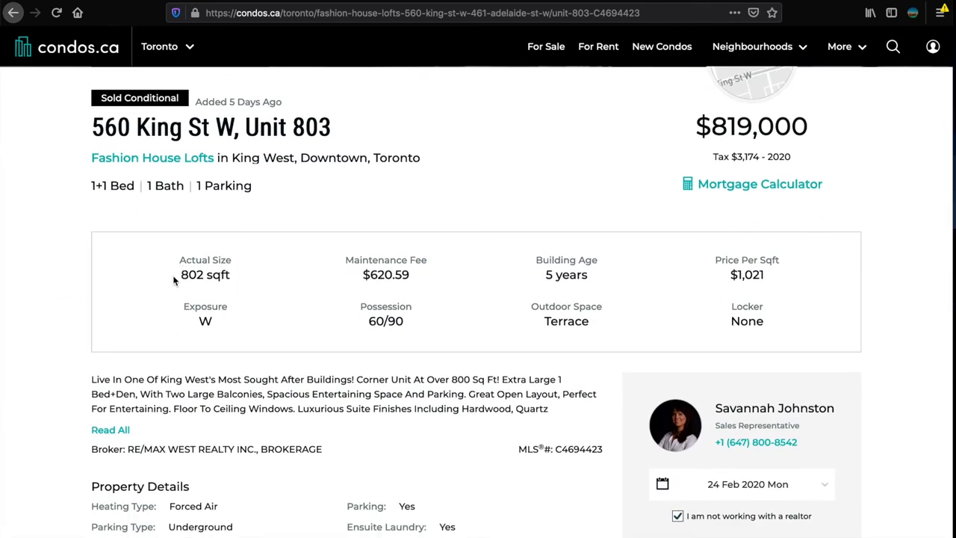
pyautogui.doubleClick(750, 126)
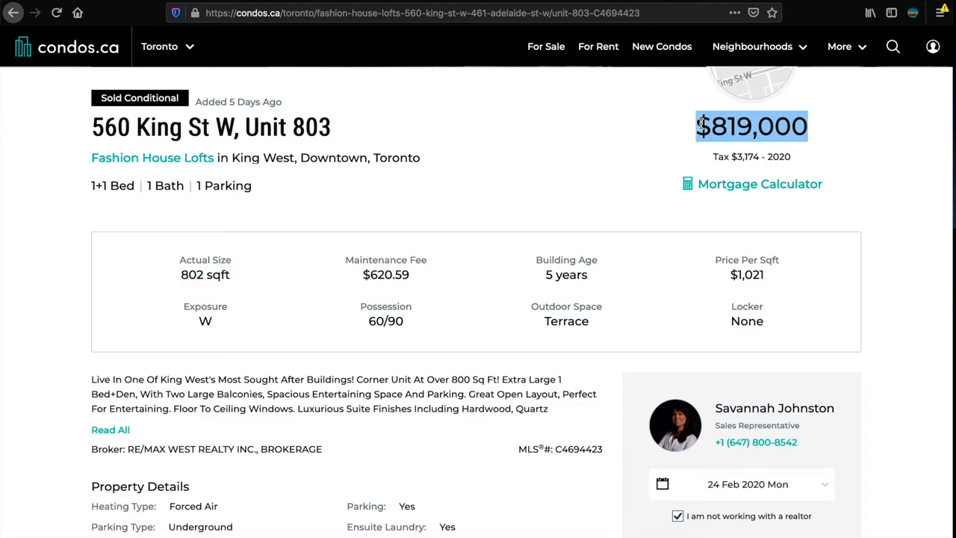
pyautogui.scroll(-3)
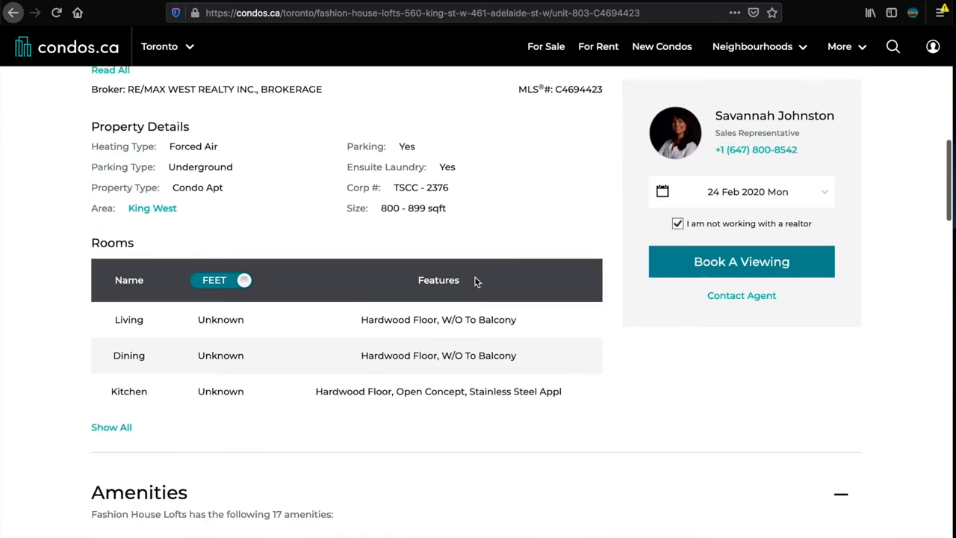
pyautogui.scroll(-3)
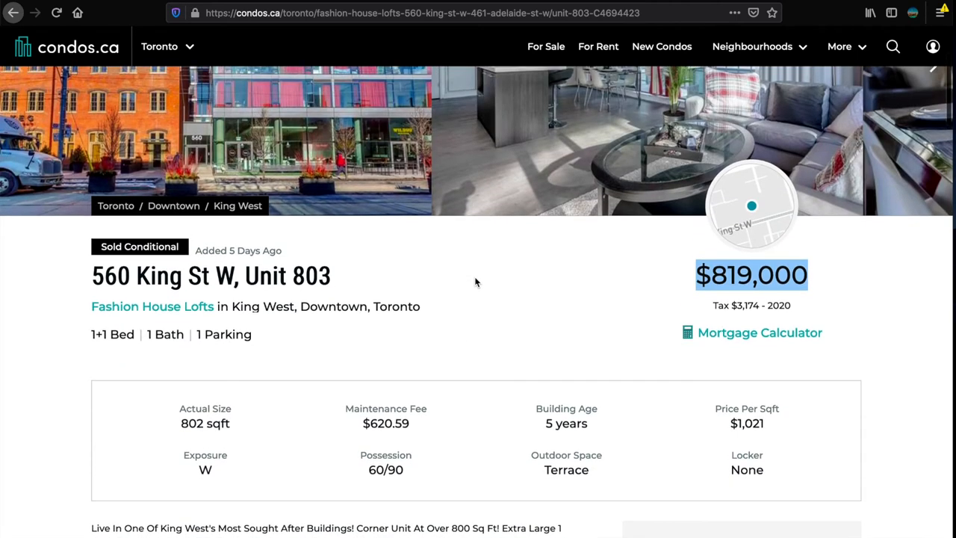
pyautogui.doubleClick(218, 335)
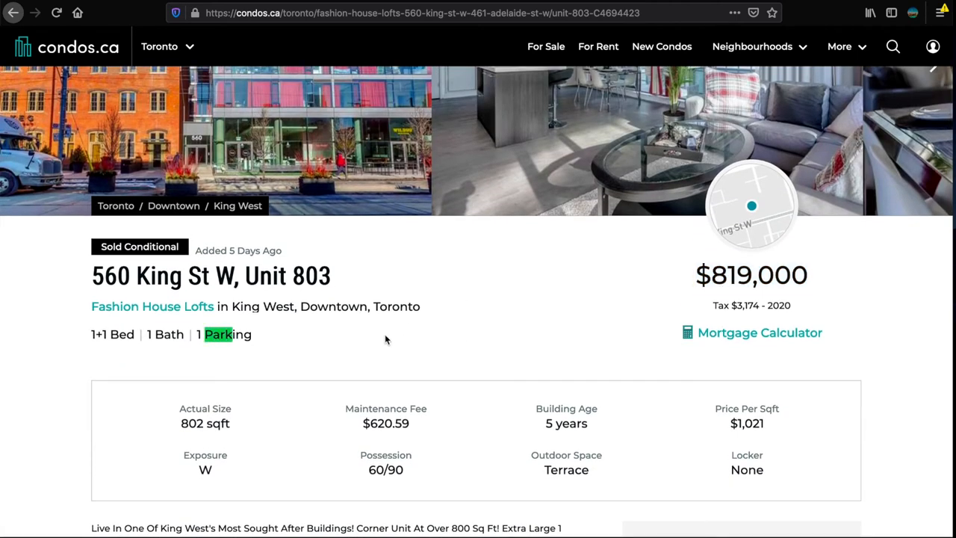
pyautogui.moveTo(257, 338)
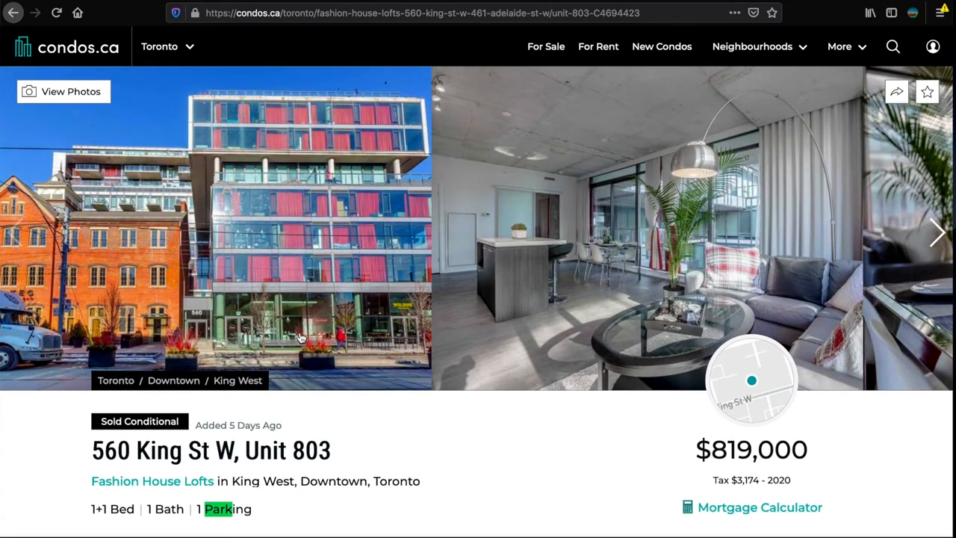
# Step: Scroll through the rest of the Unit 803 listing details
pyautogui.scroll(-3)
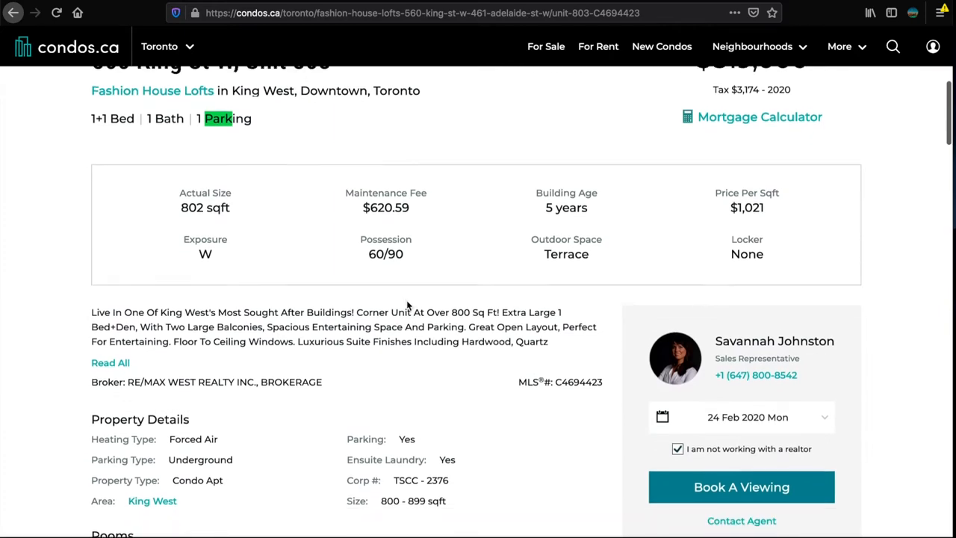
pyautogui.scroll(-3)
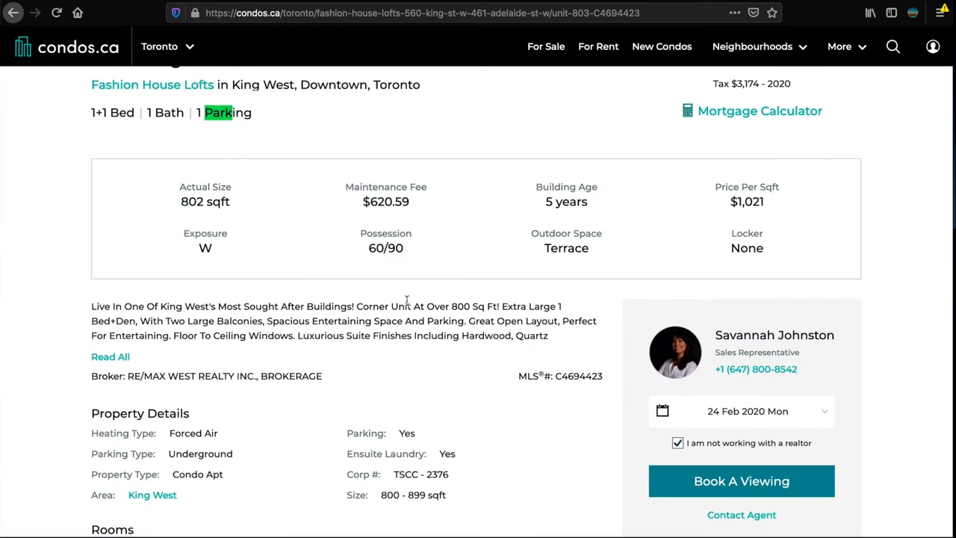
pyautogui.scroll(-3)
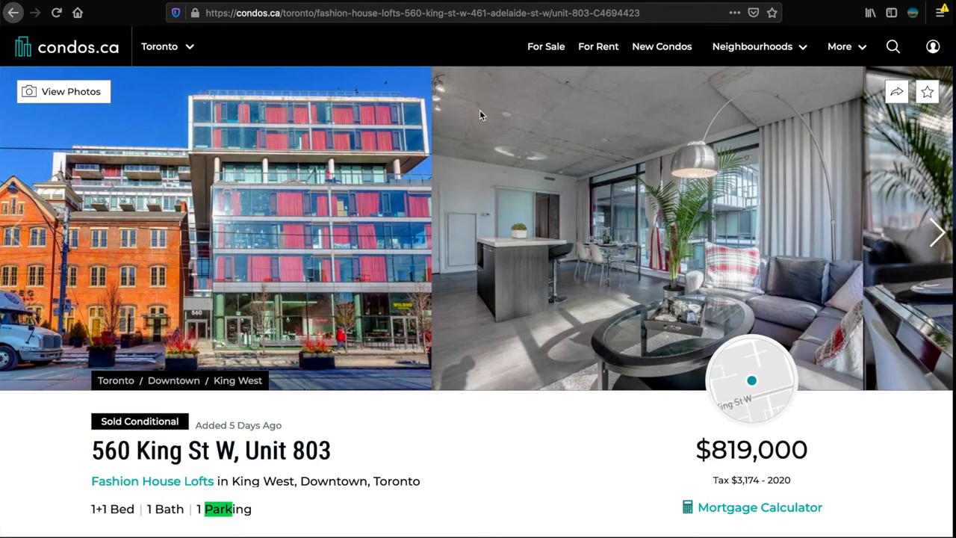
pyautogui.scroll(-3)
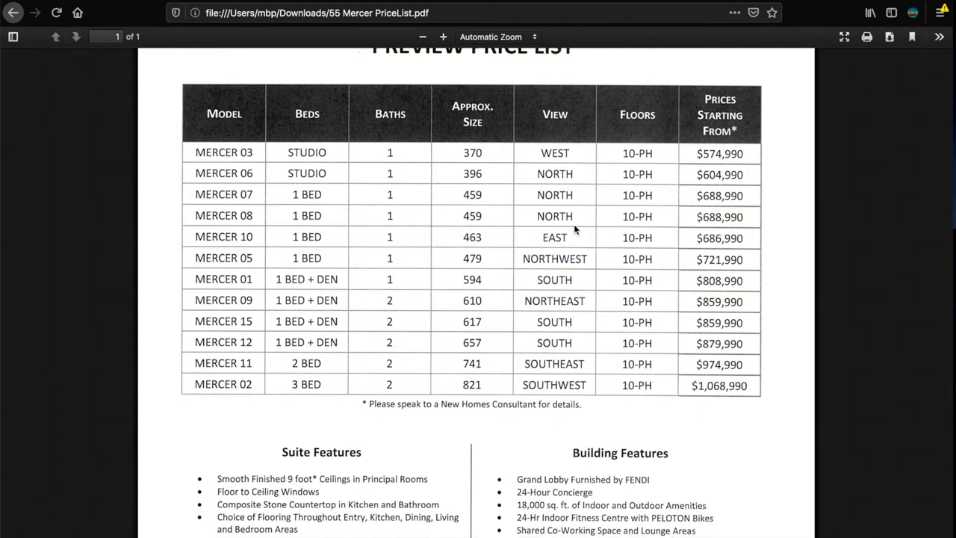
pyautogui.moveTo(526, 394)
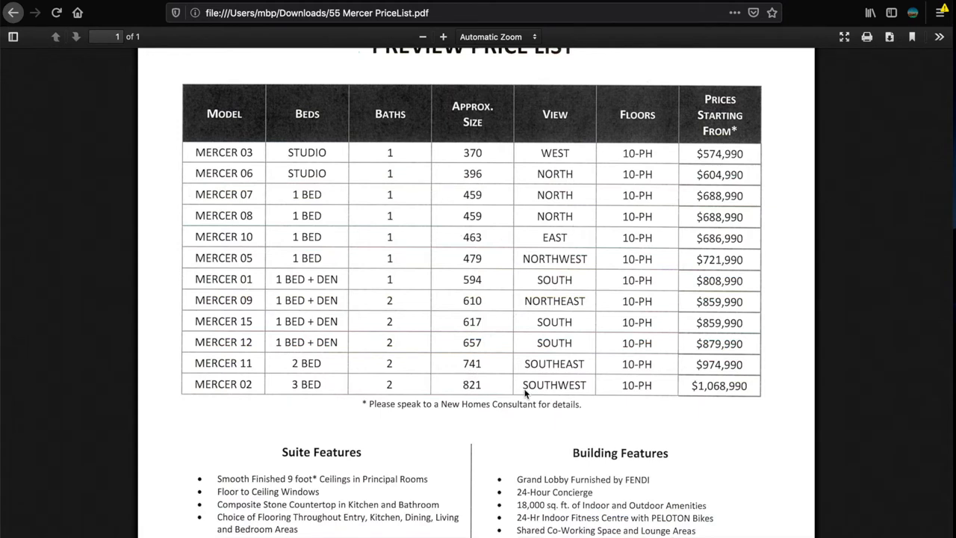
pyautogui.moveTo(729, 386)
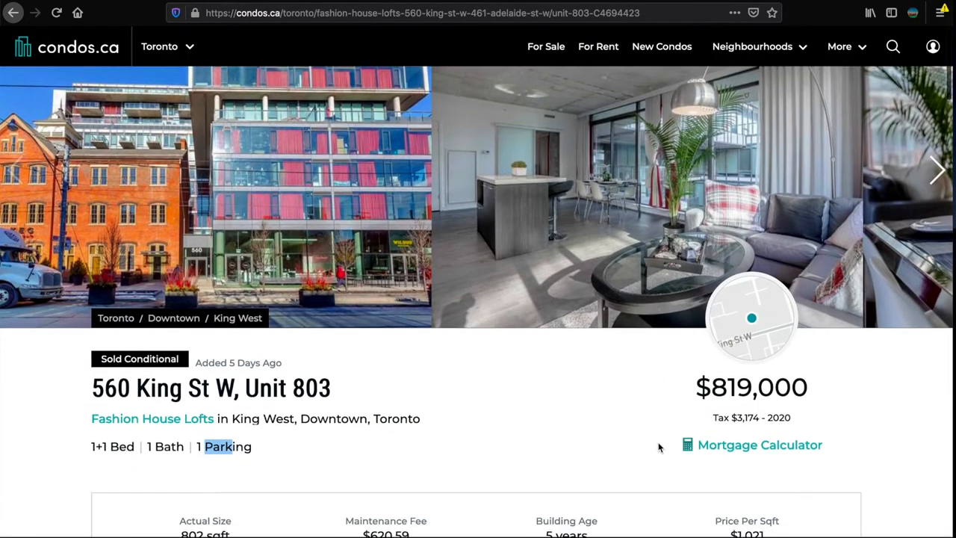
# Step: Scroll the 560 King St W Unit 803 listing priced at $819,000
pyautogui.scroll(-3)
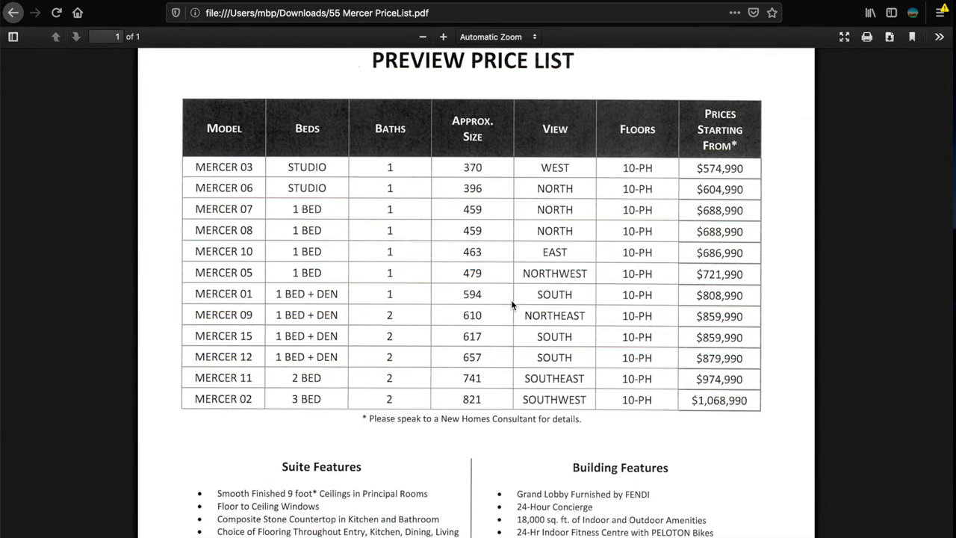
pyautogui.moveTo(514, 327)
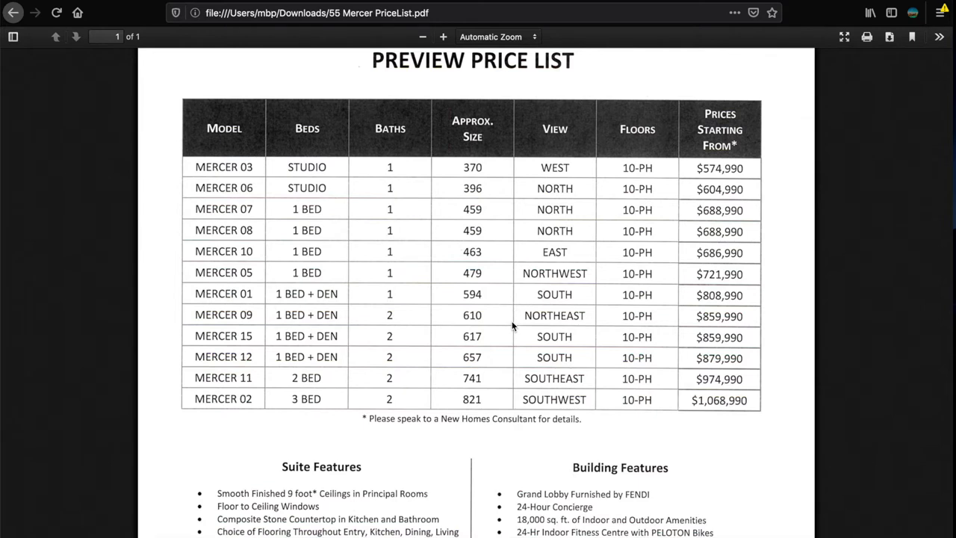
pyautogui.moveTo(520, 412)
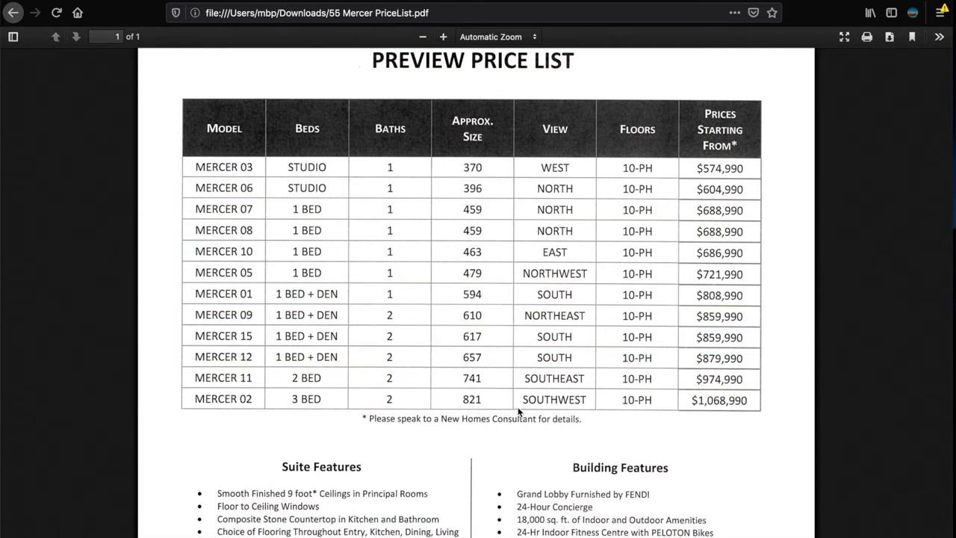
# Step: Scroll down the 55 Mercer price table to the suite and building features
pyautogui.scroll(-3)
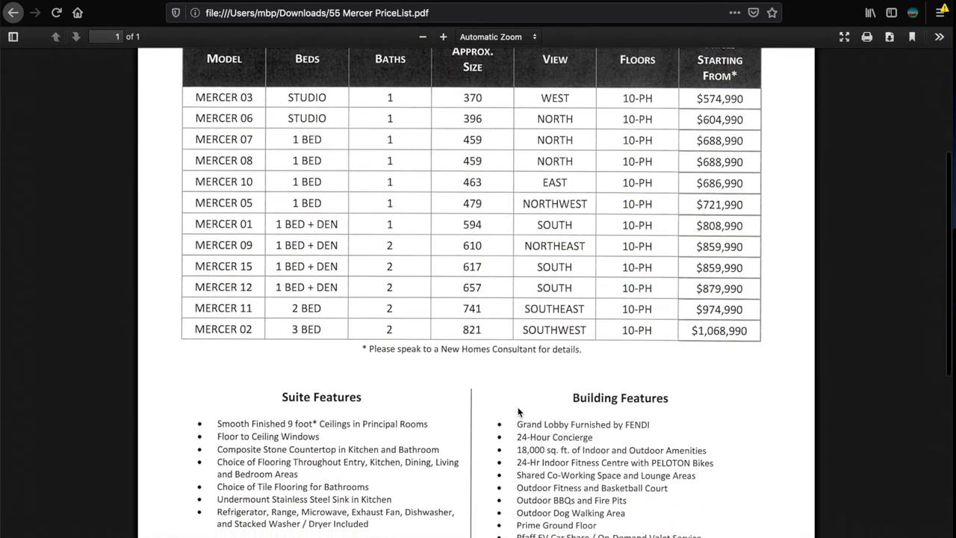
pyautogui.scroll(-3)
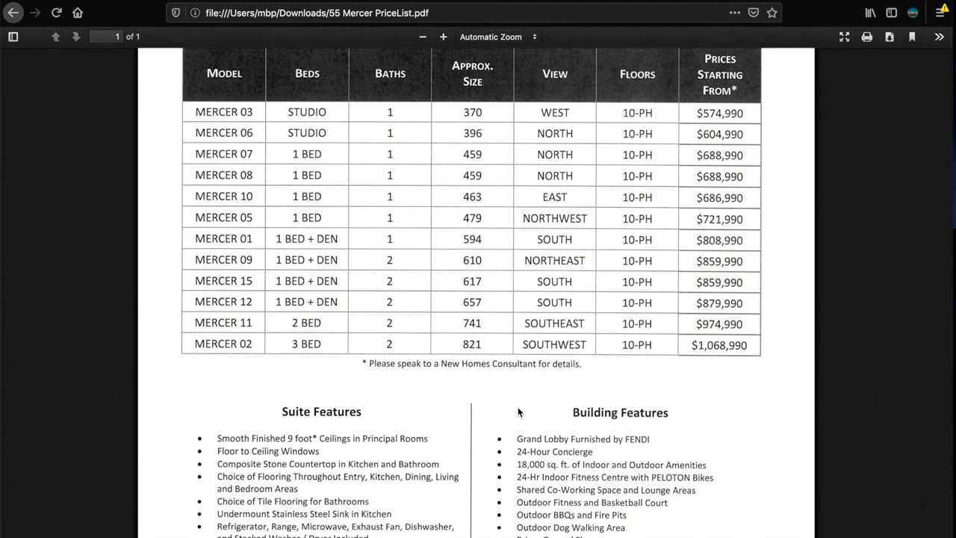
pyautogui.scroll(-3)
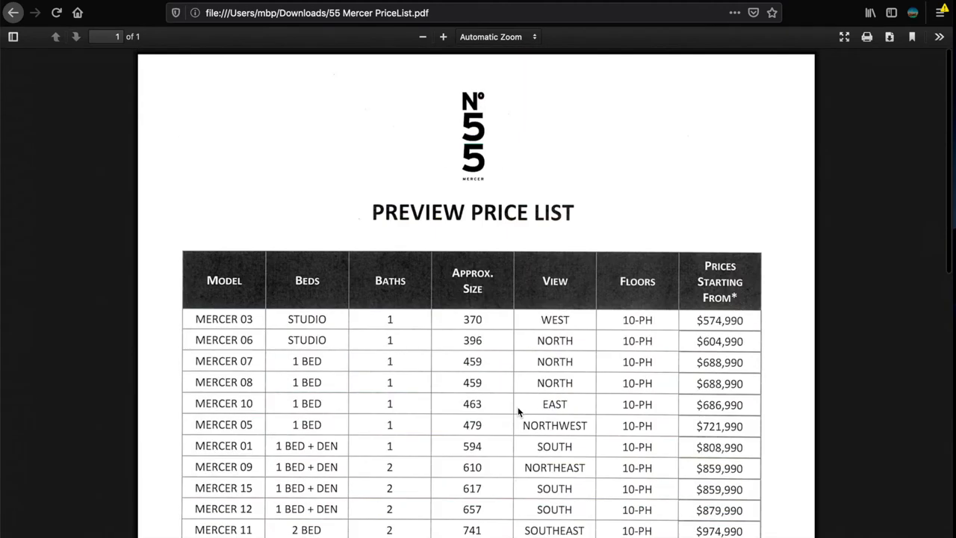
pyautogui.scroll(-3)
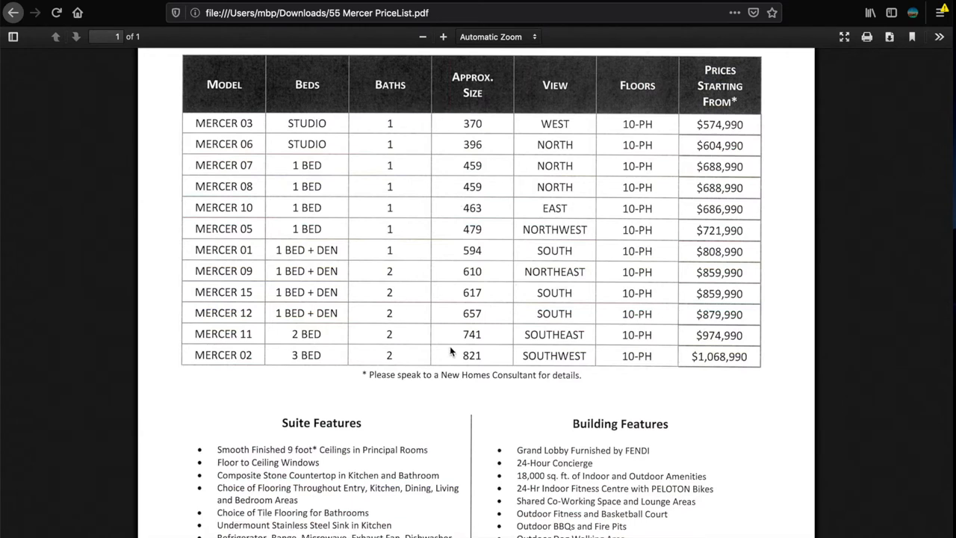
pyautogui.moveTo(703, 357)
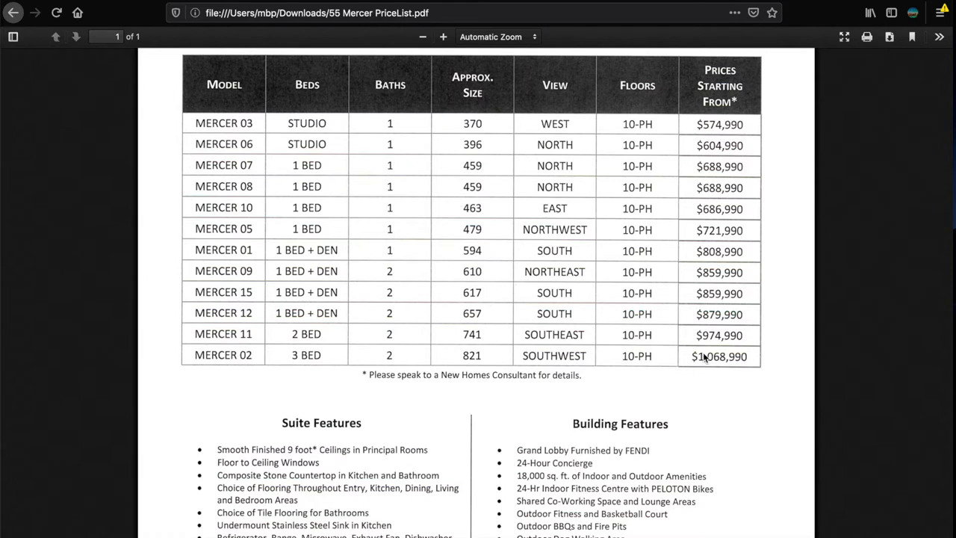
pyautogui.moveTo(729, 272)
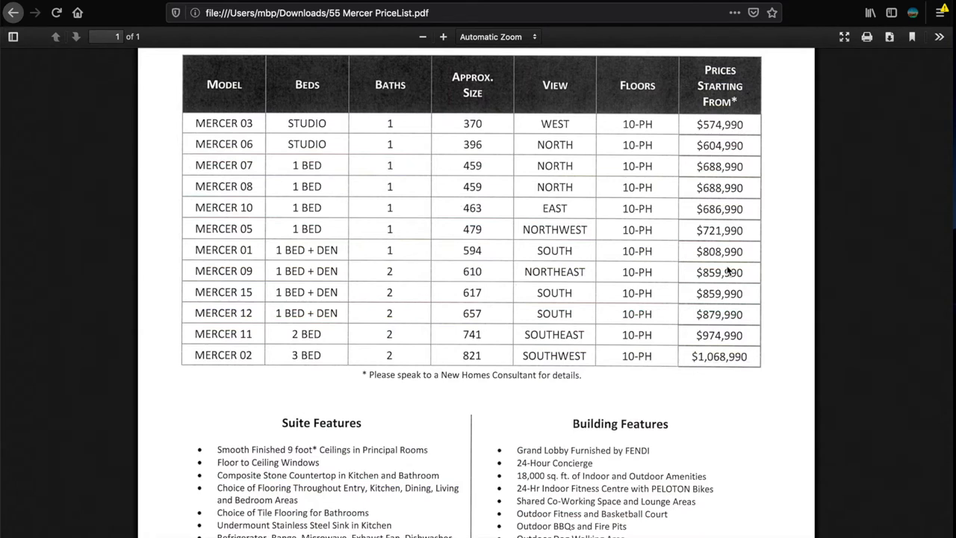
pyautogui.moveTo(644, 236)
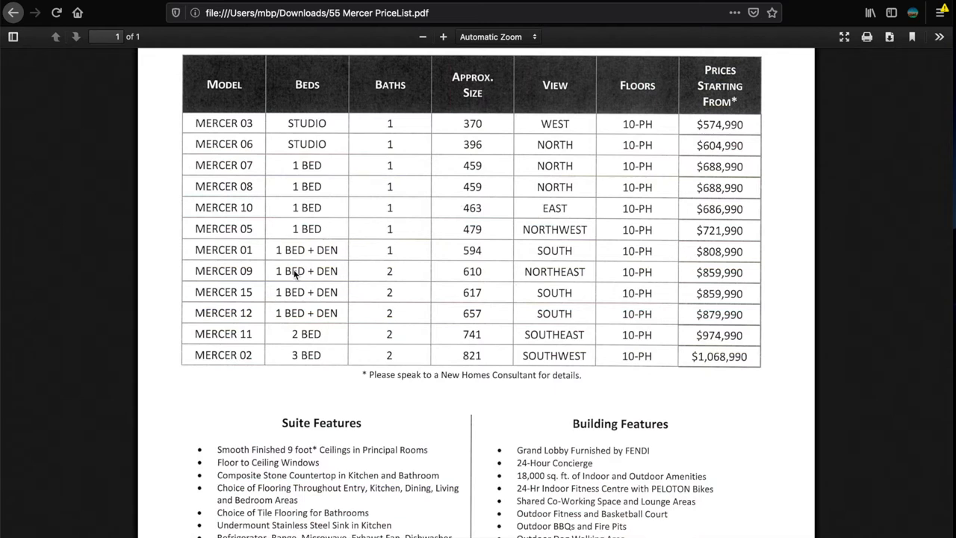
pyautogui.moveTo(424, 281)
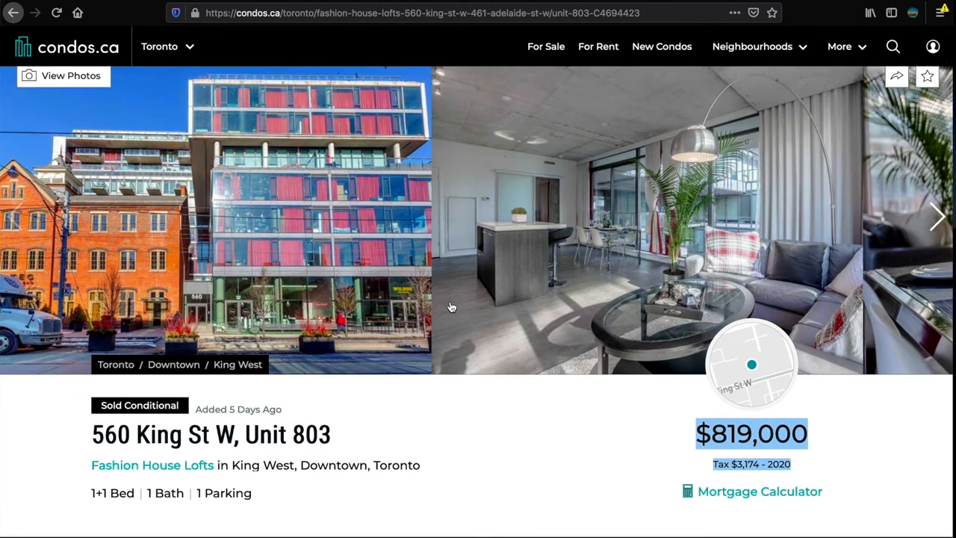
pyautogui.moveTo(272, 275)
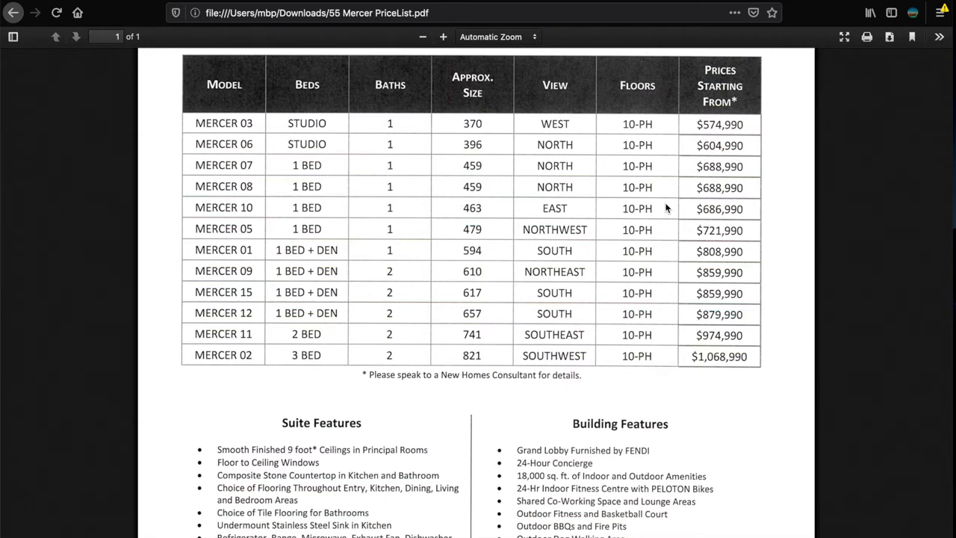
# Step: Scroll the 55 Mercer price table from Mercer 03 through Mercer 02
pyautogui.scroll(-3)
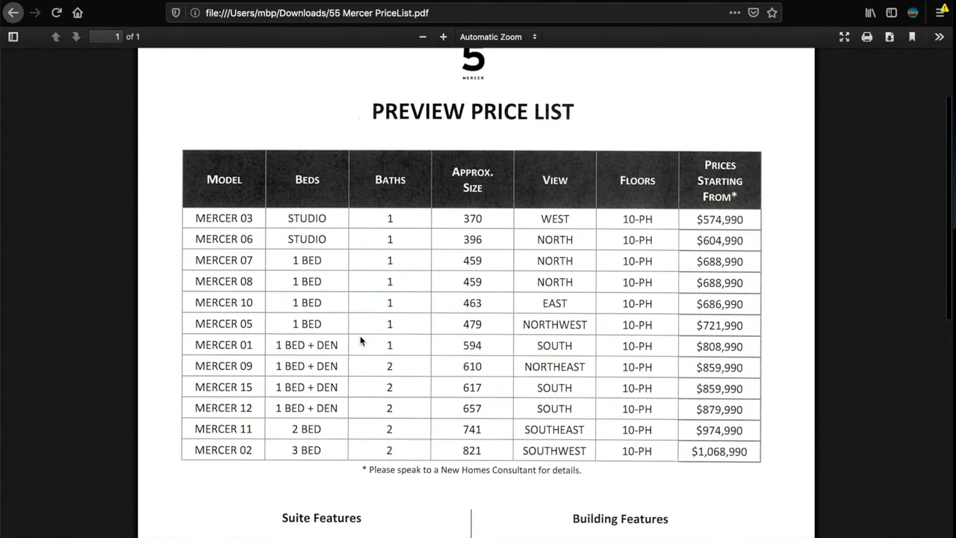
pyautogui.scroll(-3)
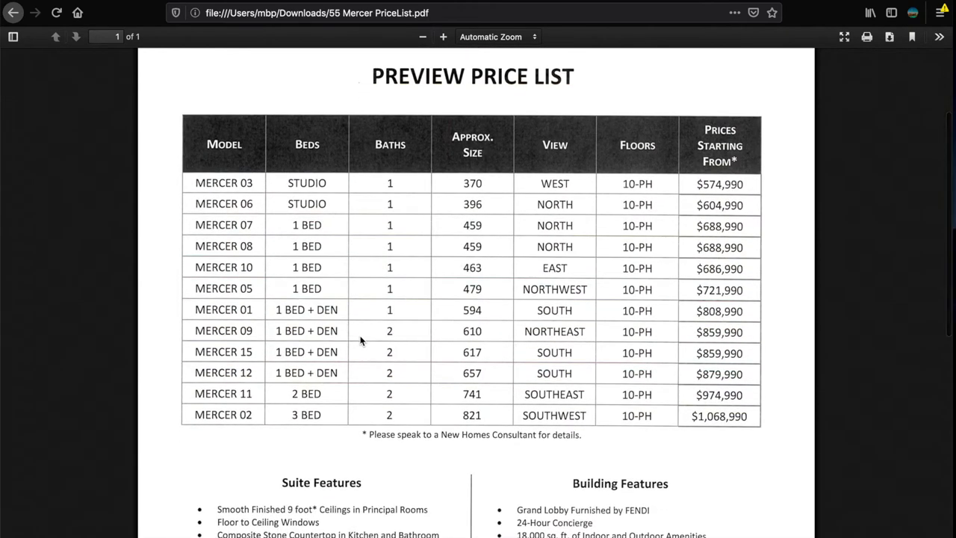
pyautogui.moveTo(390, 326)
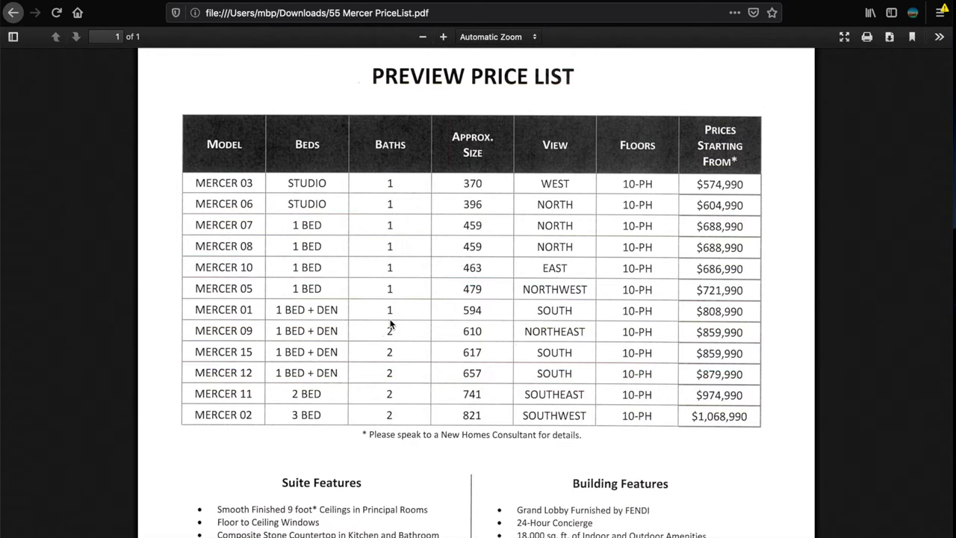
pyautogui.moveTo(419, 305)
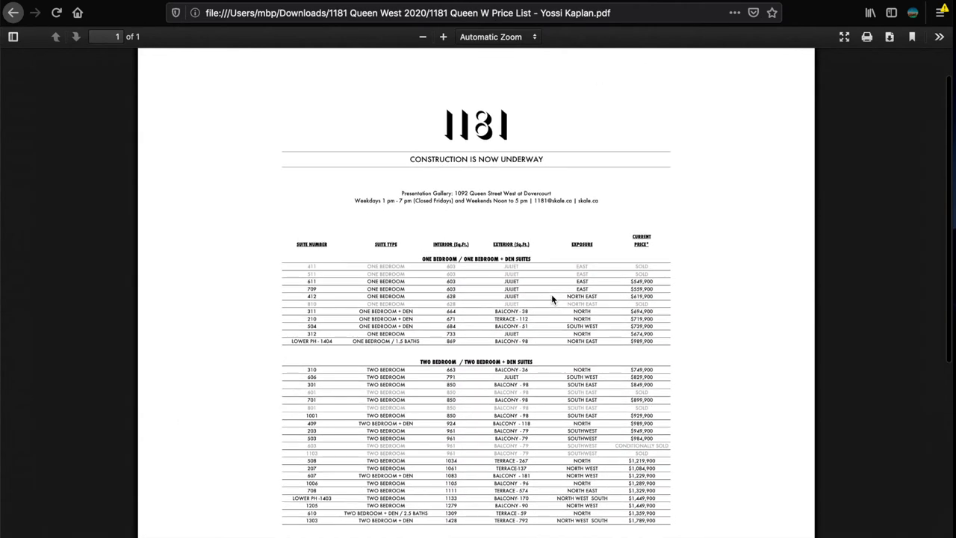
# Step: Enlarge the 1181 Queen West price list to 180% and scroll through its suite prices
pyautogui.scroll(-3)
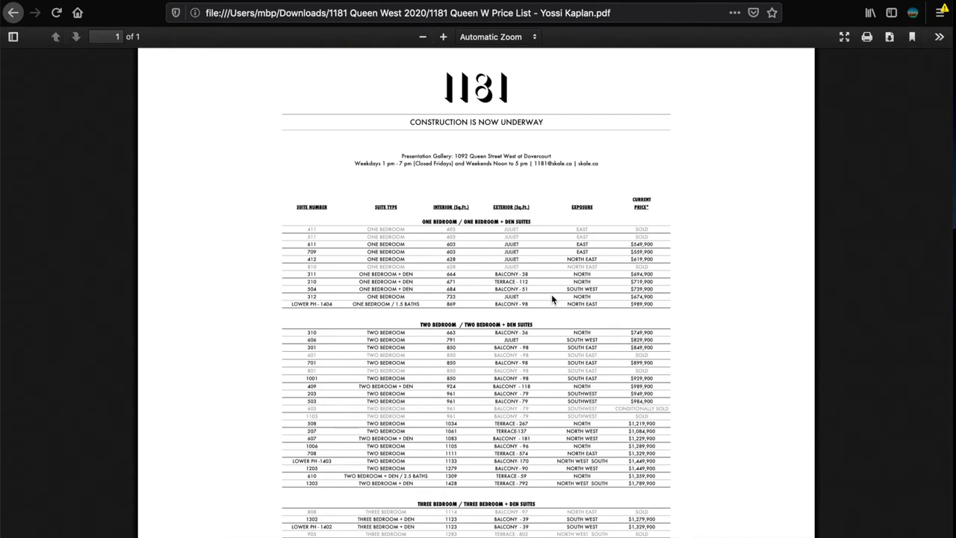
pyautogui.moveTo(583, 74)
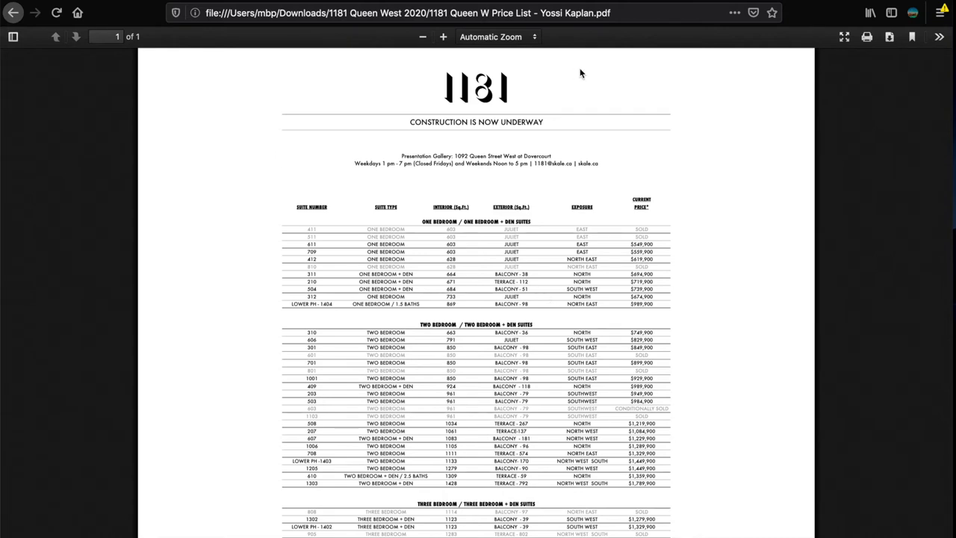
pyautogui.click(443, 36)
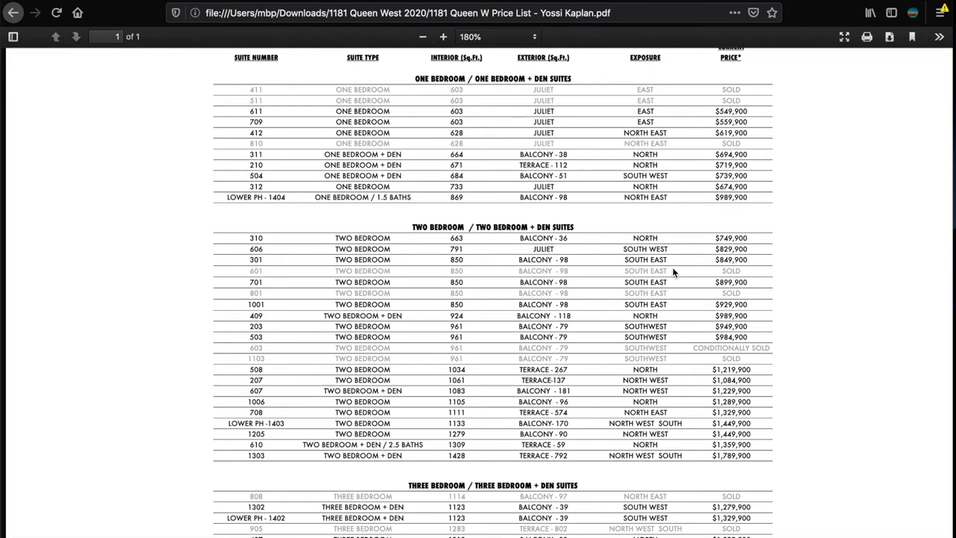
pyautogui.scroll(-3)
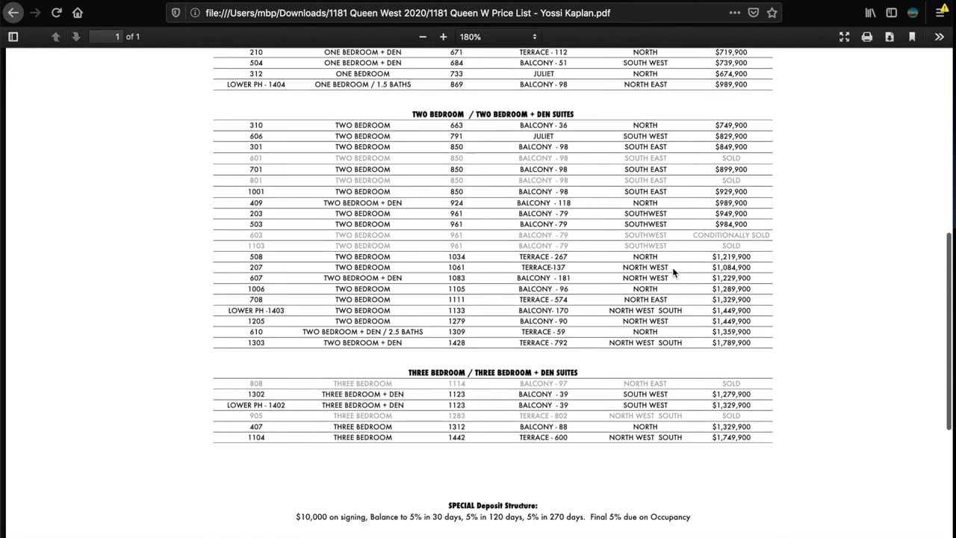
pyautogui.scroll(-3)
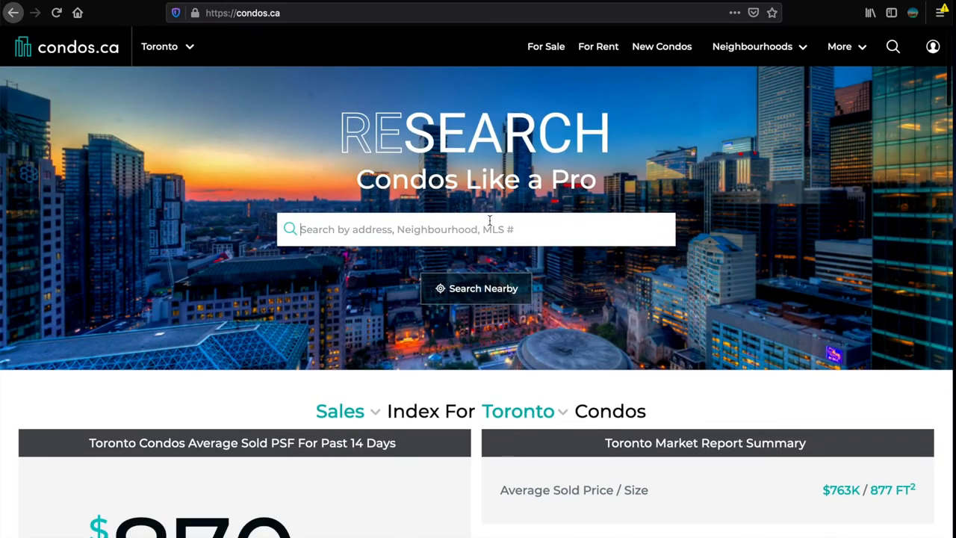
# Step: Look up King West condo analytics: +4.1% year-over-year, $1,010 per sqft
pyautogui.write('king')
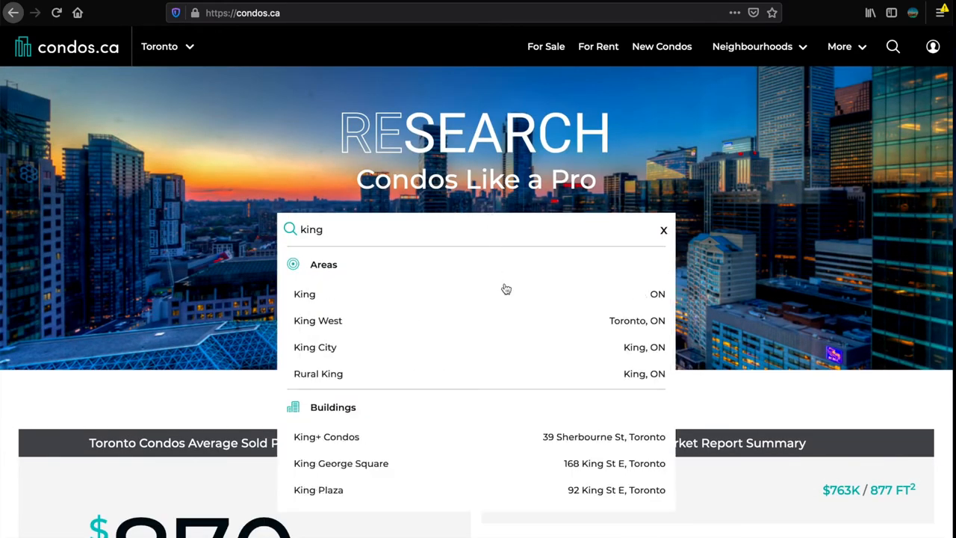
pyautogui.moveTo(493, 320)
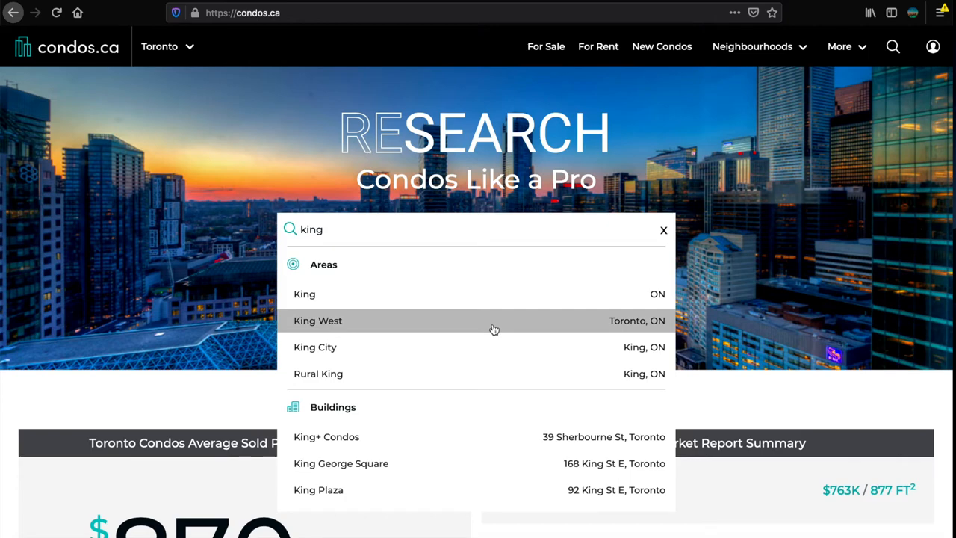
pyautogui.click(317, 320)
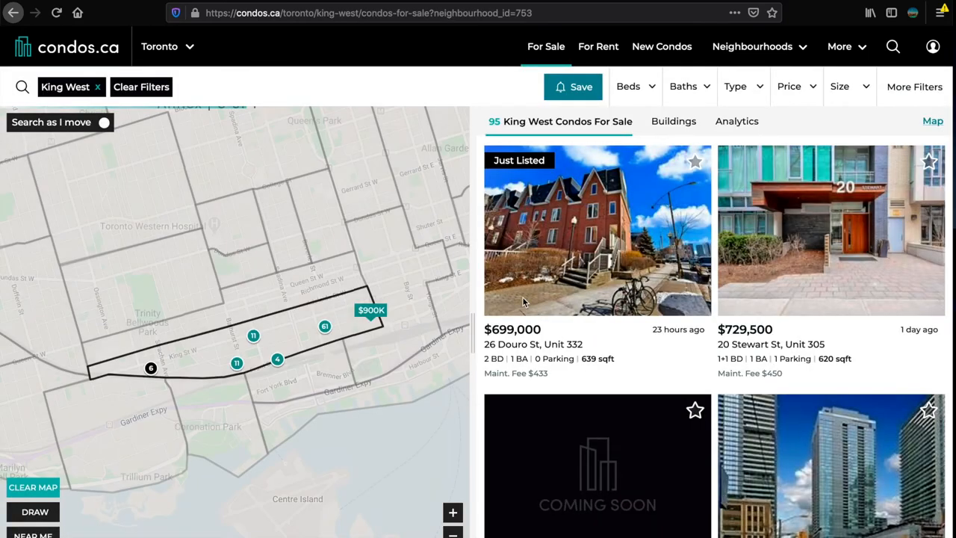
pyautogui.click(737, 121)
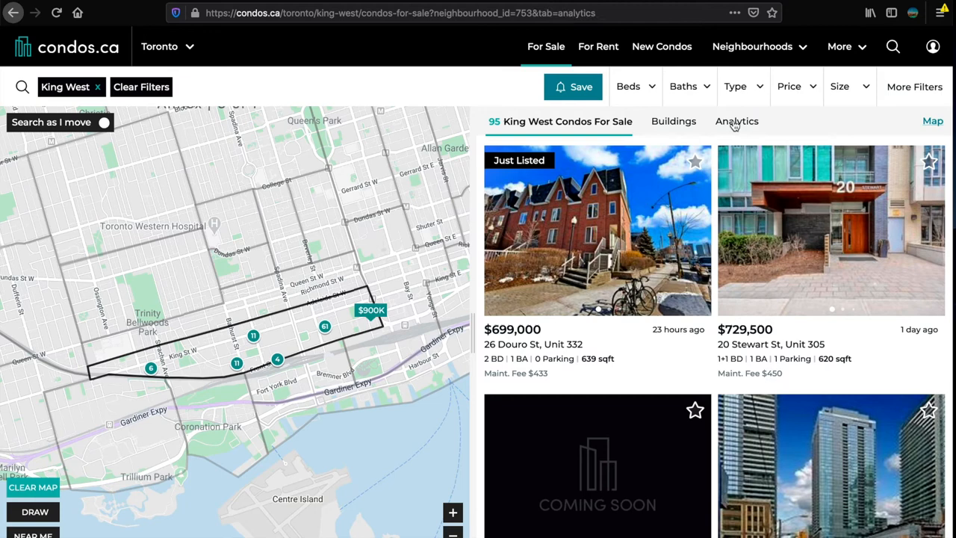
pyautogui.click(736, 121)
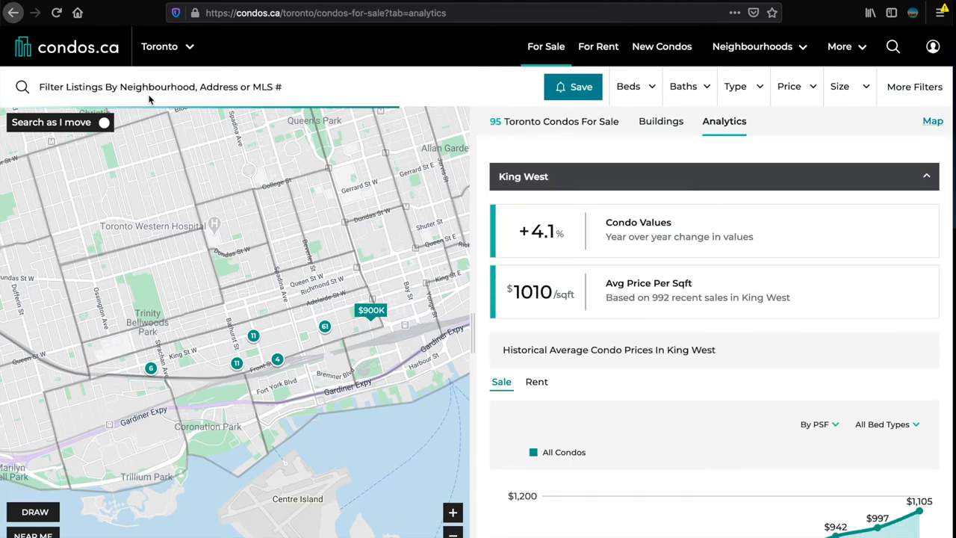
# Step: Look up Queen West analytics: +10.8%, $1,091 per sqft, 54 condos for sale, then leave
pyautogui.write('quee')
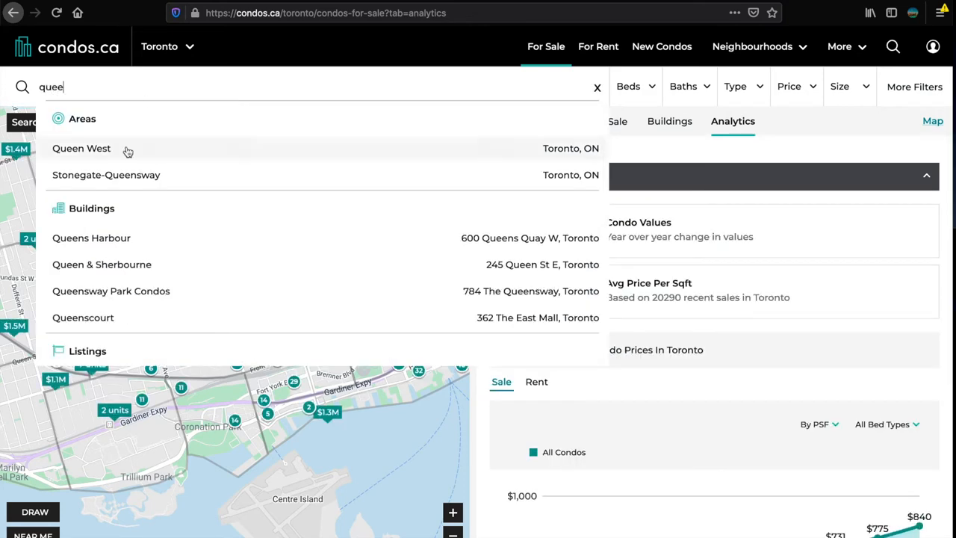
pyautogui.click(81, 148)
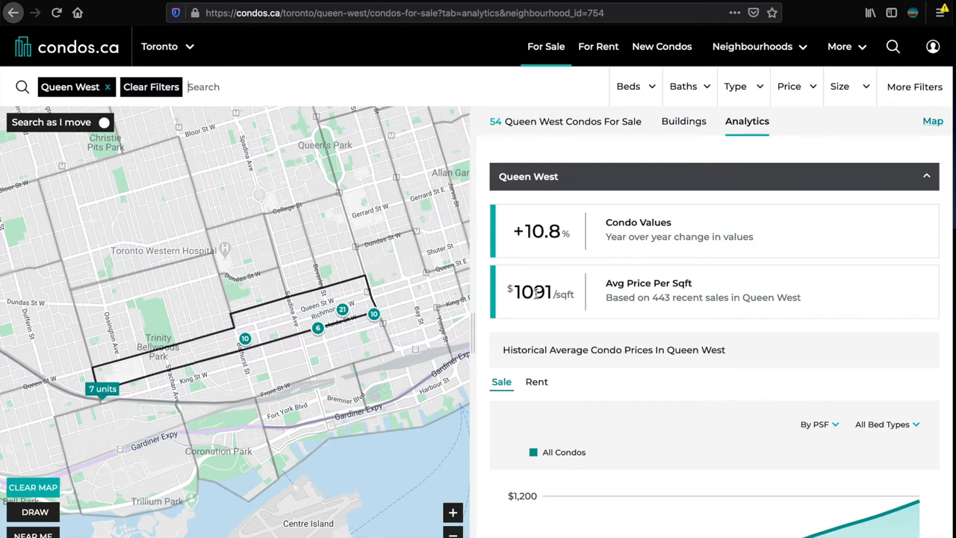
pyautogui.moveTo(188, 349)
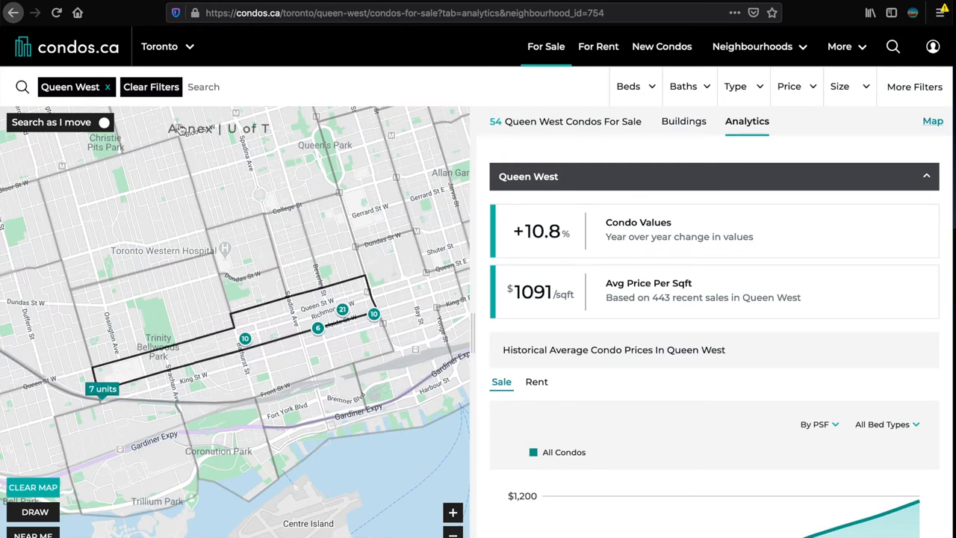
pyautogui.moveTo(646, 312)
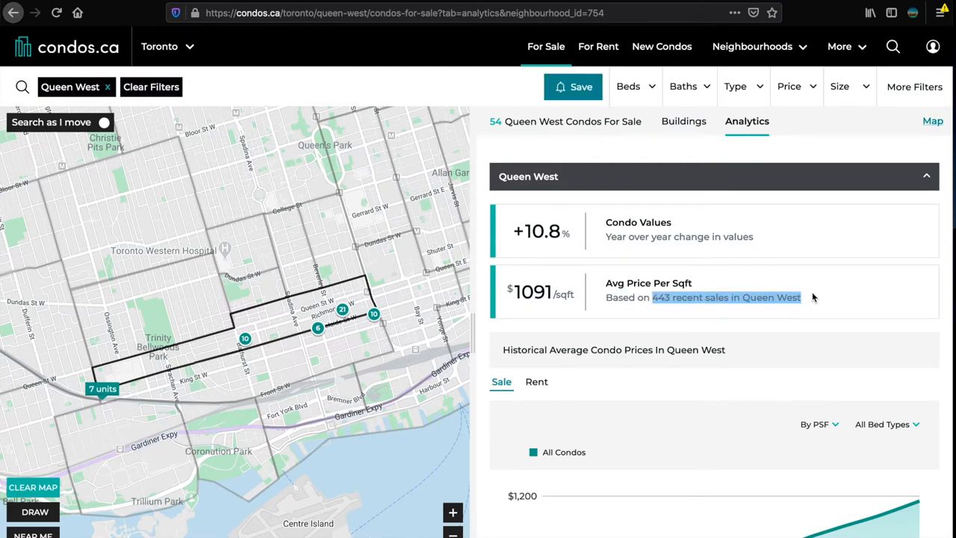
pyautogui.click(13, 12)
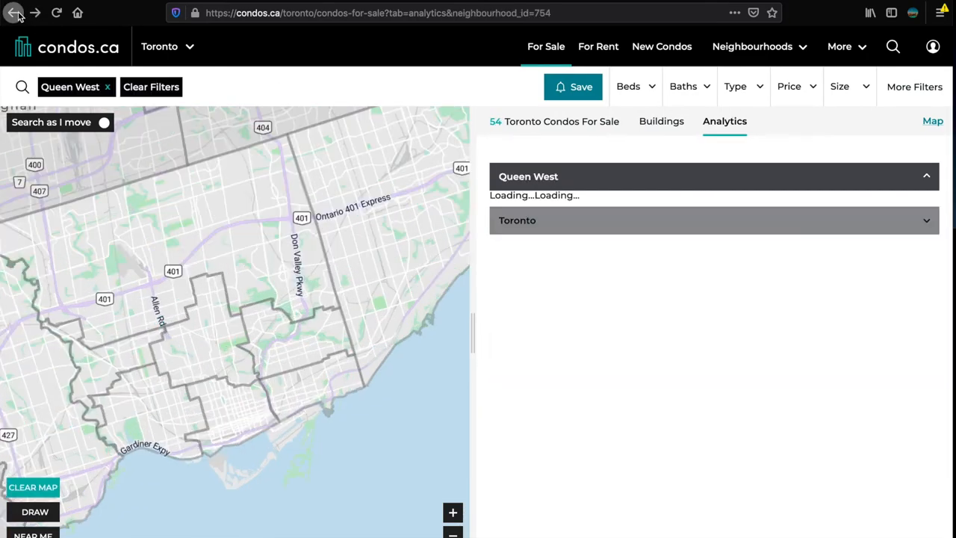
# Step: Return to the Toronto-wide overview (+7.5%, $786/sqft) and pick a King area suggestion
pyautogui.click(12, 12)
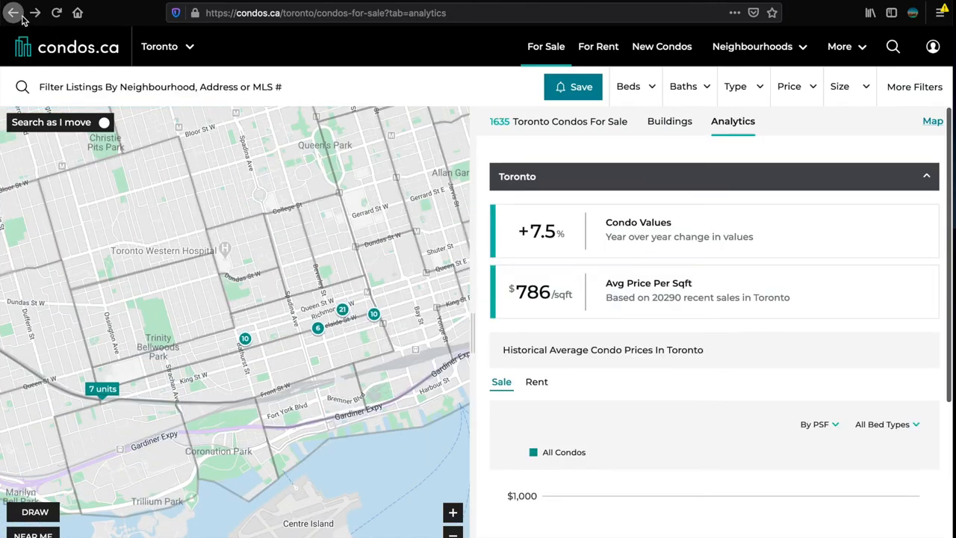
pyautogui.write('king')
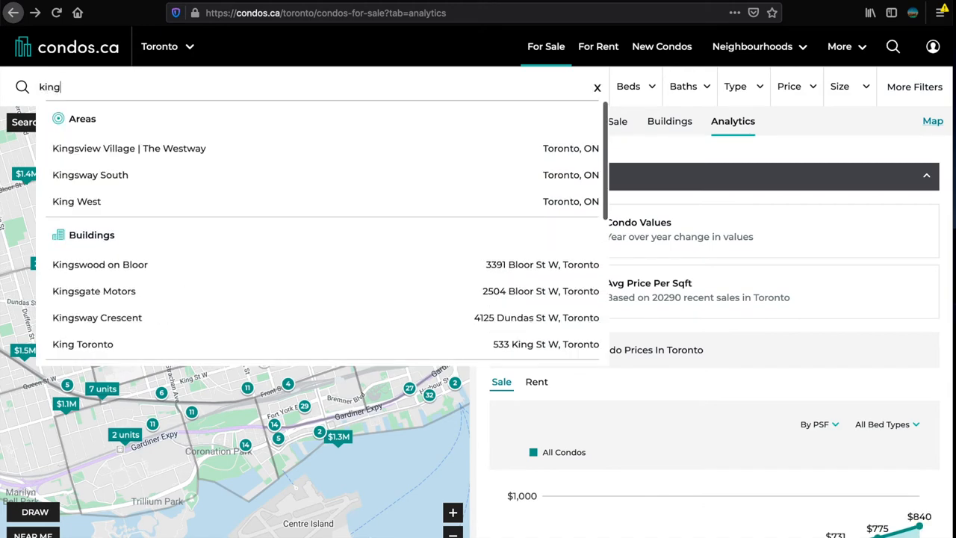
pyautogui.click(76, 201)
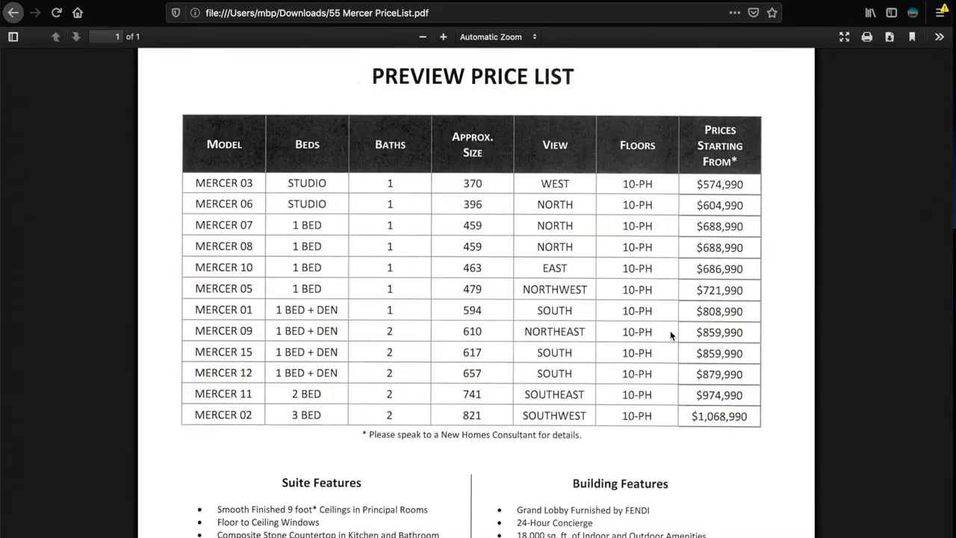
# Step: Scroll the 55 Mercer price table from the $574,990 studio to the $1,068,990 three-bed
pyautogui.scroll(-3)
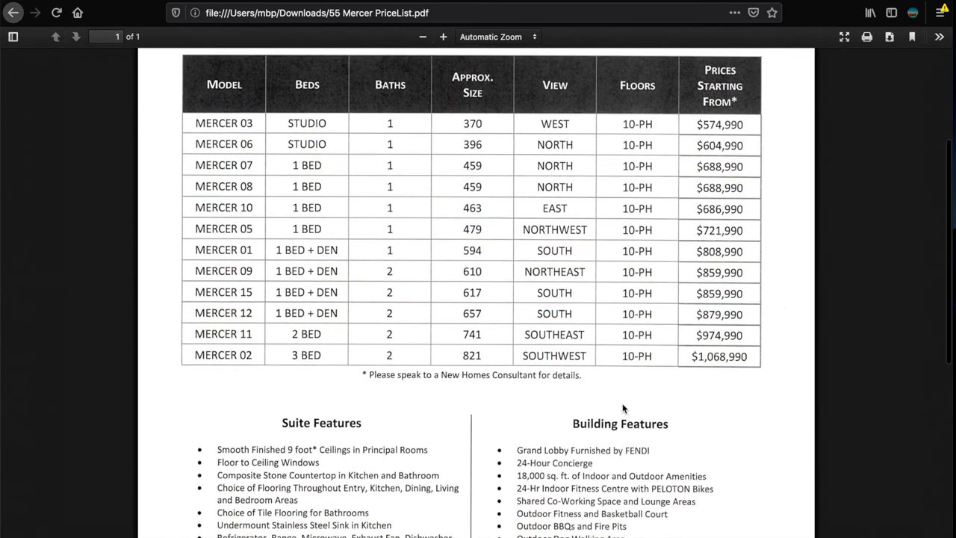
pyautogui.scroll(3)
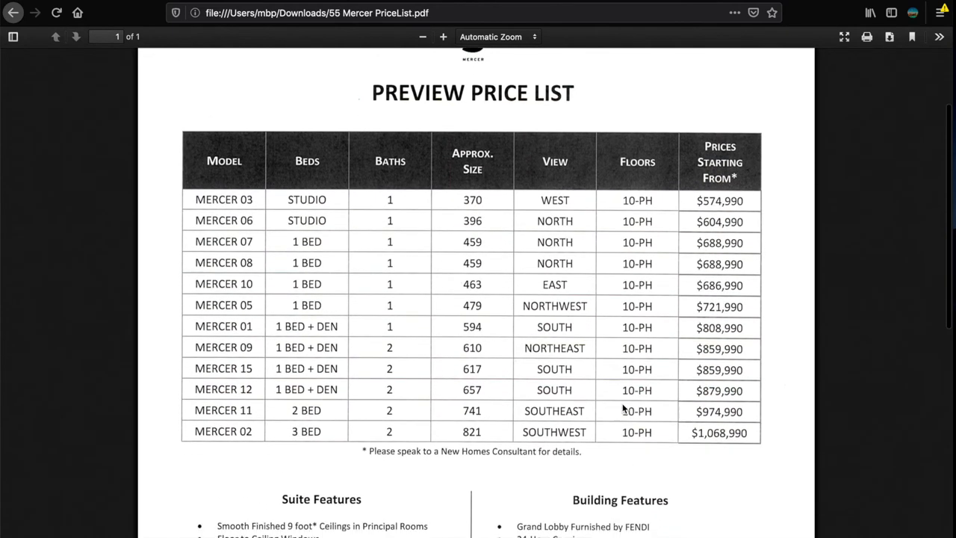
pyautogui.scroll(-3)
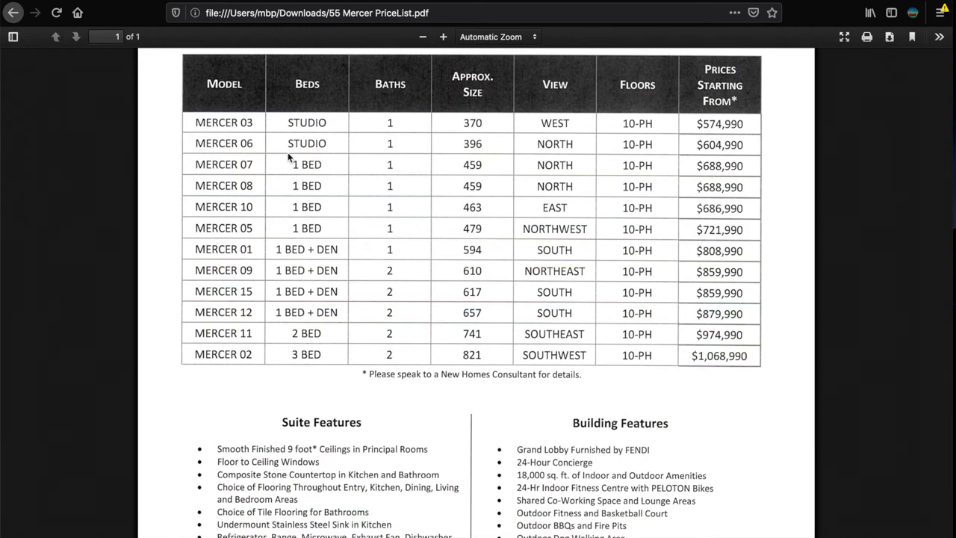
pyautogui.moveTo(520, 294)
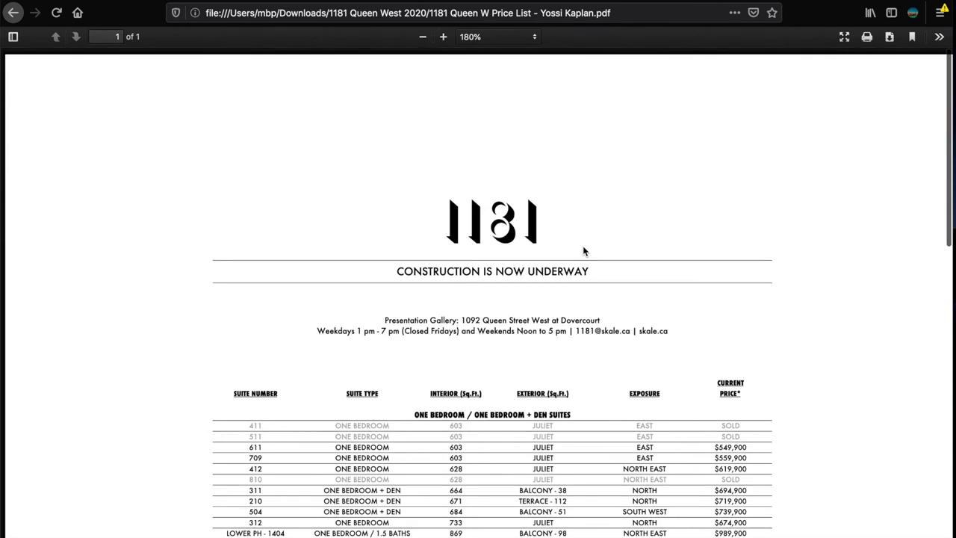
# Step: Scroll the 1181 Queen West price list showing one-bedroom prices and sold units
pyautogui.scroll(-3)
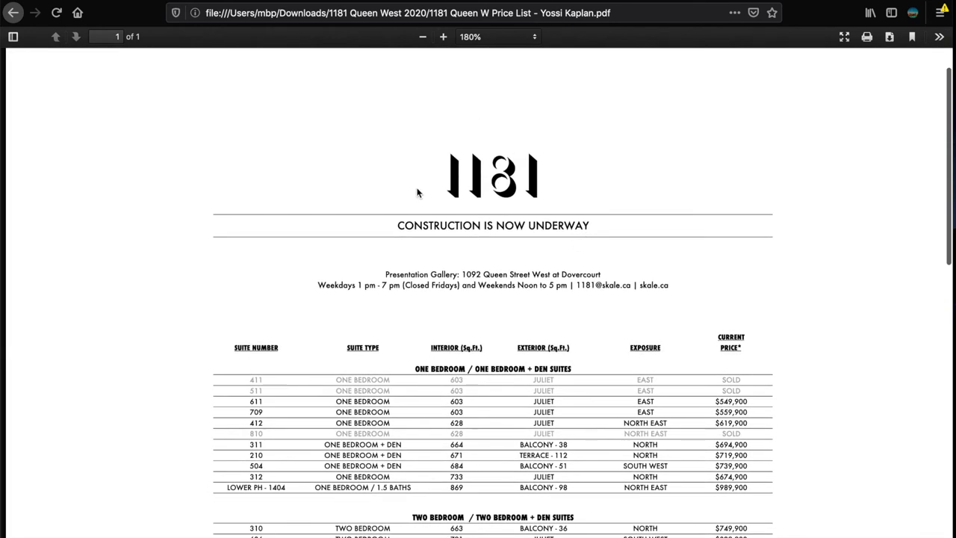
pyautogui.moveTo(460, 161)
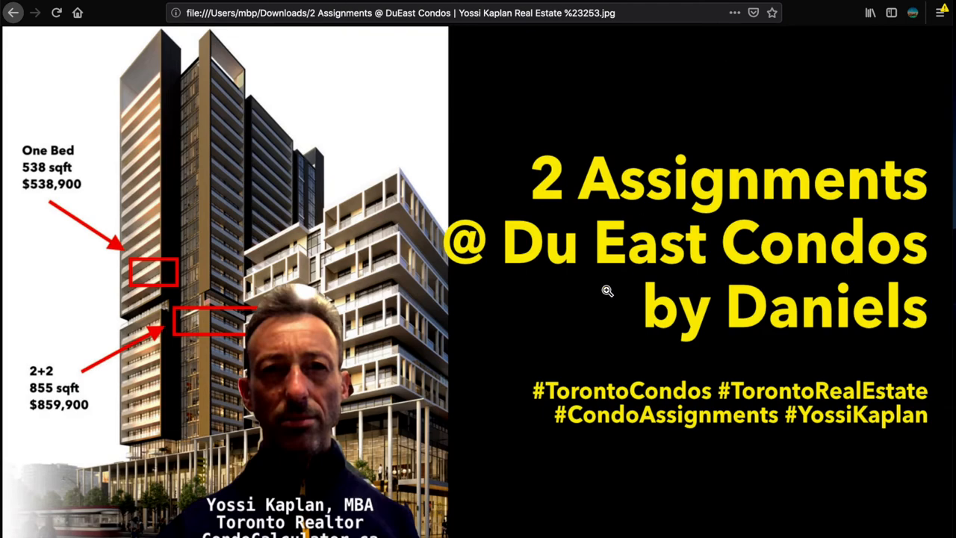
pyautogui.moveTo(571, 490)
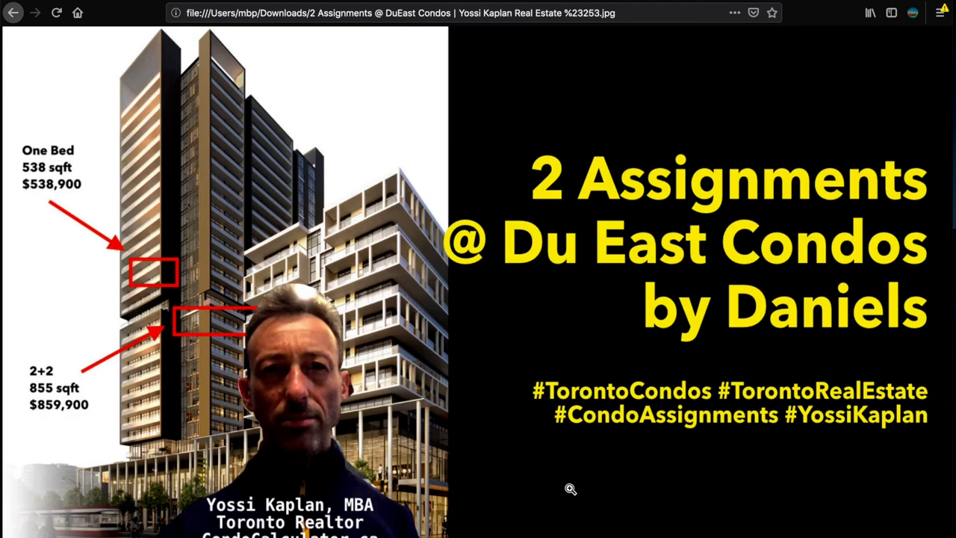
pyautogui.moveTo(365, 350)
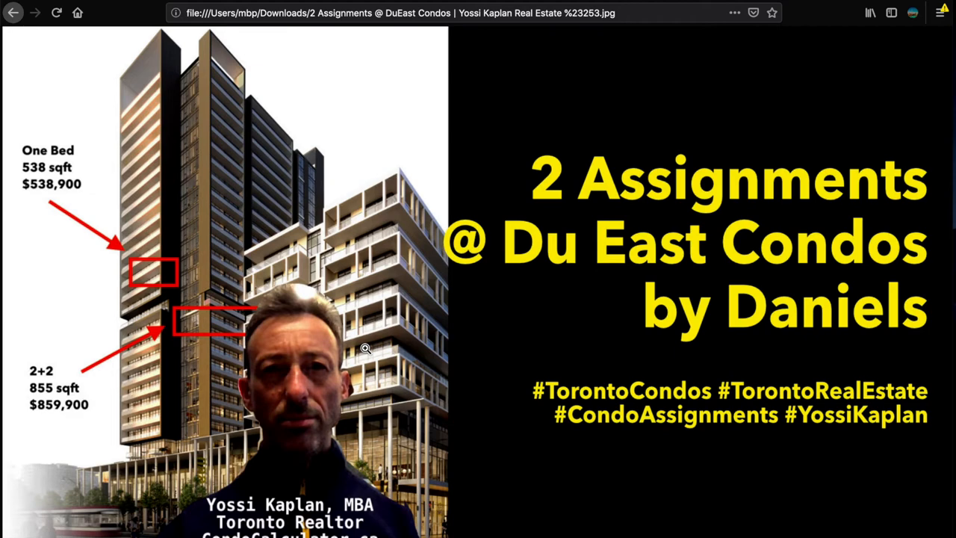
pyautogui.moveTo(39, 194)
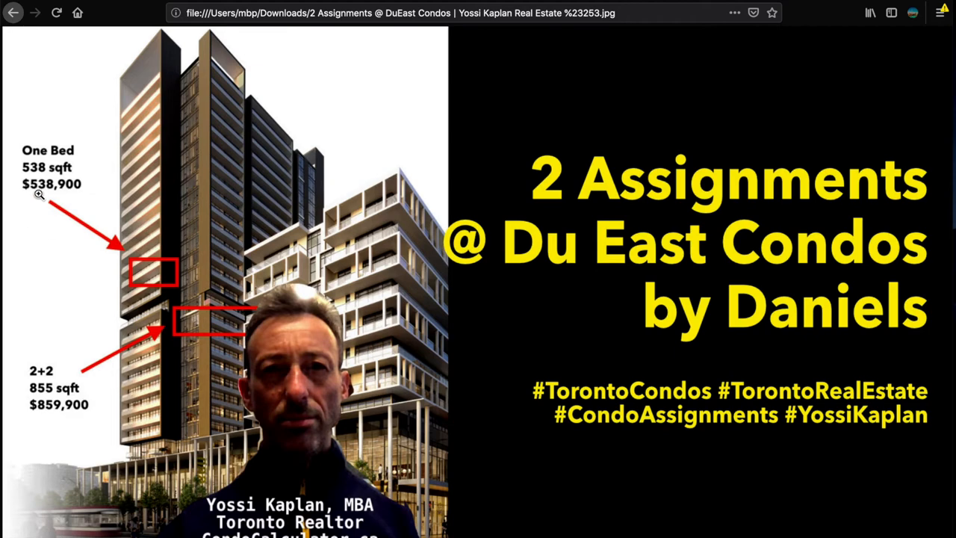
pyautogui.moveTo(152, 277)
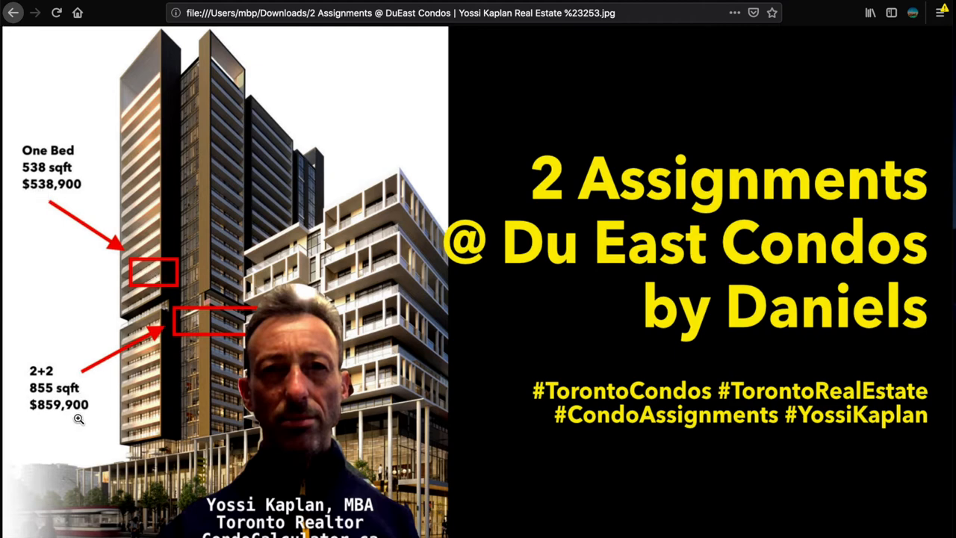
pyautogui.moveTo(578, 367)
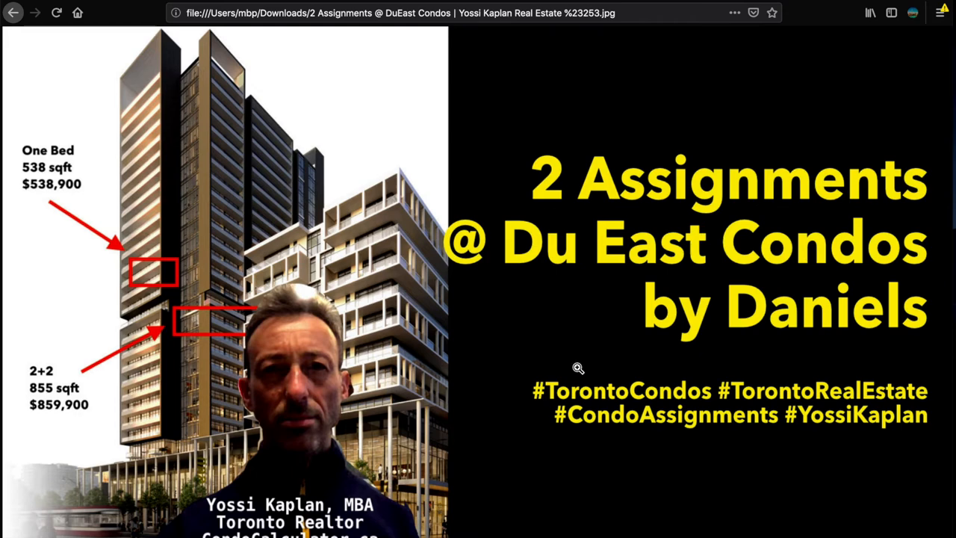
pyautogui.moveTo(681, 147)
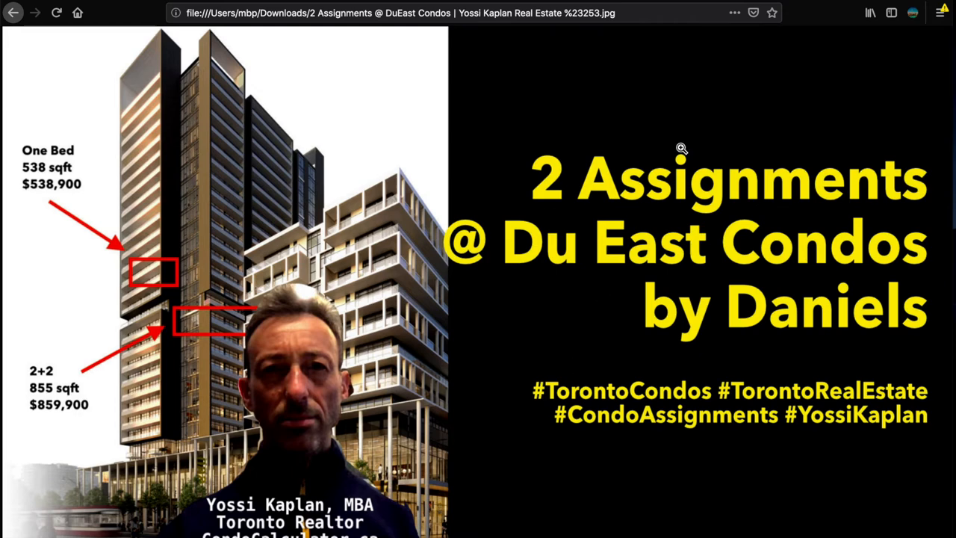
pyautogui.moveTo(774, 92)
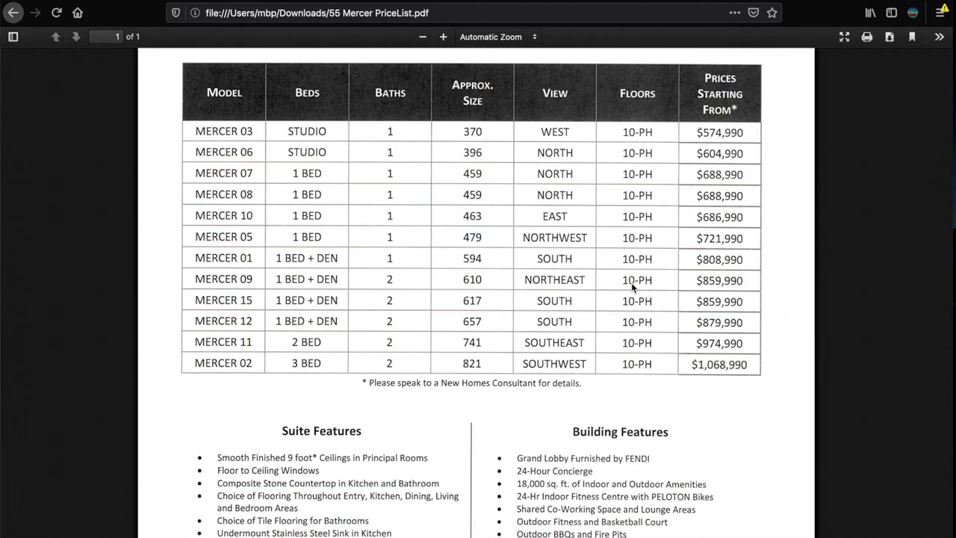
pyautogui.moveTo(179, 33)
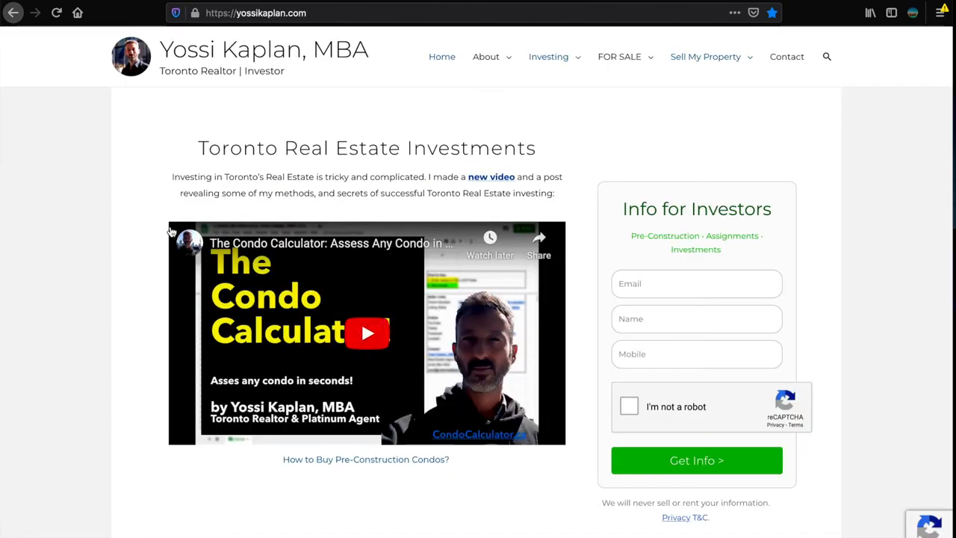
# Step: Browse UrbanRealtyToronto.com's condo posts and footer, then return to the Nordic Condos banner
pyautogui.scroll(-3)
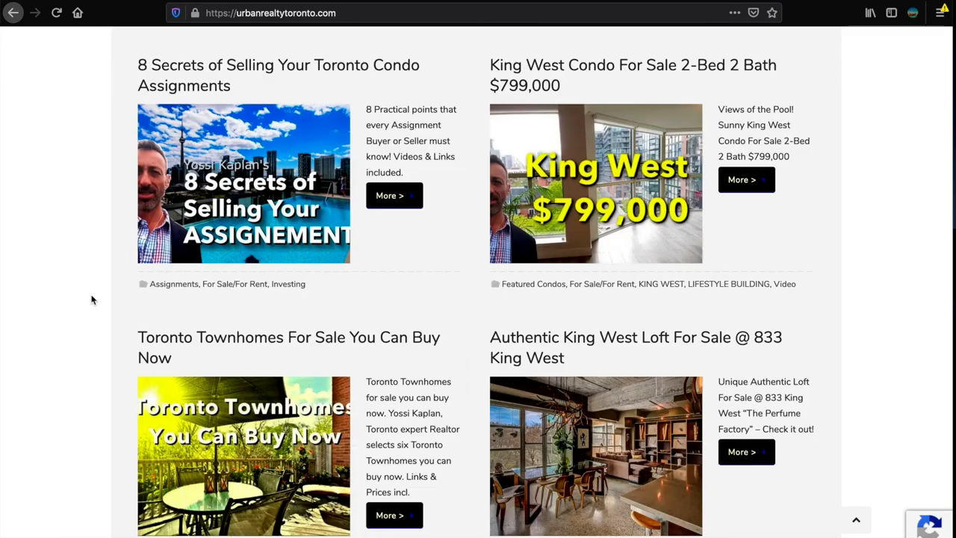
pyautogui.scroll(-3)
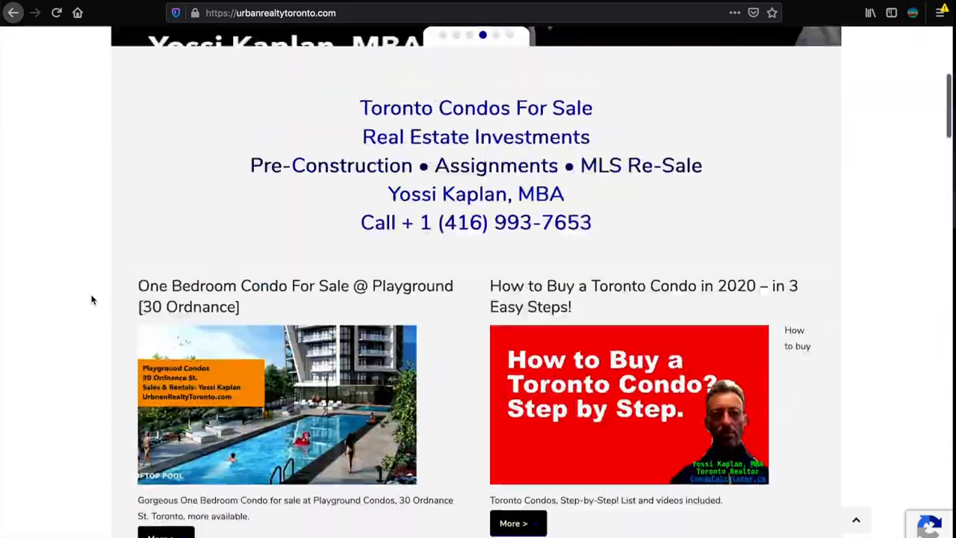
pyautogui.scroll(-3)
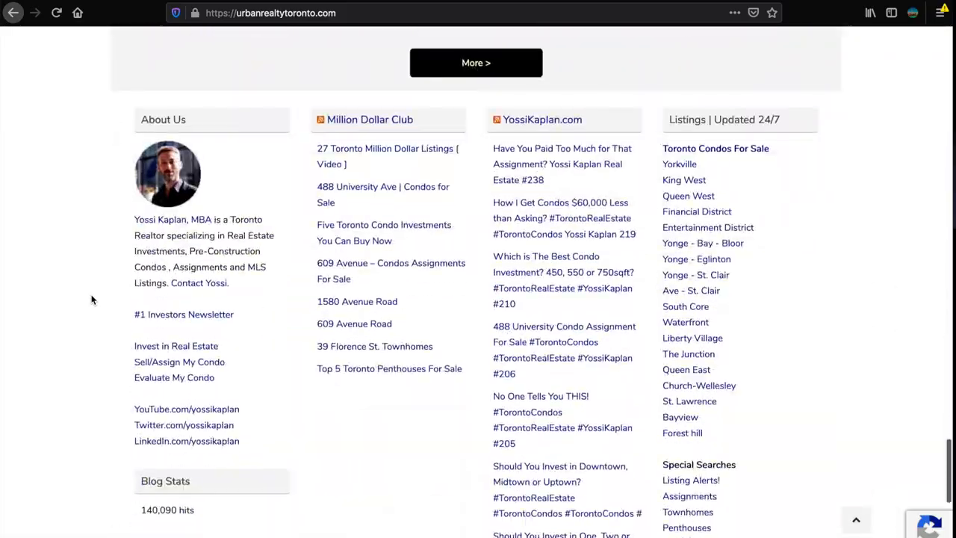
pyautogui.scroll(3)
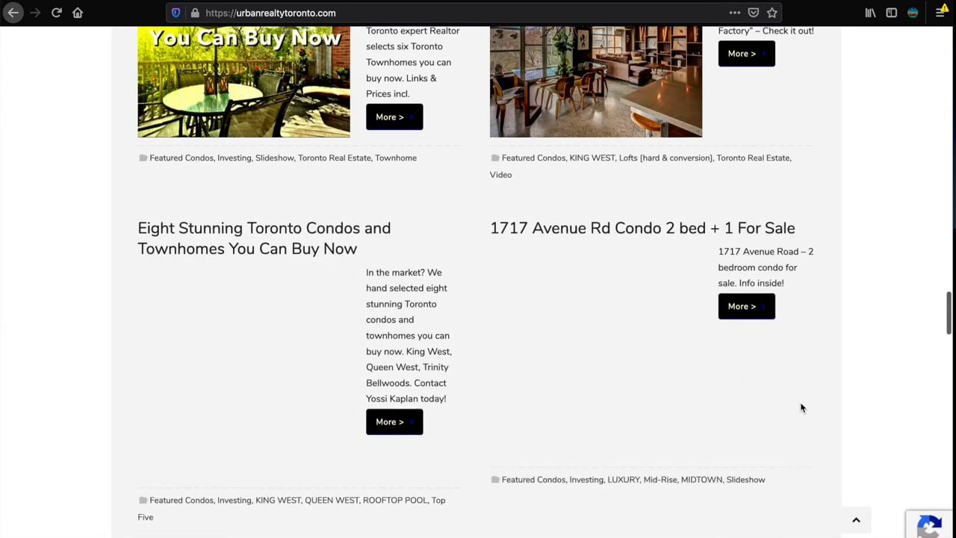
pyautogui.scroll(-3)
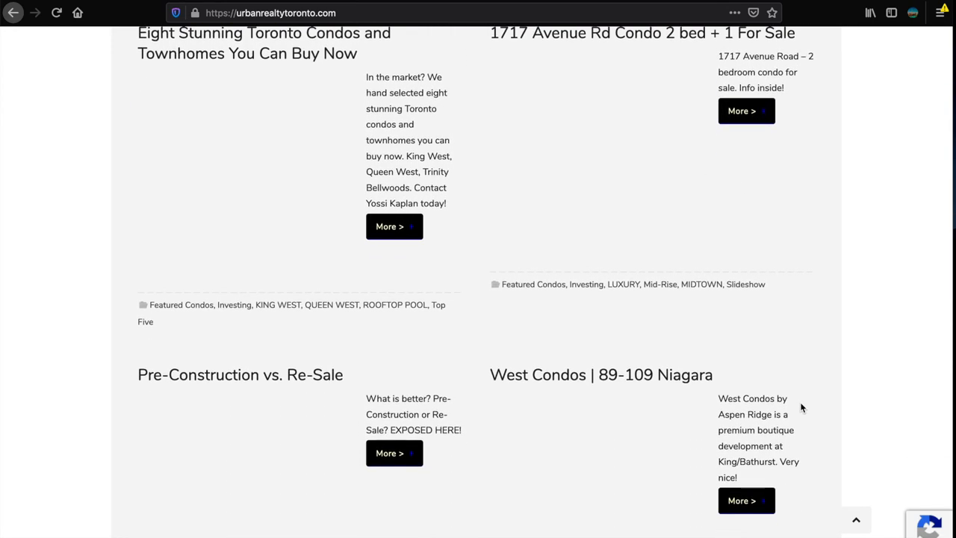
pyautogui.scroll(3)
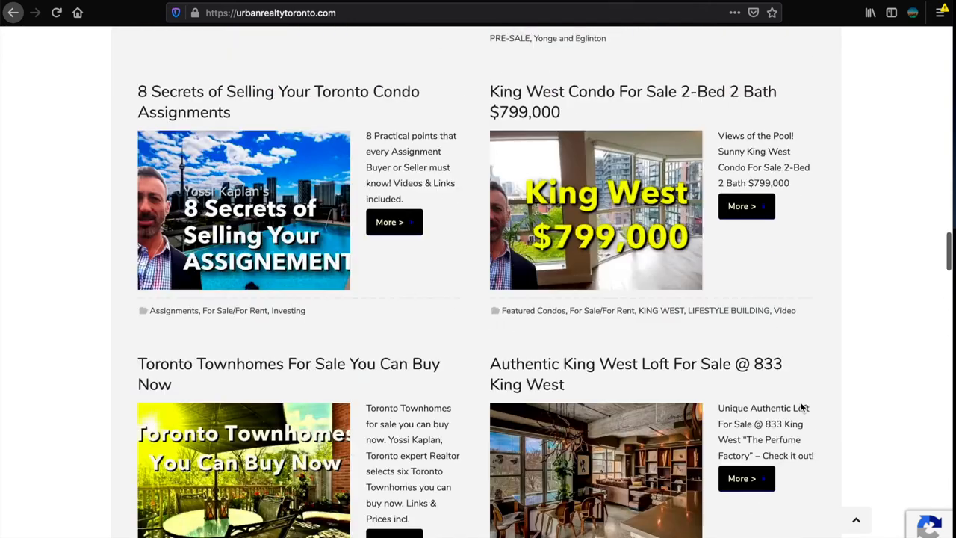
pyautogui.scroll(3)
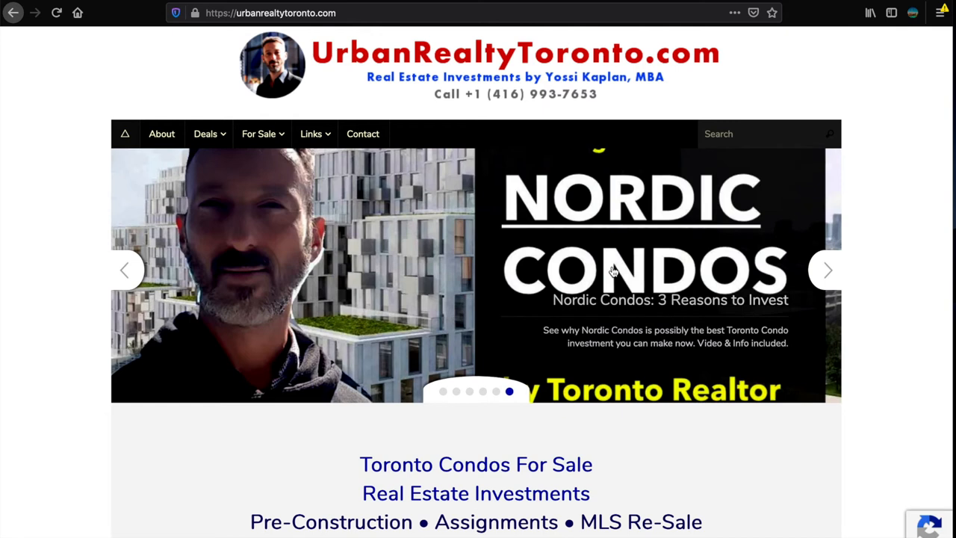
pyautogui.moveTo(821, 271)
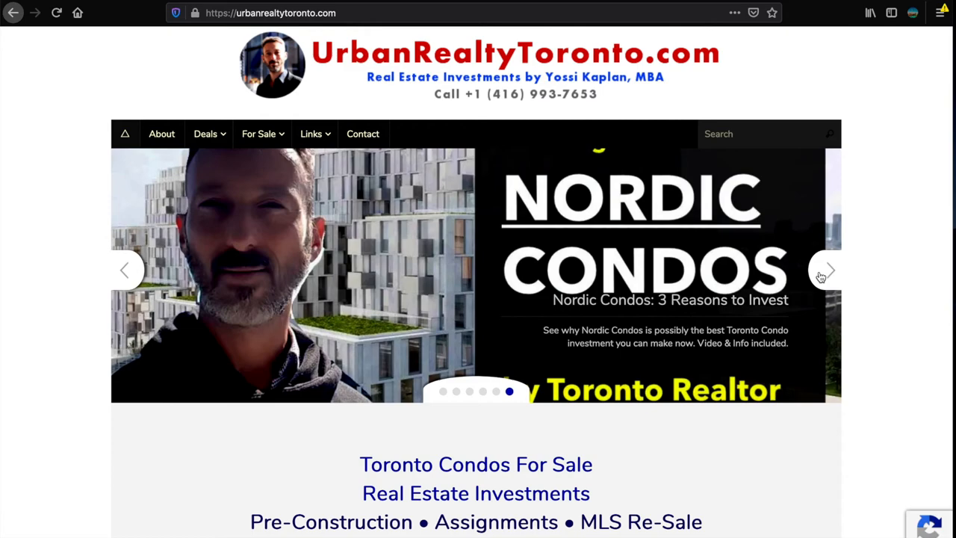
# Step: Page the featured slideshow through The Keeley investor units to the Du East Condos slide
pyautogui.click(828, 269)
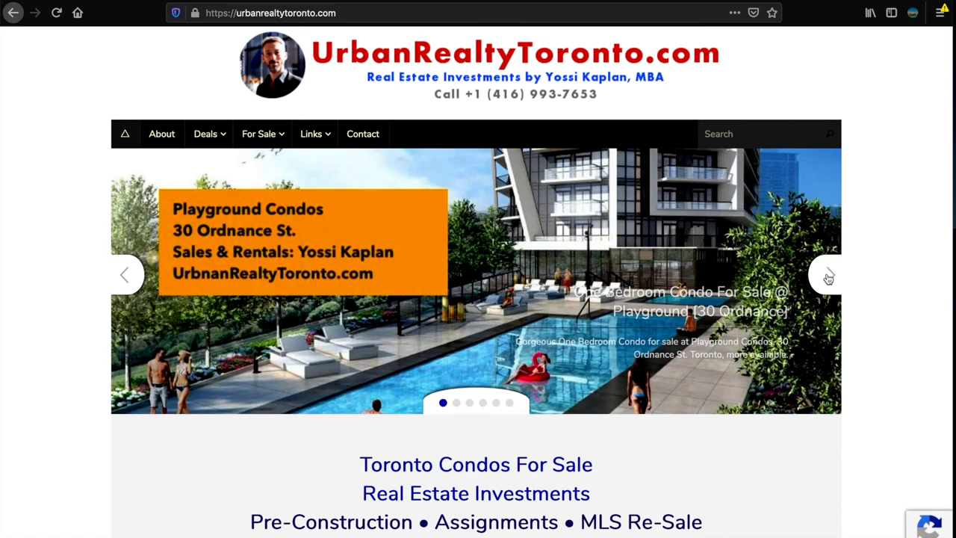
pyautogui.click(828, 271)
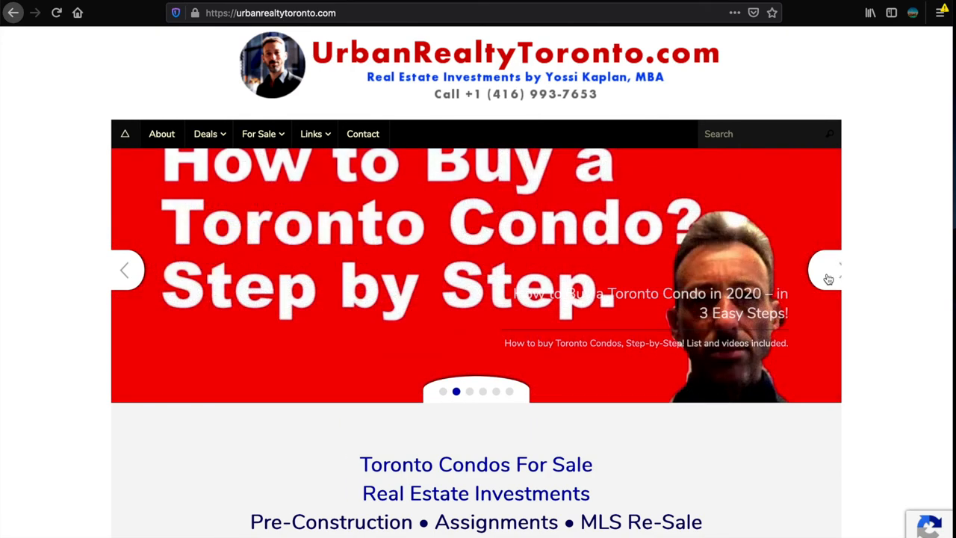
pyautogui.click(828, 273)
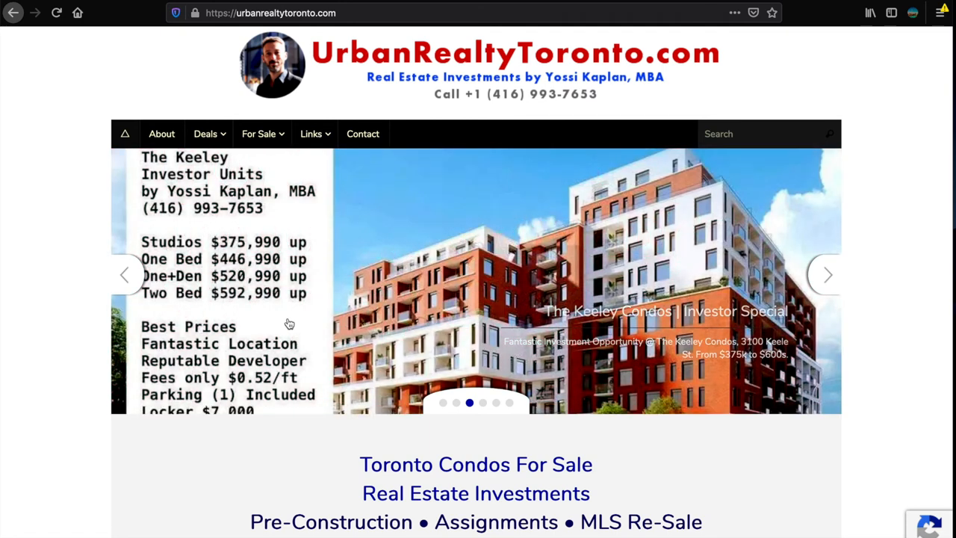
pyautogui.moveTo(625, 352)
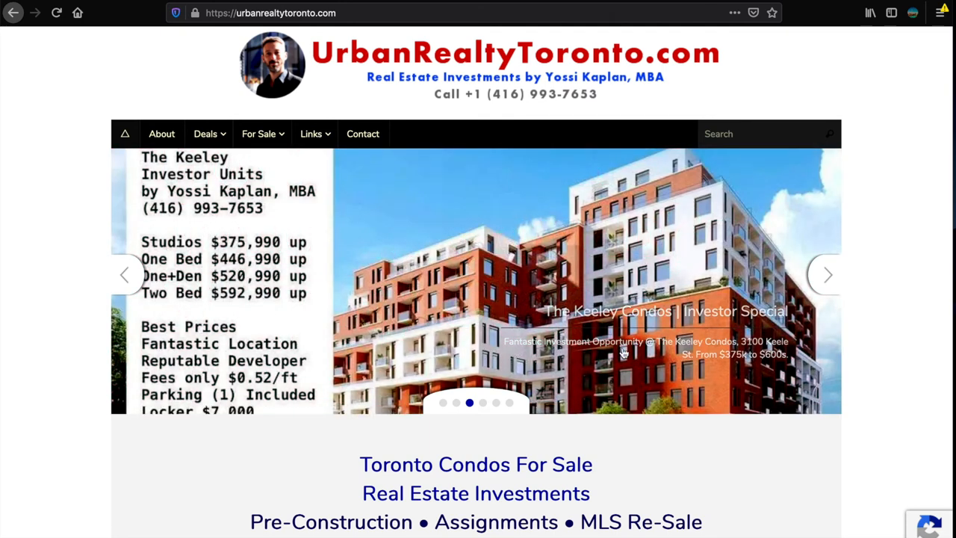
pyautogui.moveTo(828, 272)
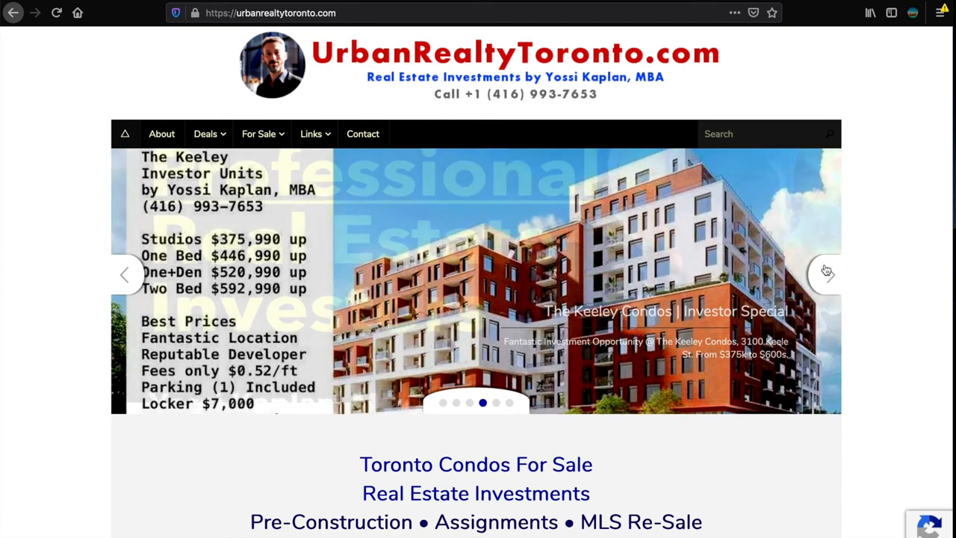
pyautogui.click(828, 270)
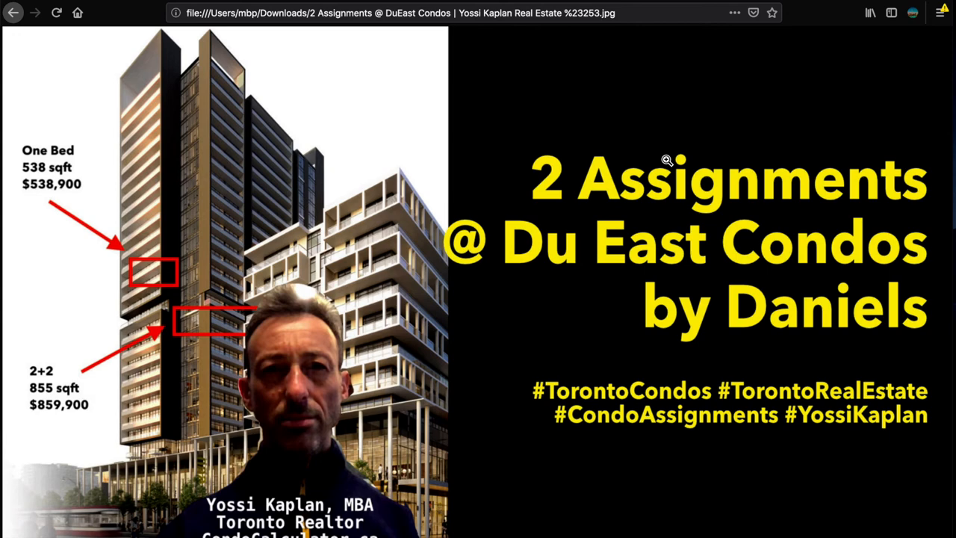
pyautogui.moveTo(597, 99)
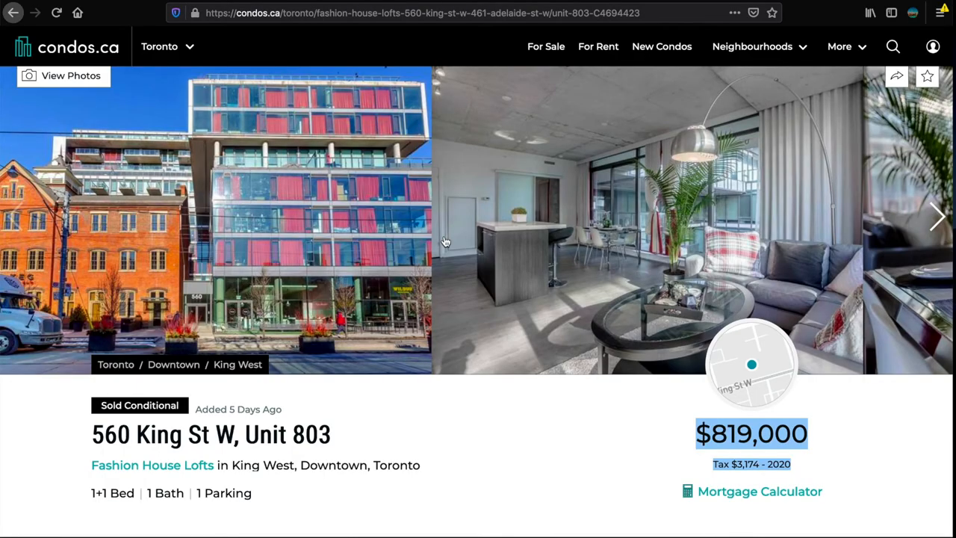
pyautogui.moveTo(430, 416)
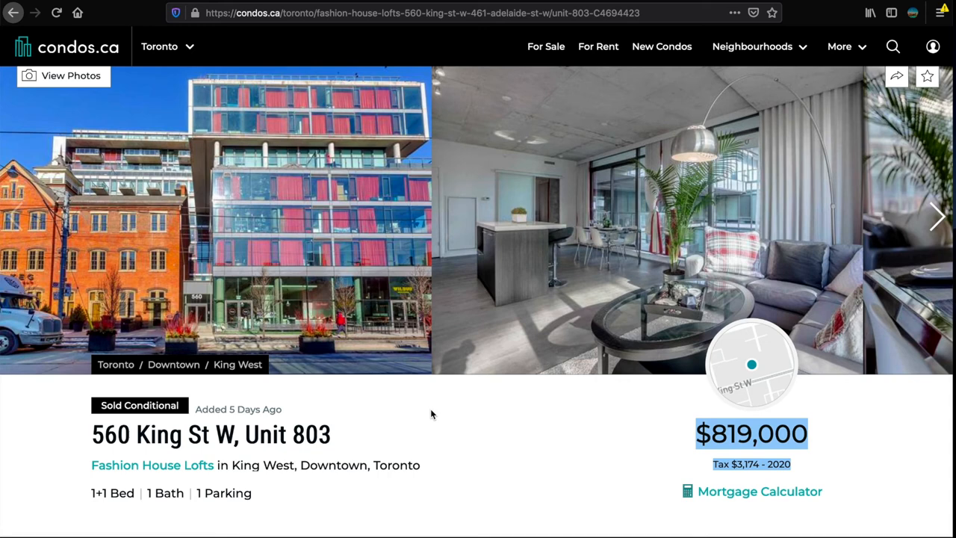
pyautogui.moveTo(202, 81)
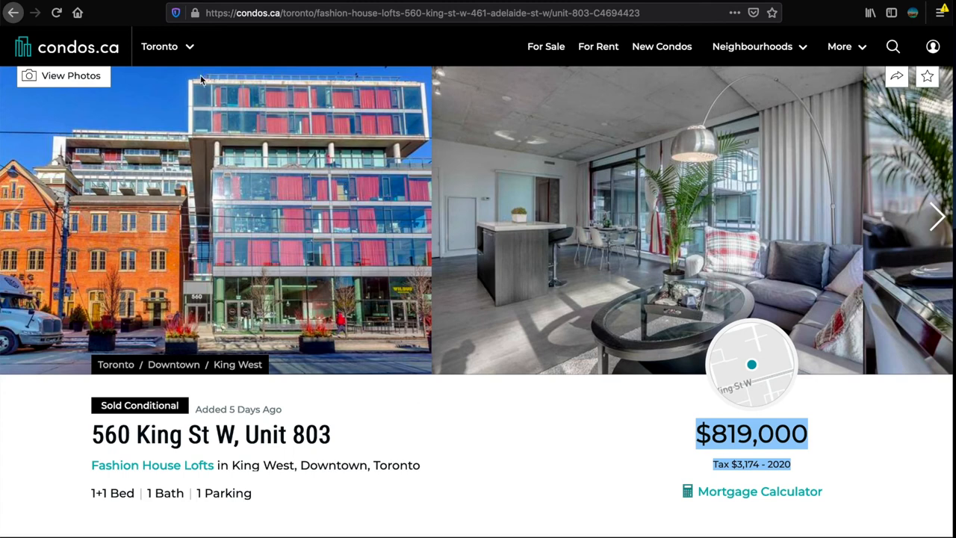
pyautogui.moveTo(418, 185)
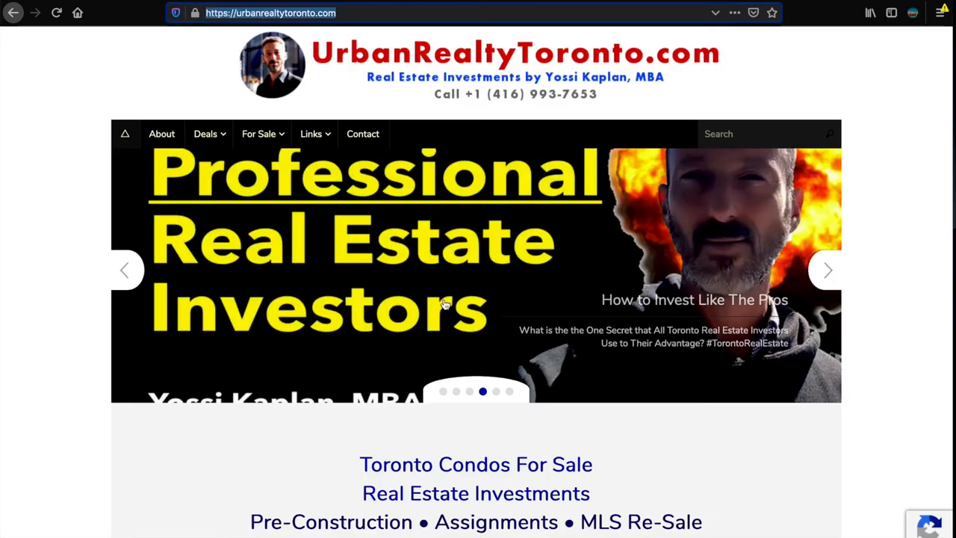
# Step: Scroll the UrbanRealtyToronto.com homepage to bring the footer's Special Searches links into view
pyautogui.scroll(-3)
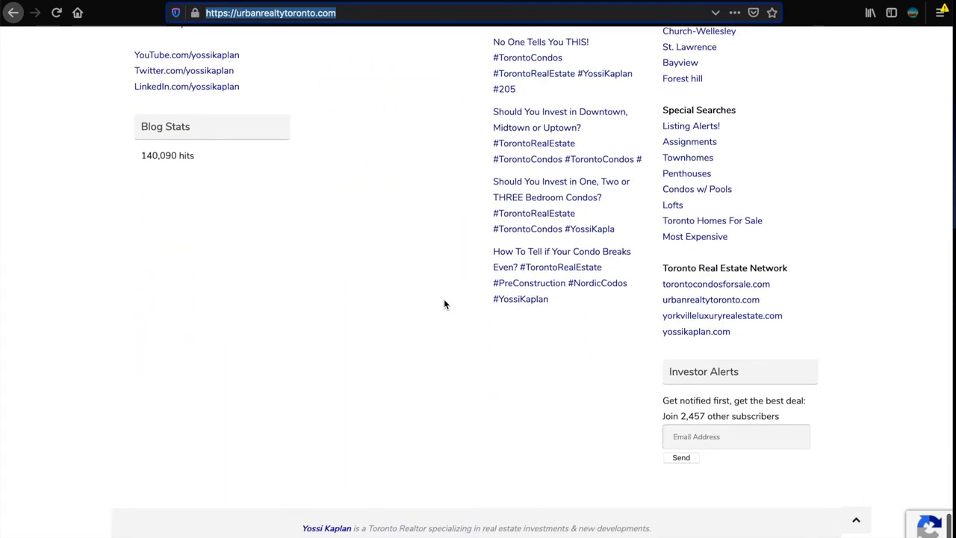
pyautogui.scroll(3)
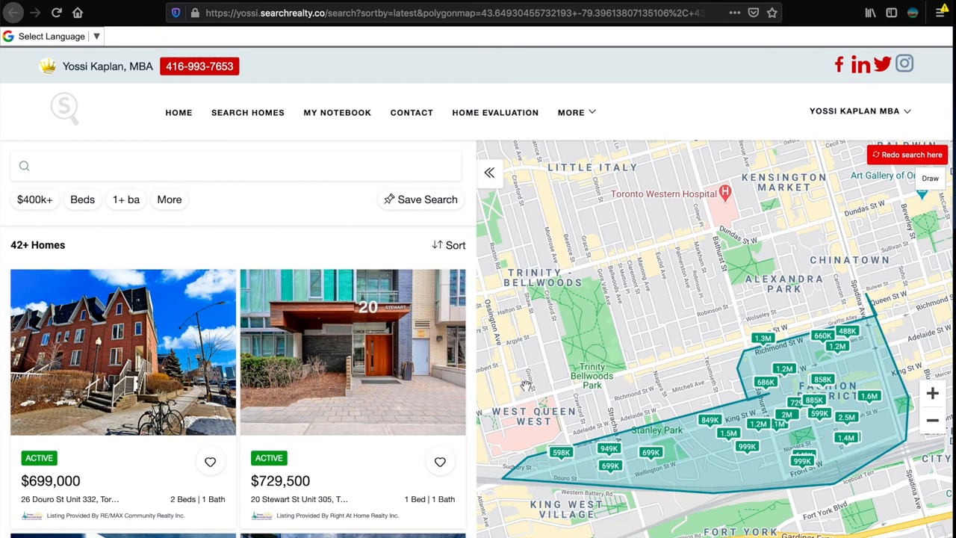
pyautogui.moveTo(430, 383)
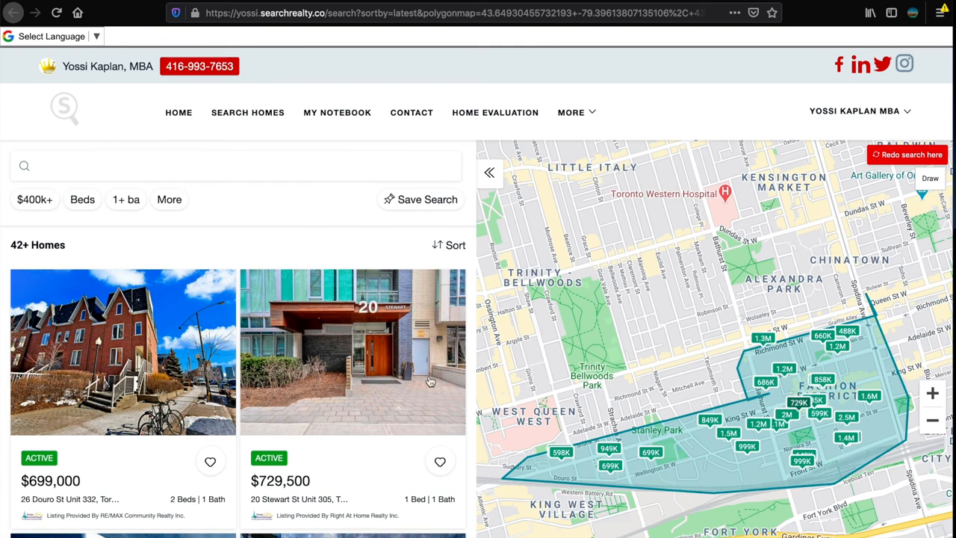
# Step: Scroll through the Search Realty downtown and assignment results, then launch the Listing Alerts special search
pyautogui.scroll(-3)
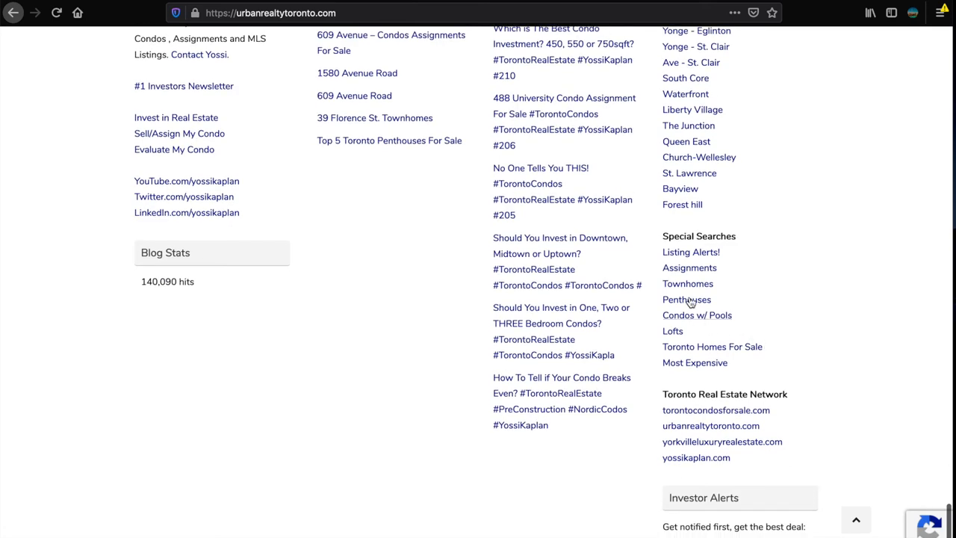
pyautogui.moveTo(690, 267)
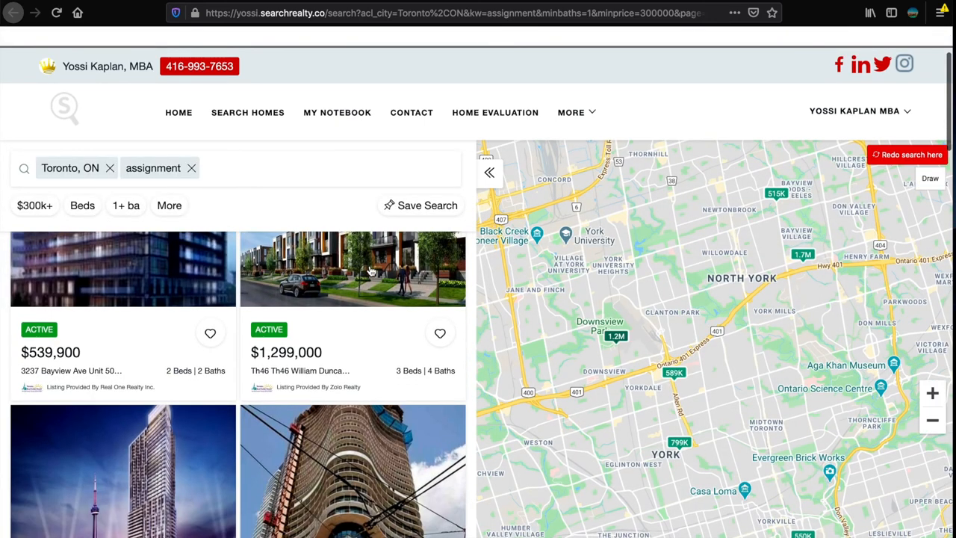
pyautogui.scroll(-3)
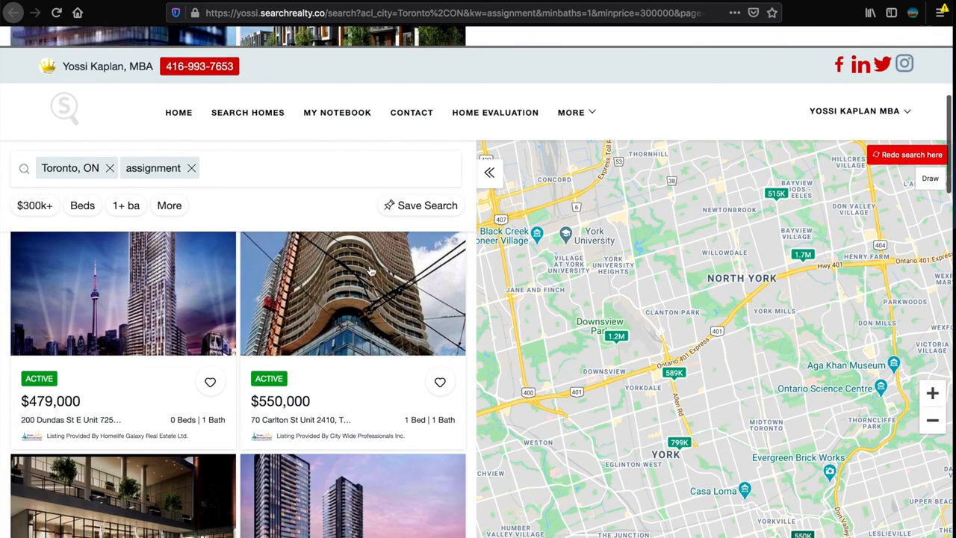
pyautogui.scroll(-3)
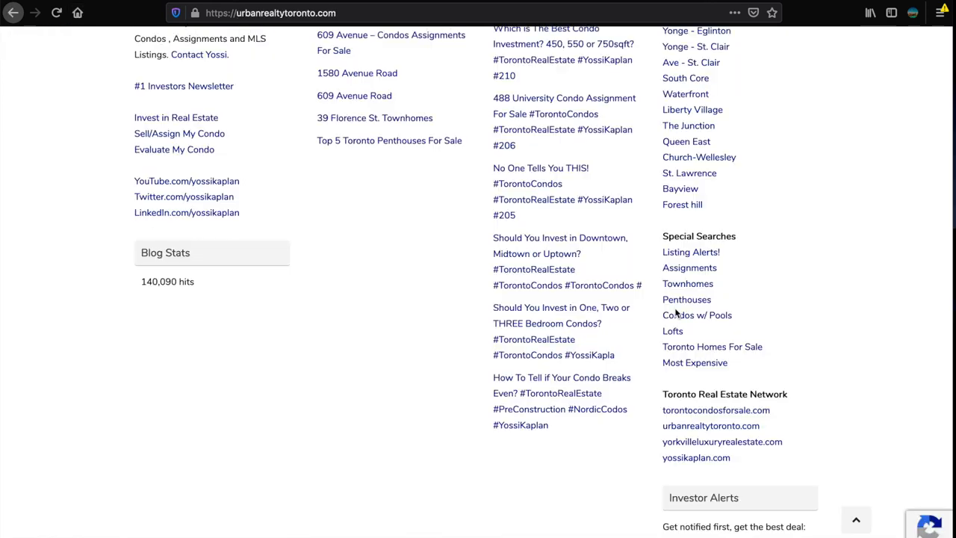
pyautogui.click(690, 251)
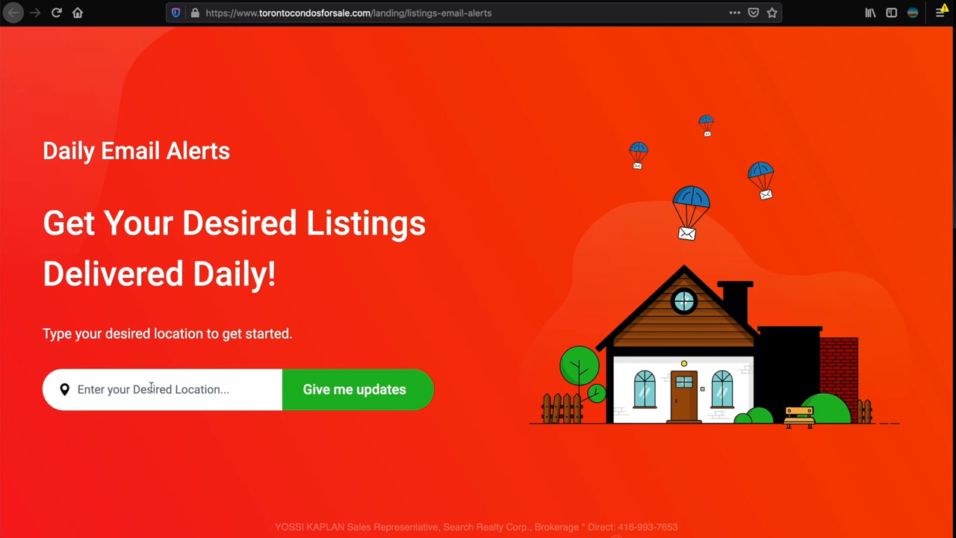
pyautogui.moveTo(523, 257)
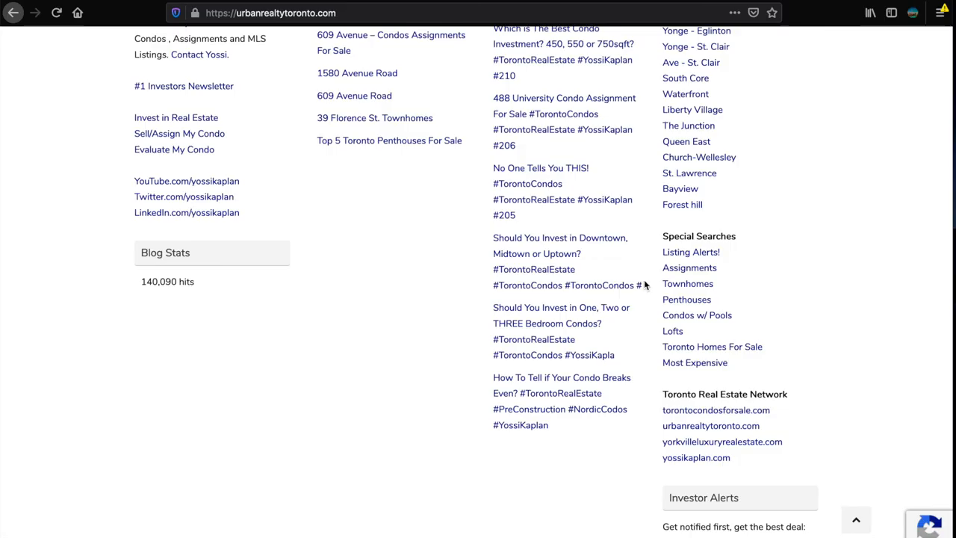
pyautogui.moveTo(762, 367)
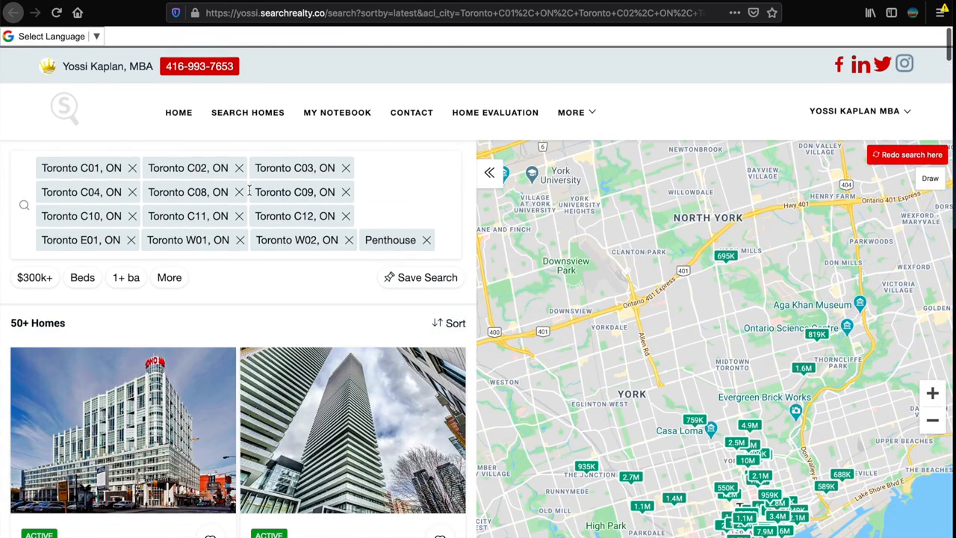
pyautogui.moveTo(372, 401)
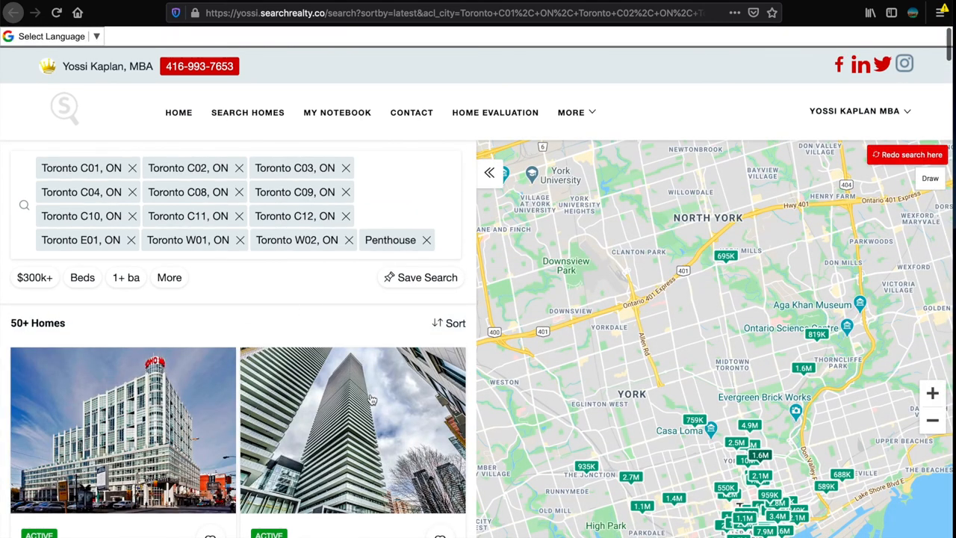
# Step: Scroll through Search Realty's Toronto penthouse and condos-with-pools listings
pyautogui.scroll(-3)
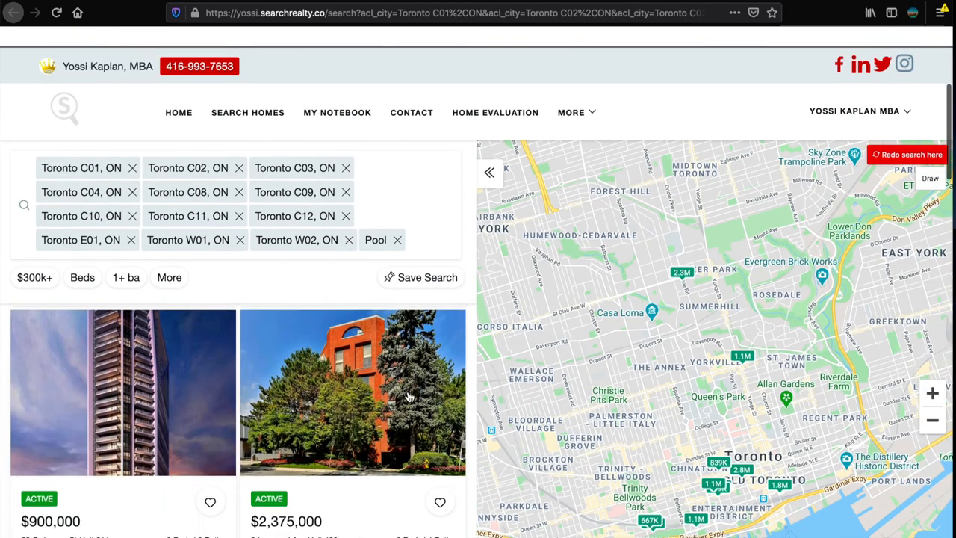
pyautogui.scroll(-3)
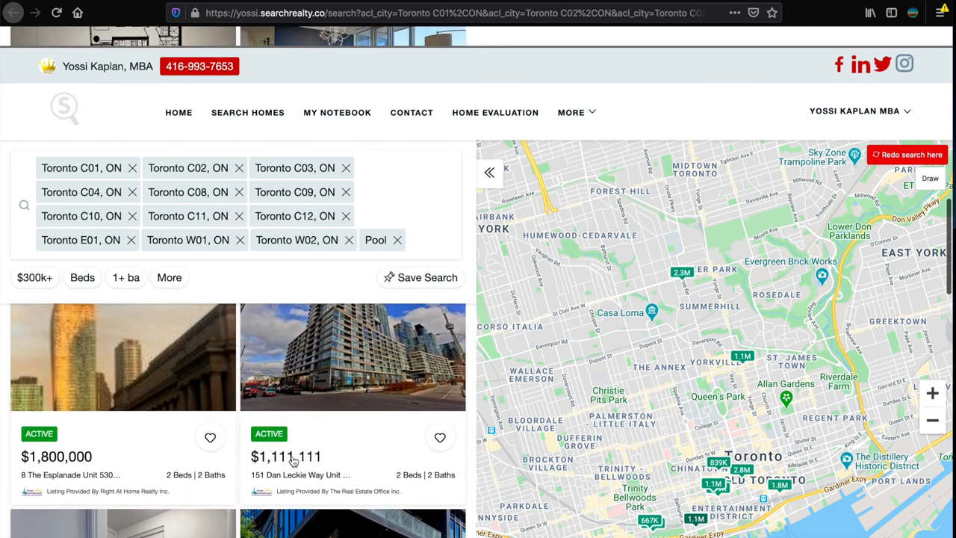
pyautogui.scroll(-3)
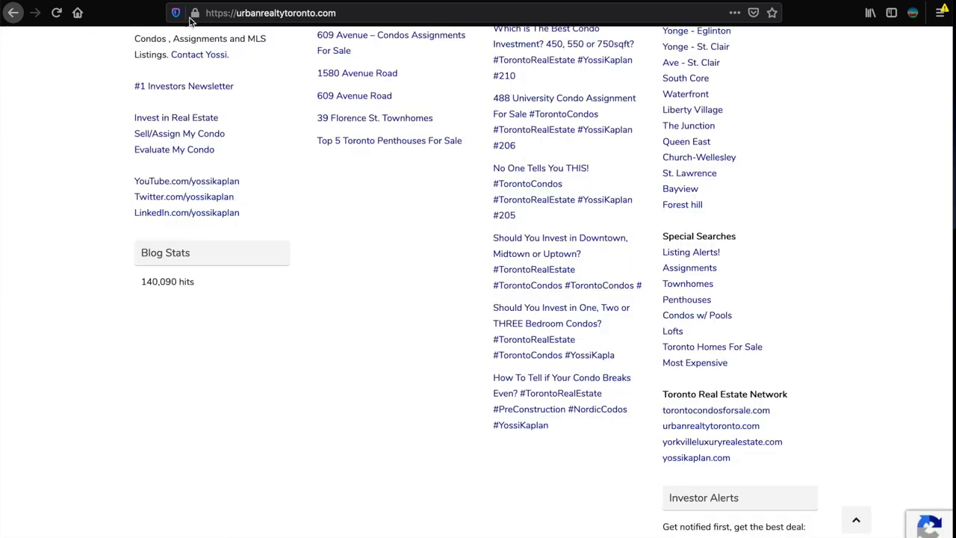
pyautogui.moveTo(672, 331)
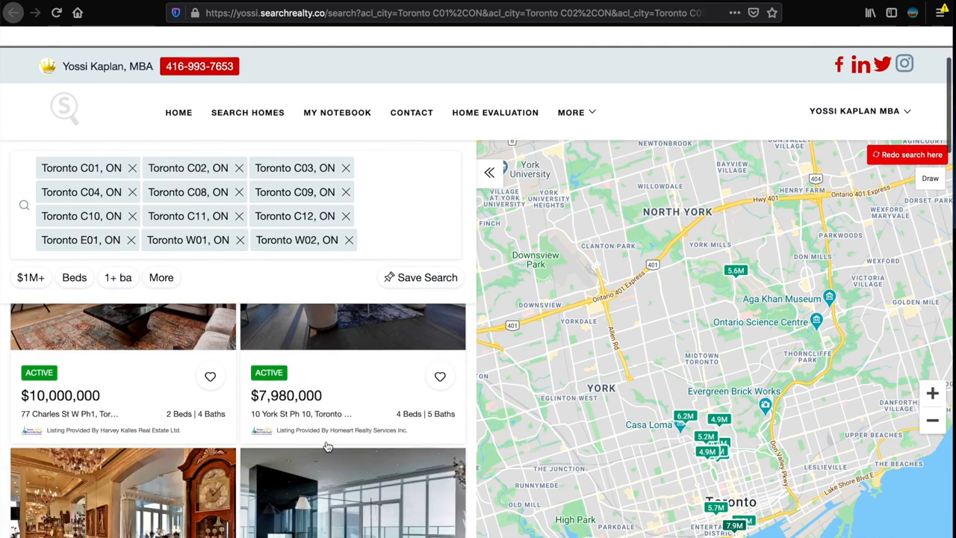
# Step: Sort Search Realty's Toronto listings by Price (High to Low), topped by the $32,000,000 home, and review them
pyautogui.scroll(-3)
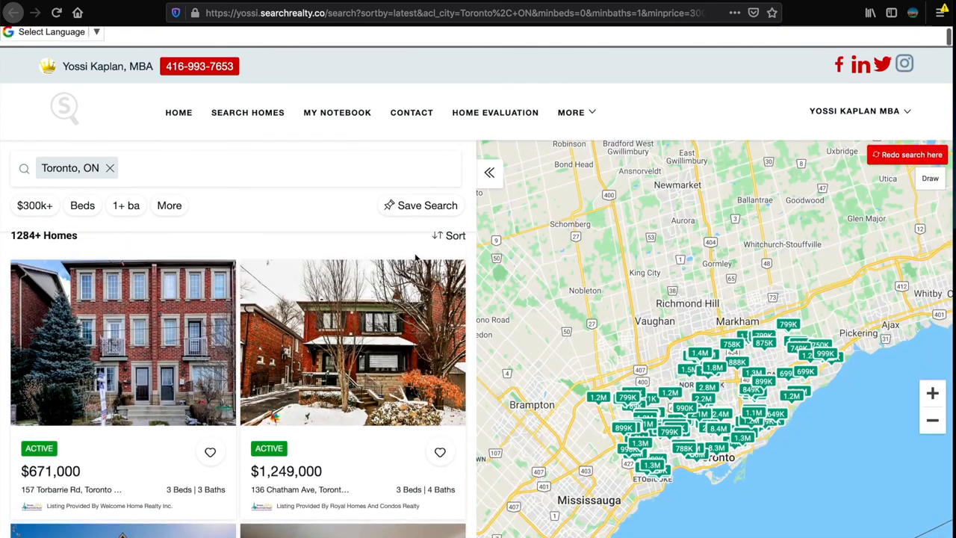
pyautogui.click(449, 236)
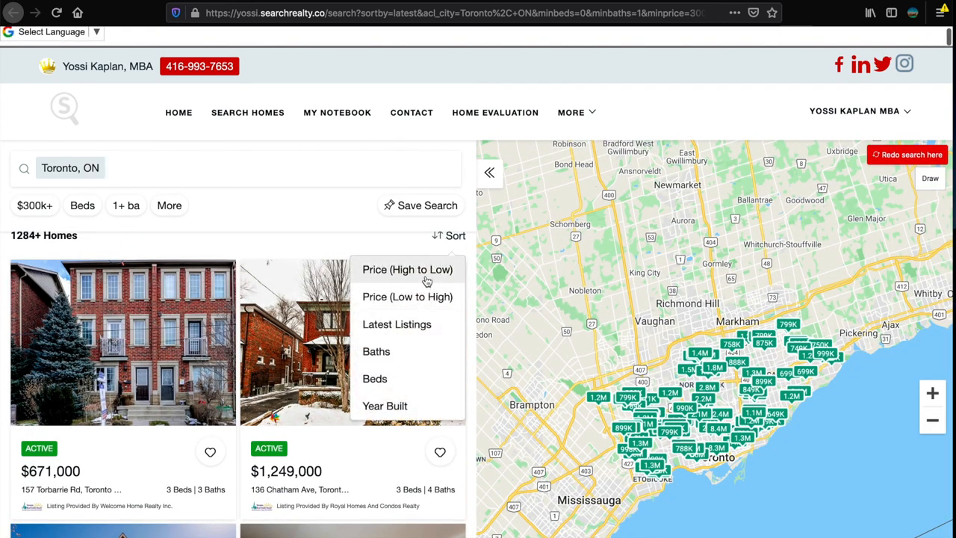
pyautogui.click(406, 269)
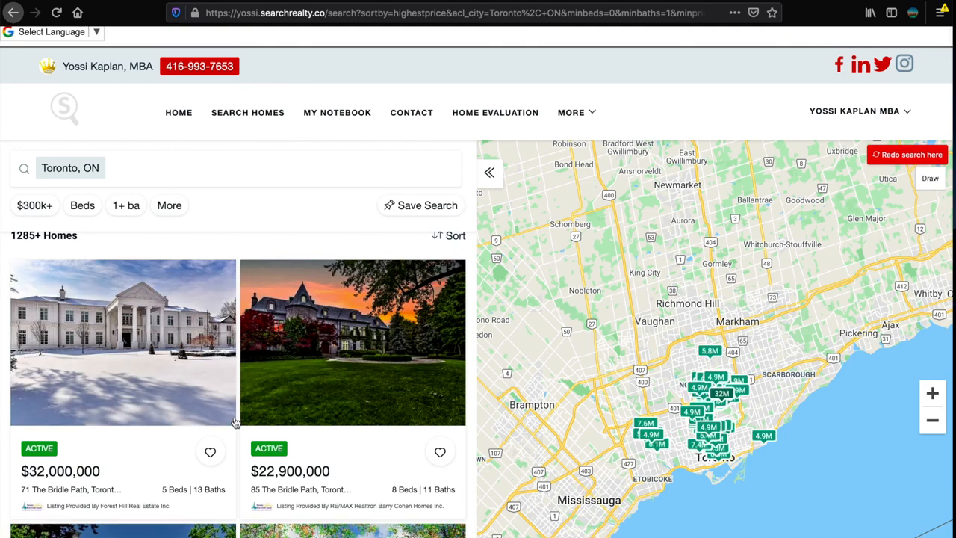
pyautogui.scroll(-3)
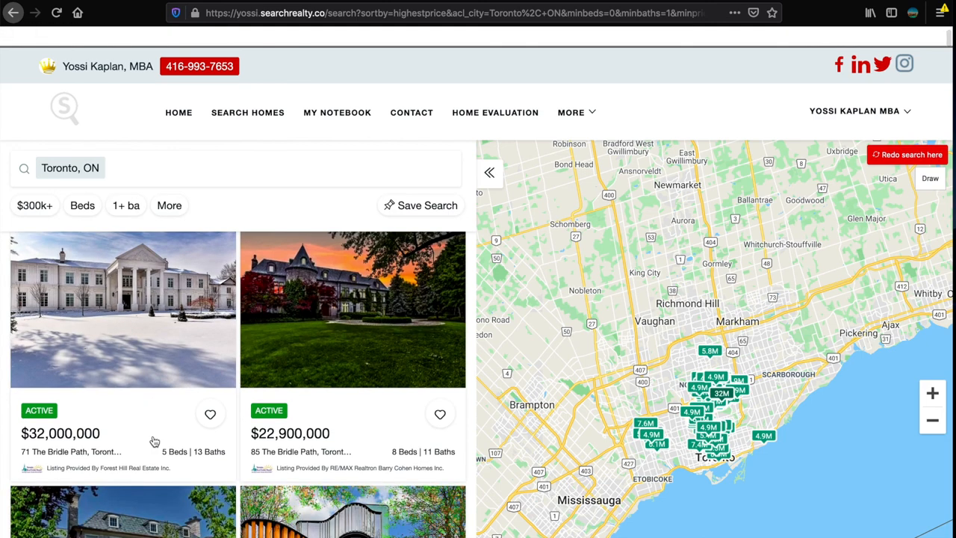
pyautogui.scroll(-3)
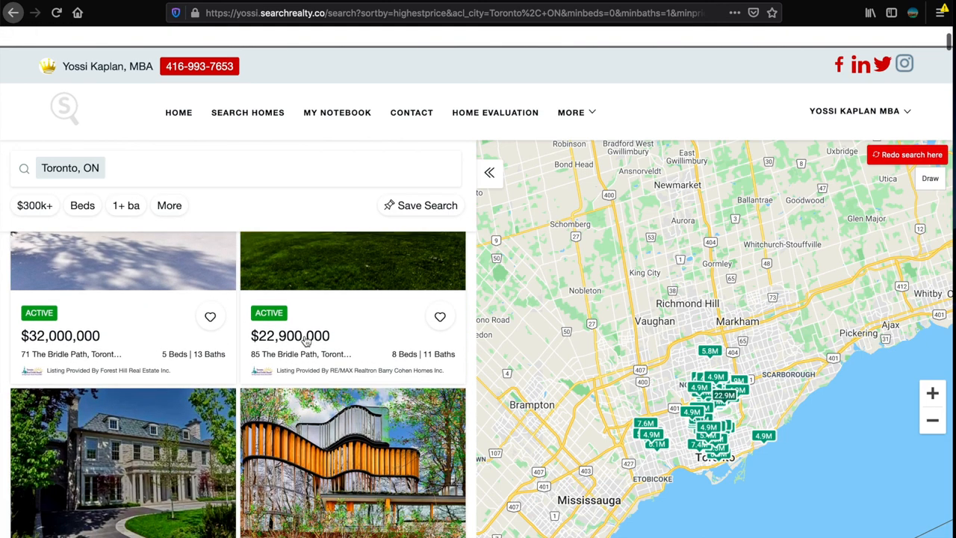
pyautogui.scroll(-3)
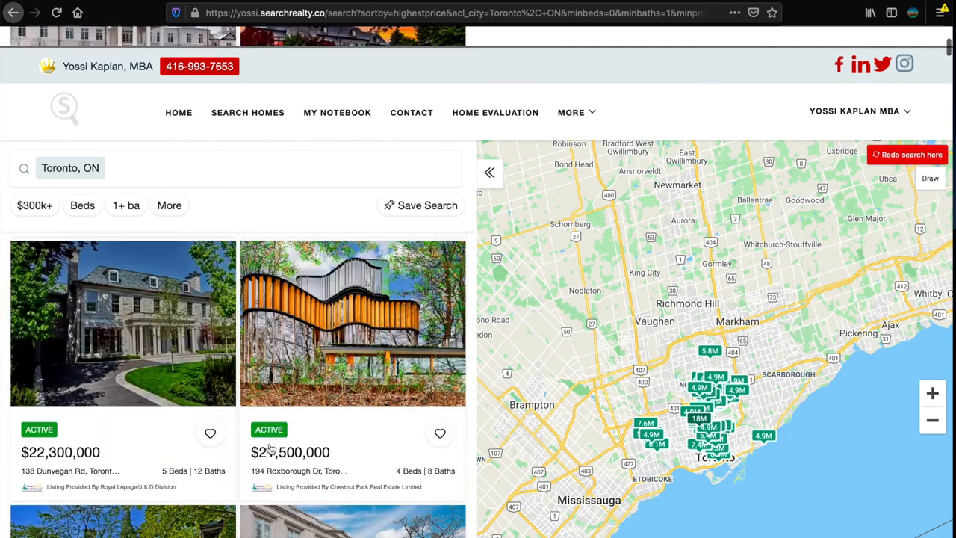